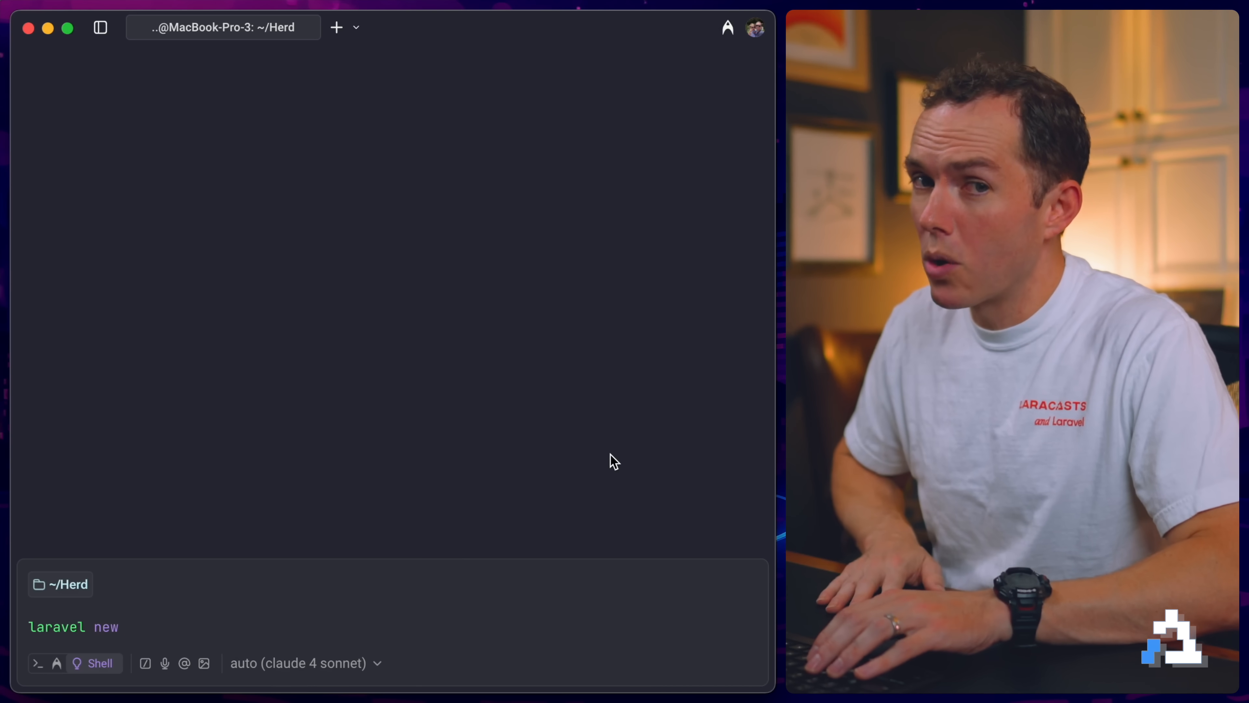
Step: Create the 'exams' Laravel app with the Vue starter kit, no auth scaffolding and Pest
type("exams")
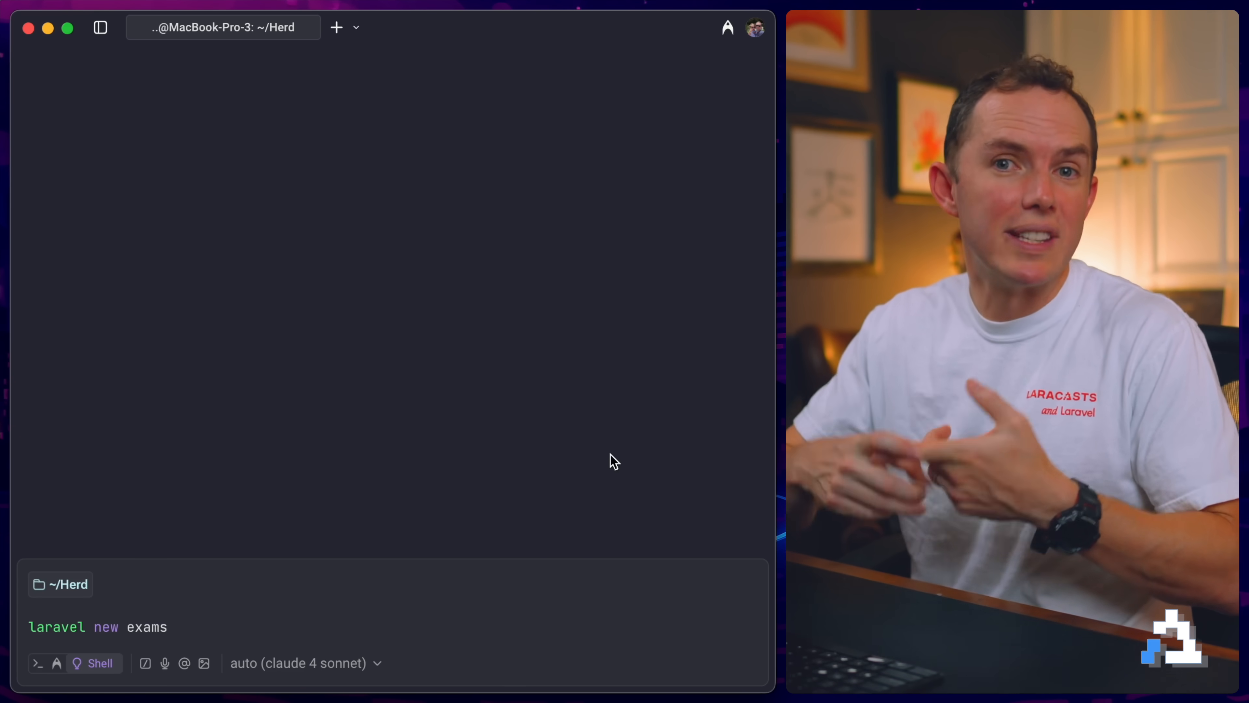
key("Return")
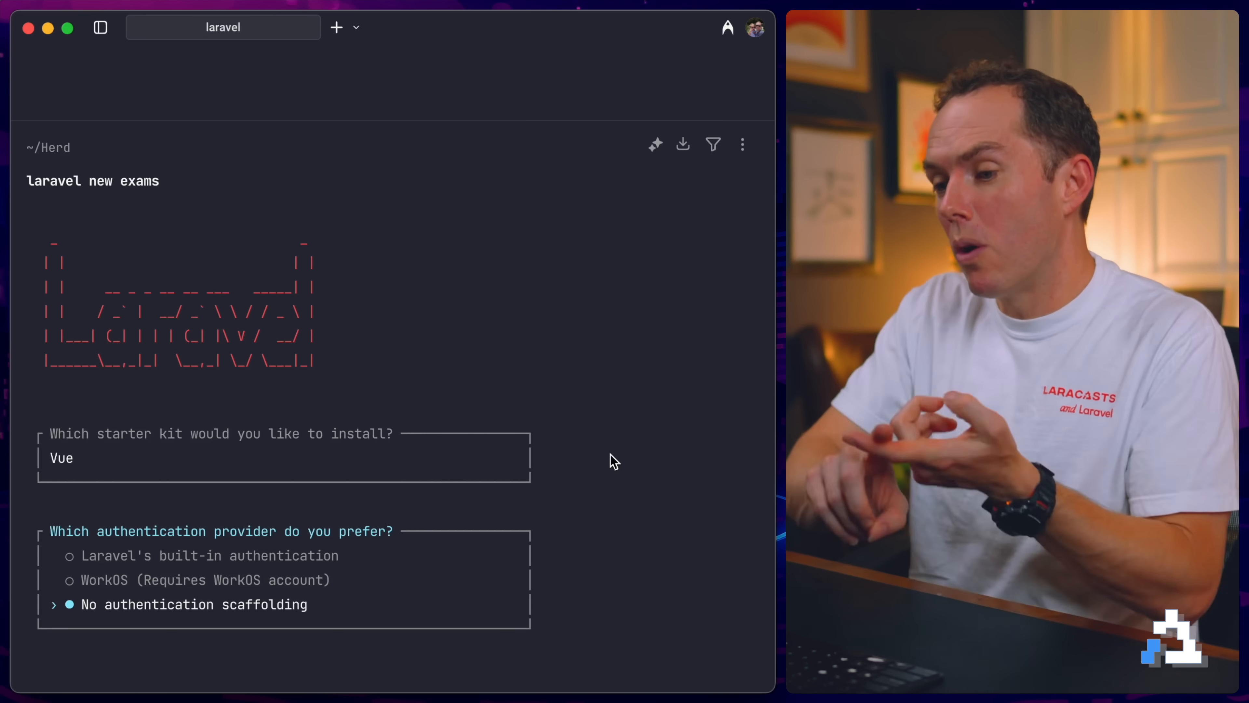
key("Return")
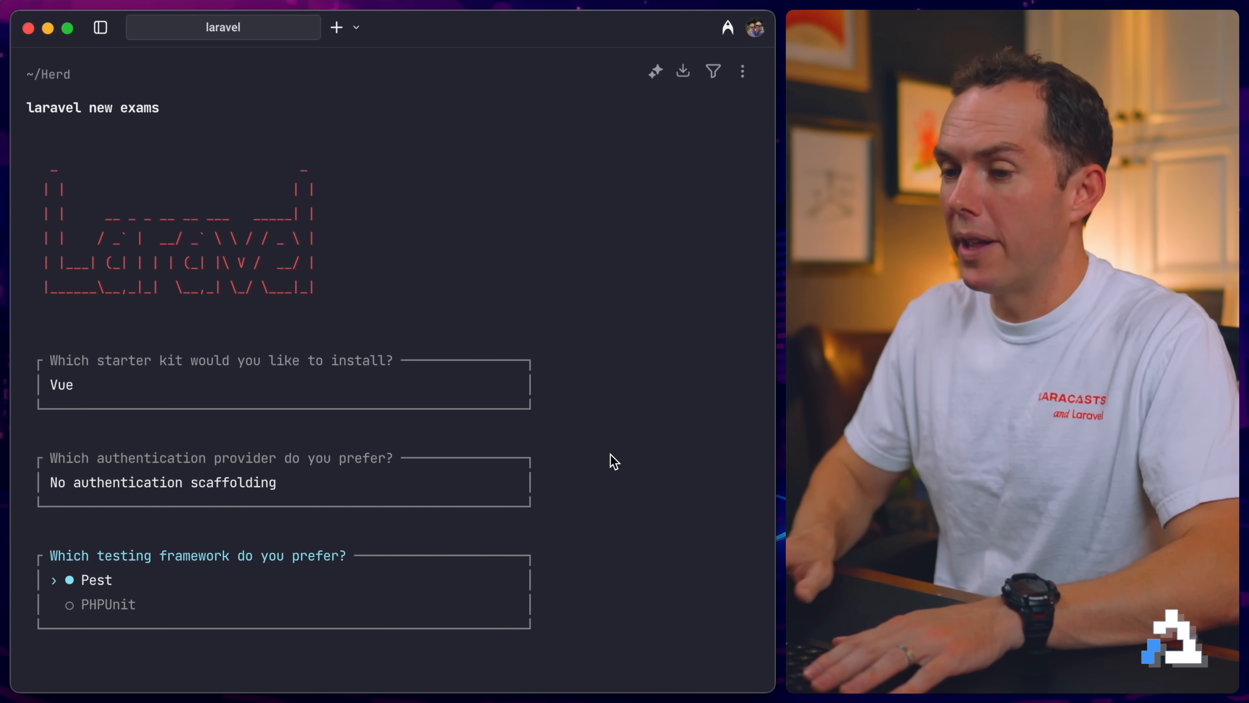
key("Return")
type("/usr/local/bin/composer requ")
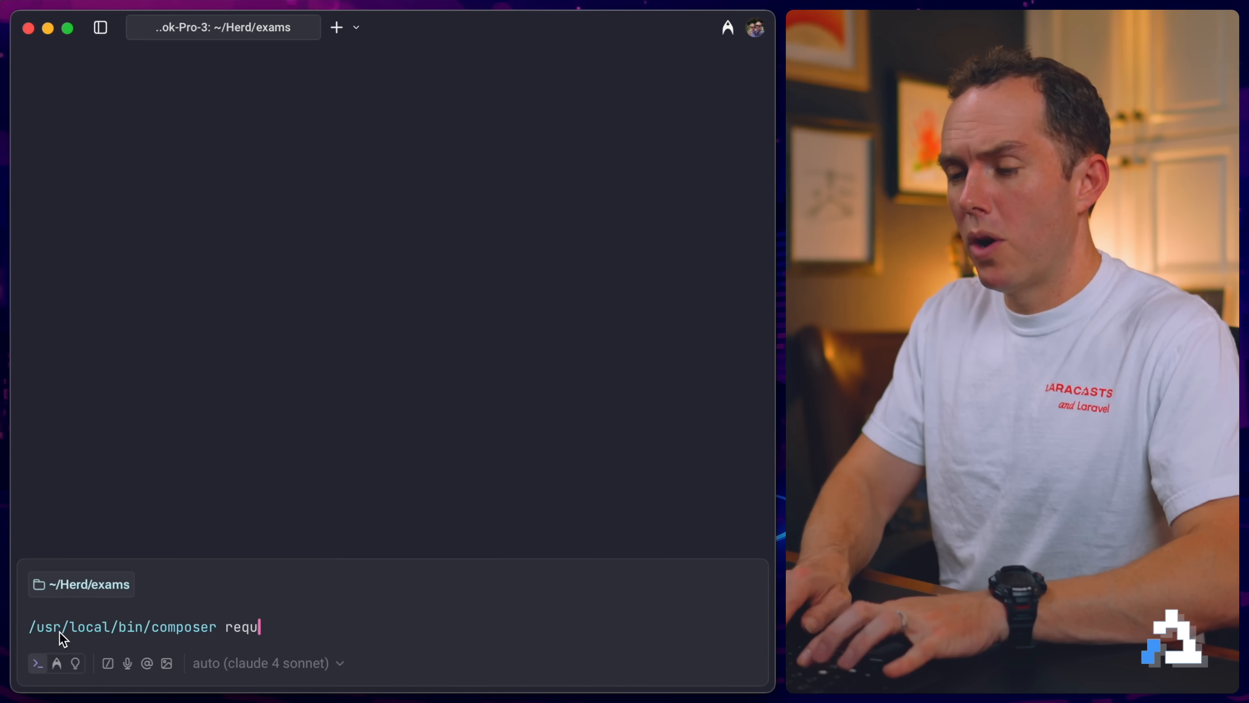
Step: Add the laravel/boost dev package to the exams project with composer require
type("ire laravel/boost --")
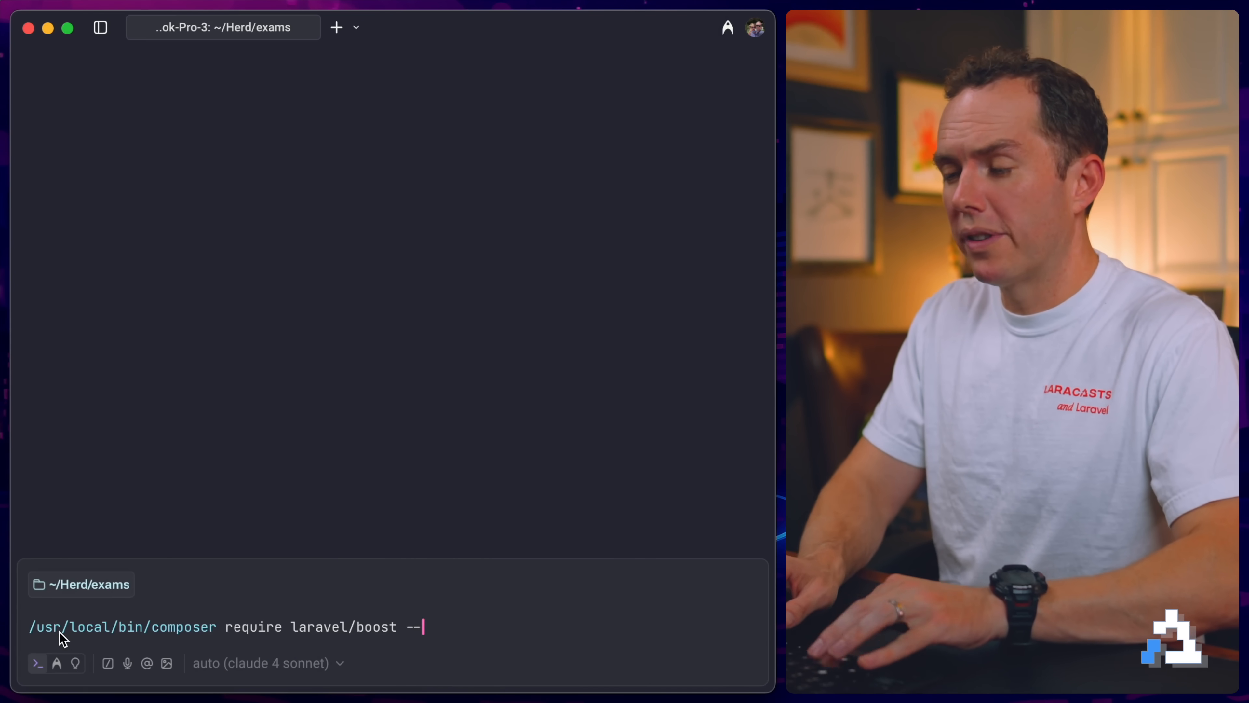
key("Return")
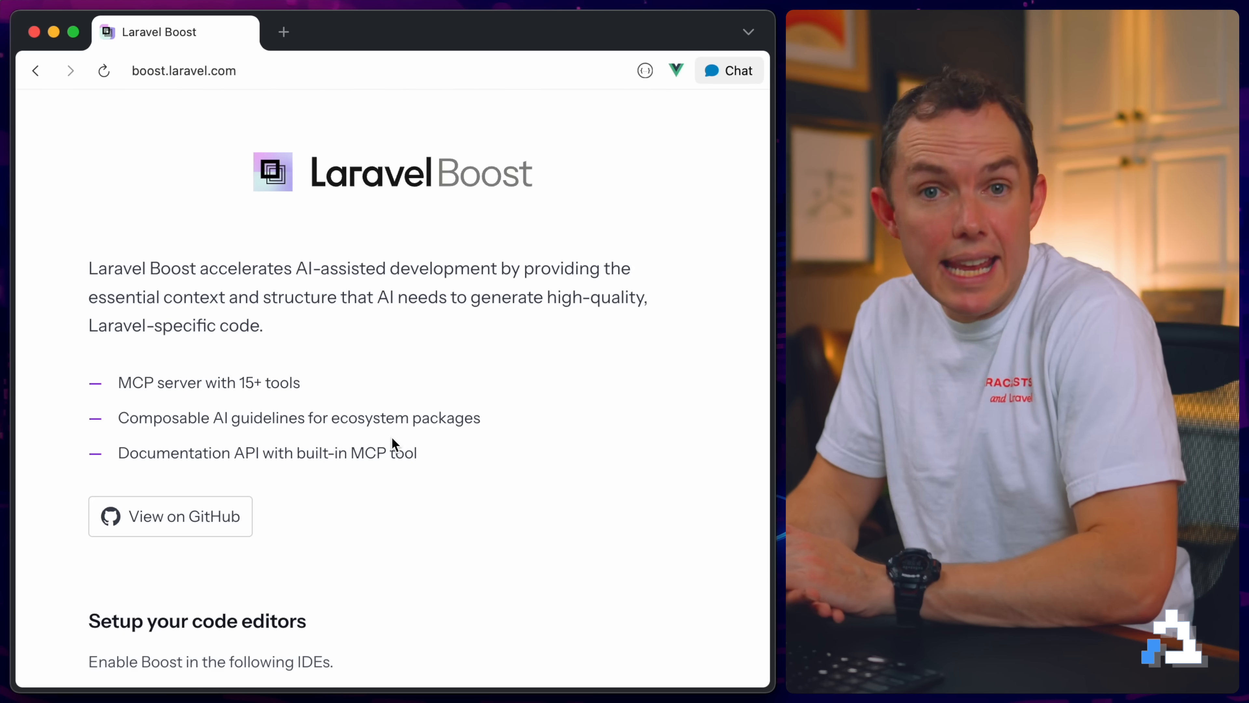
double_click(297, 268)
type("php ar")
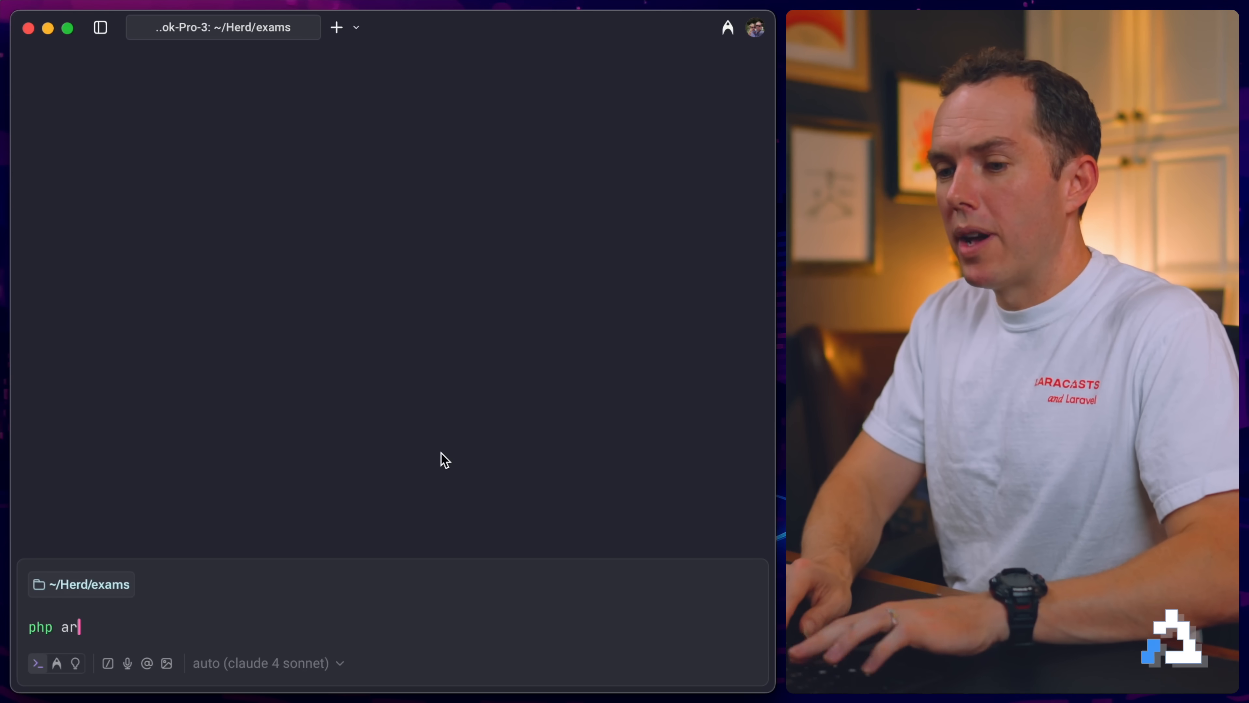
Step: List the artisan commands, then run boost:install and accept the chosen Boost components
key("Return")
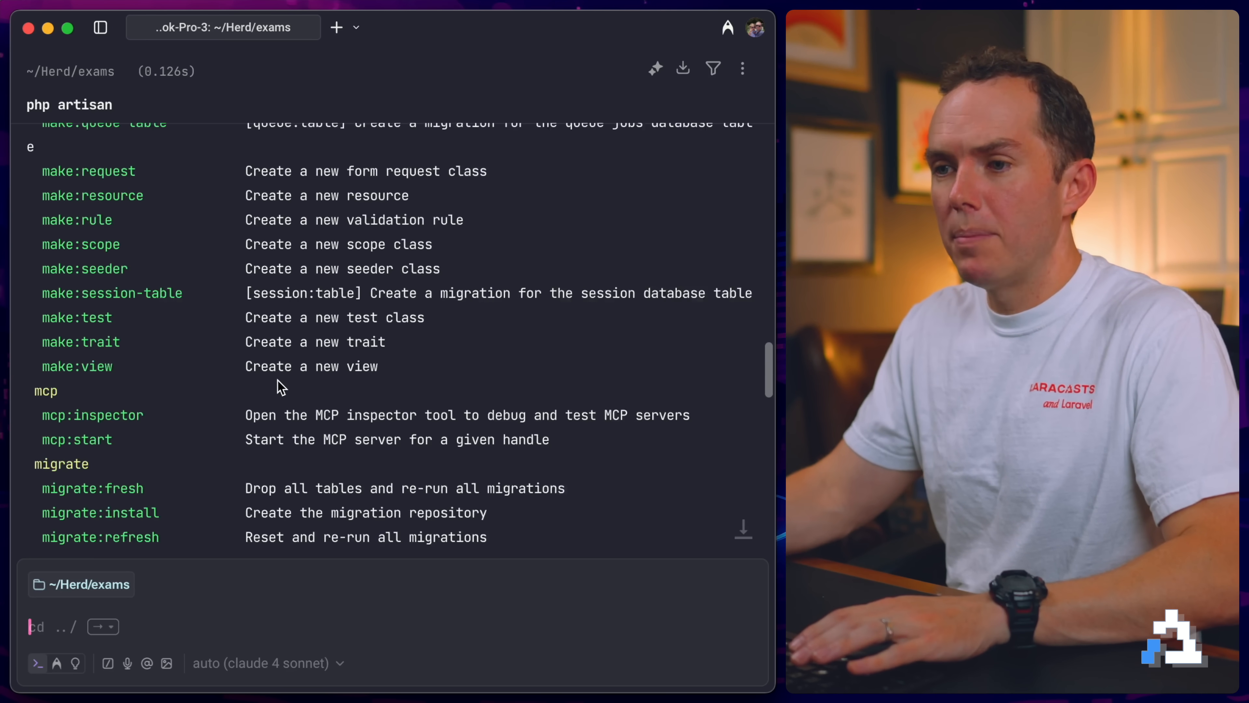
scroll("up", 3)
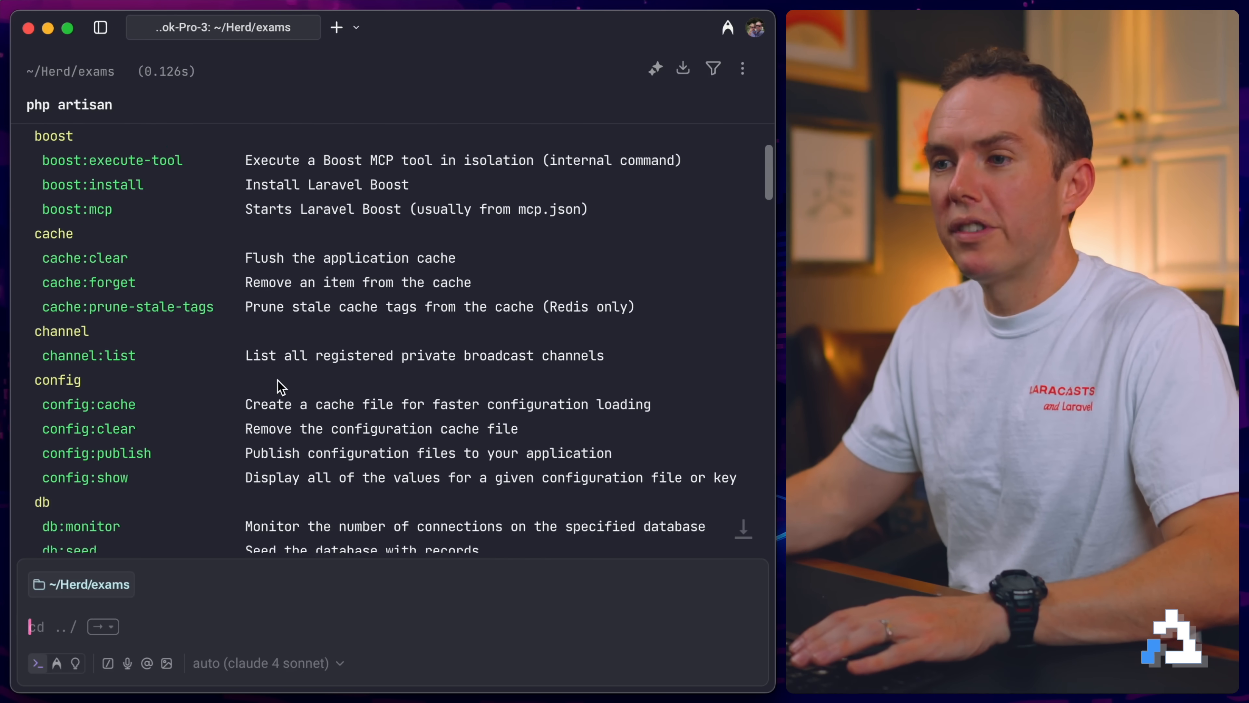
scroll("up", 3)
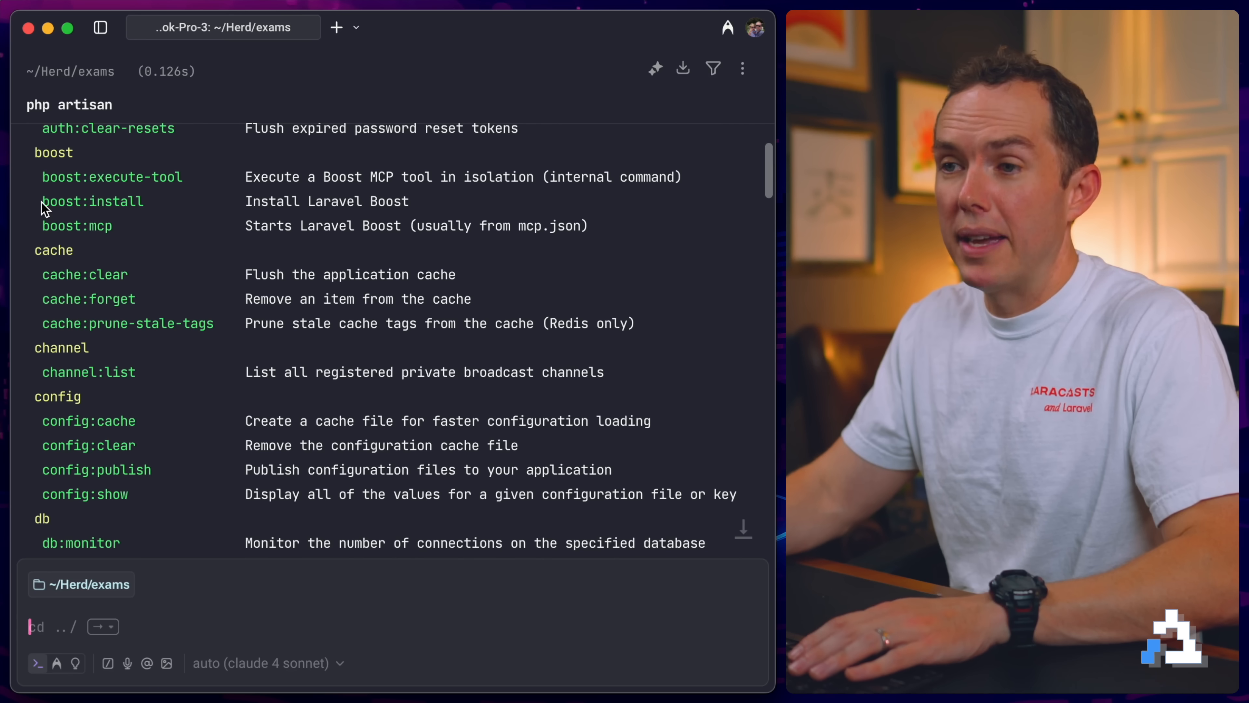
mouse_move(264, 618)
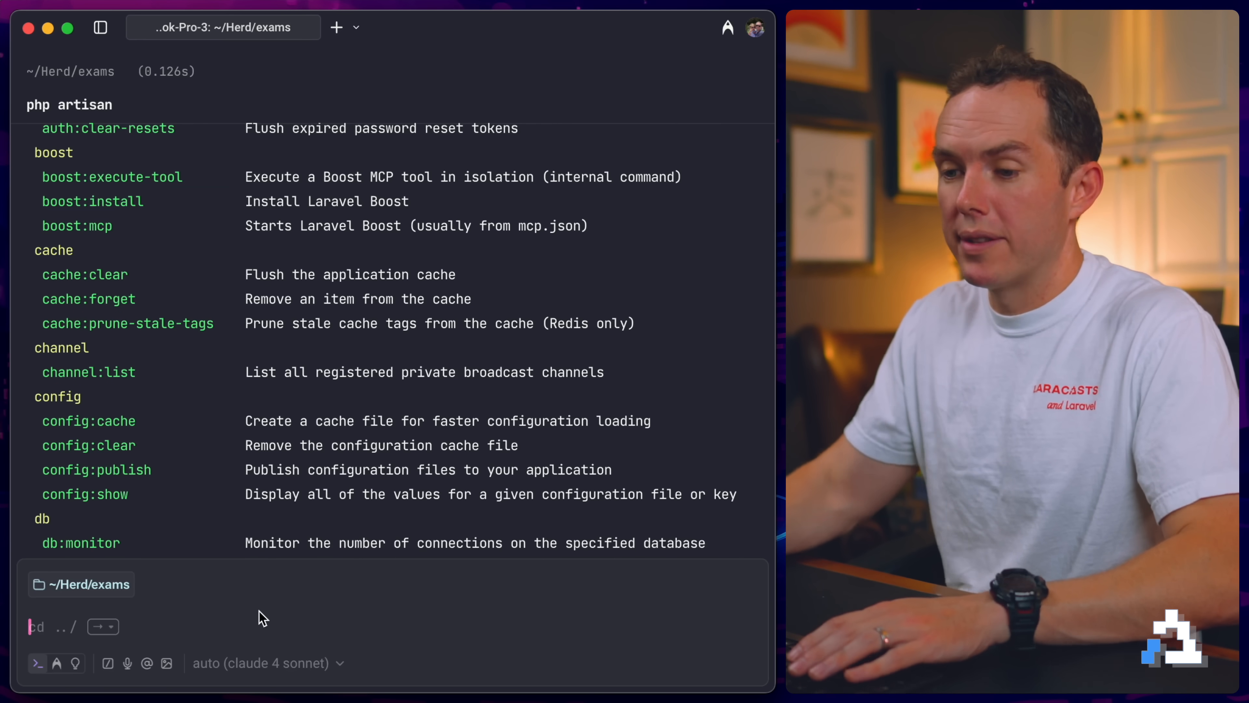
type("php artisan boost:install")
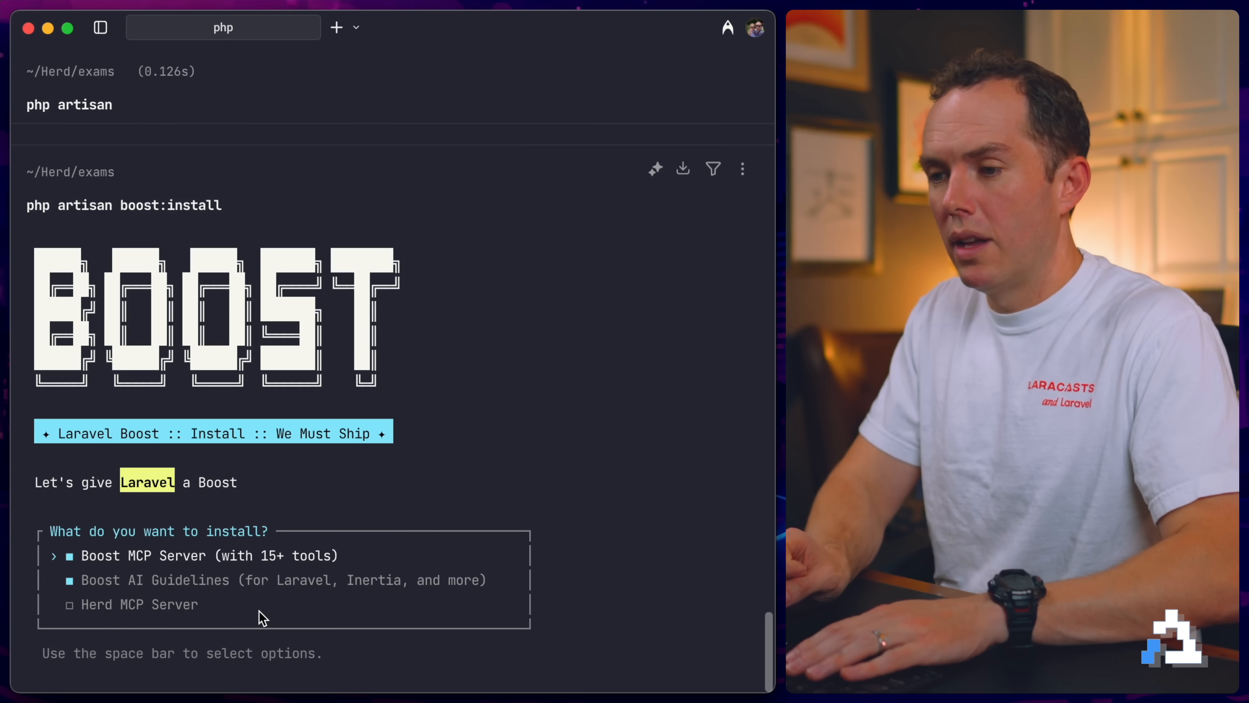
key("down")
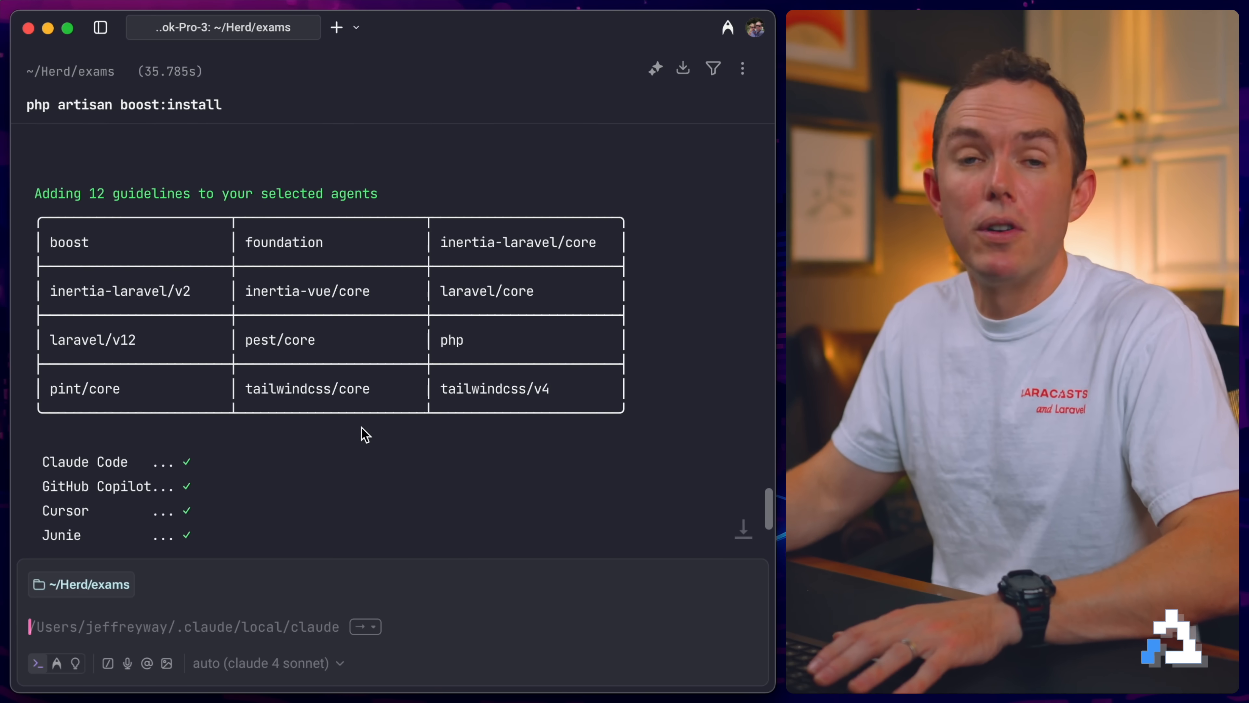
mouse_move(378, 423)
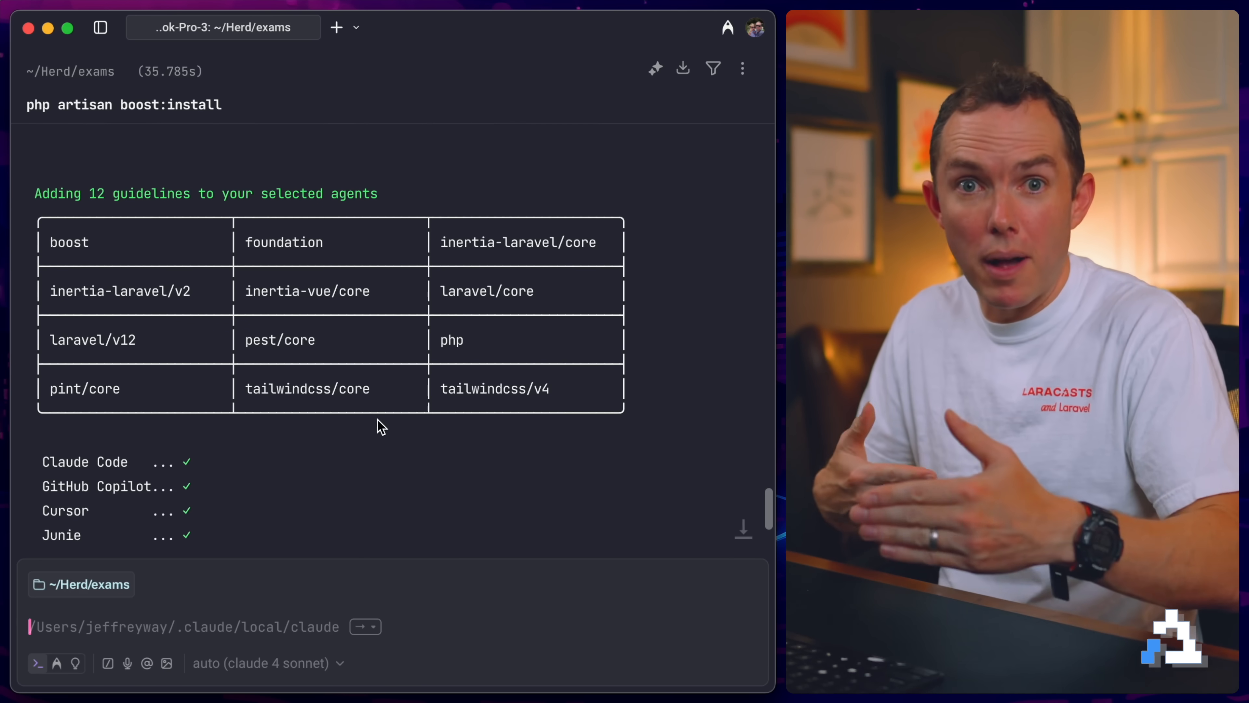
mouse_move(458, 397)
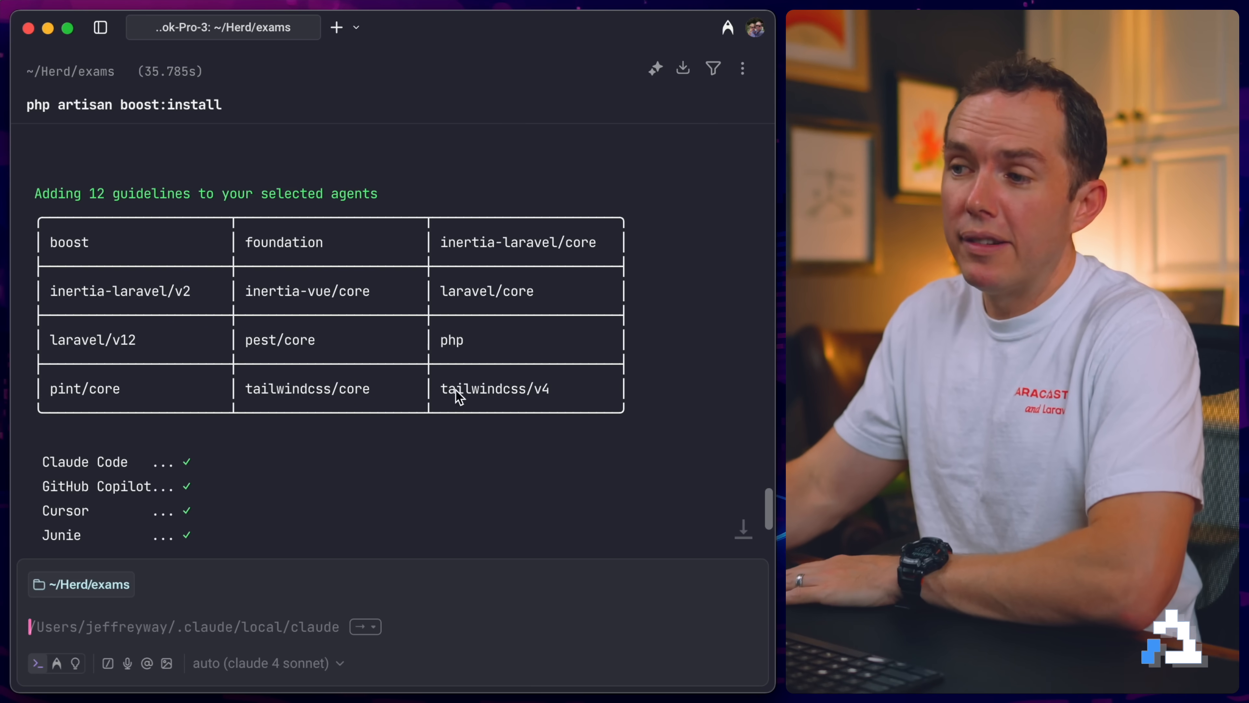
mouse_move(356, 367)
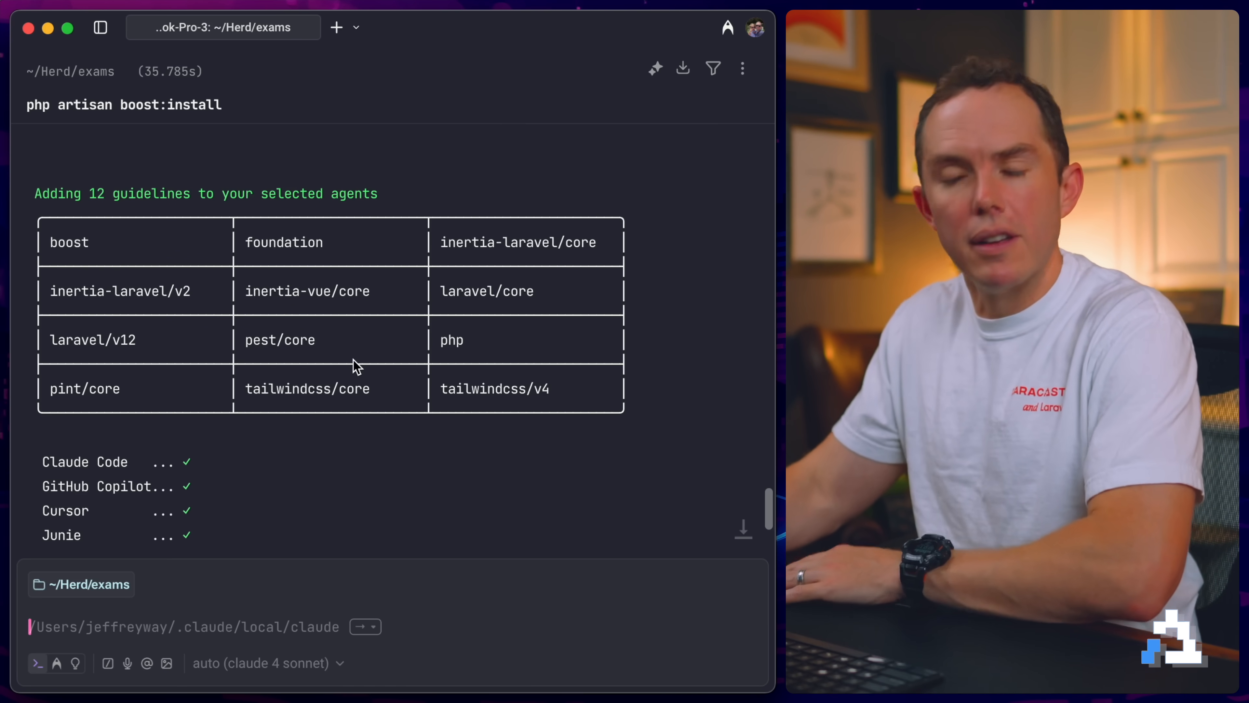
mouse_move(120, 384)
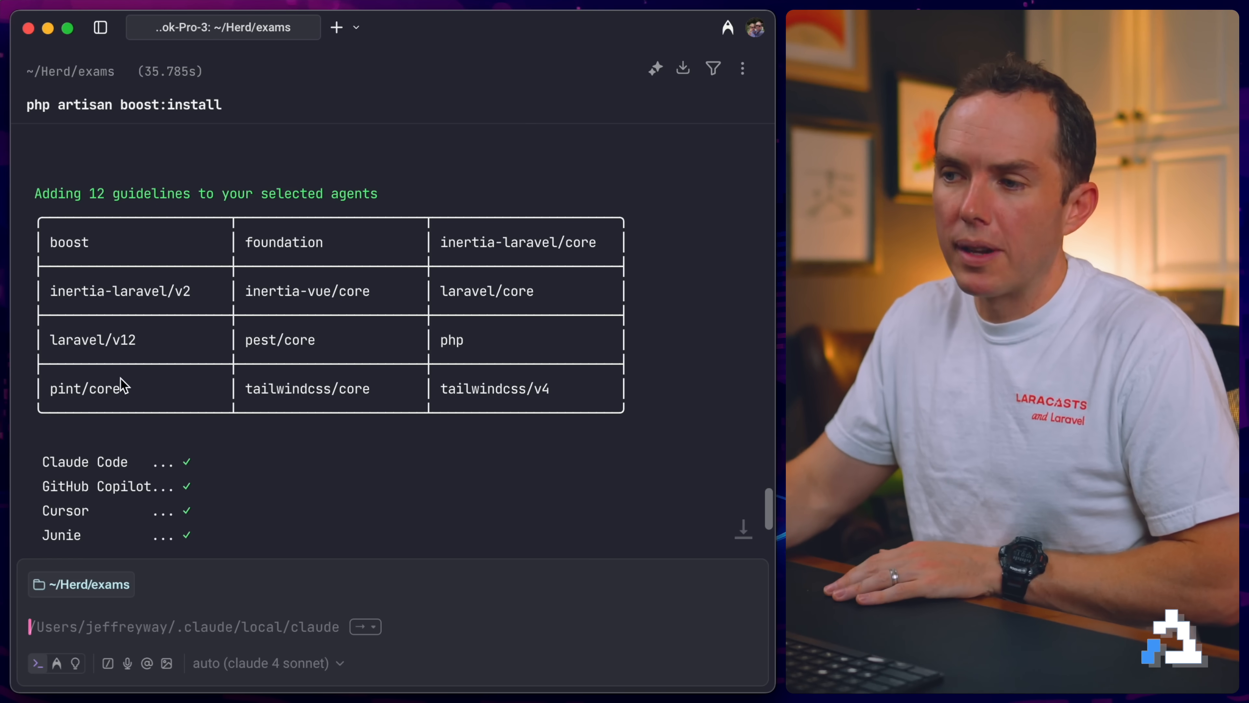
mouse_move(348, 307)
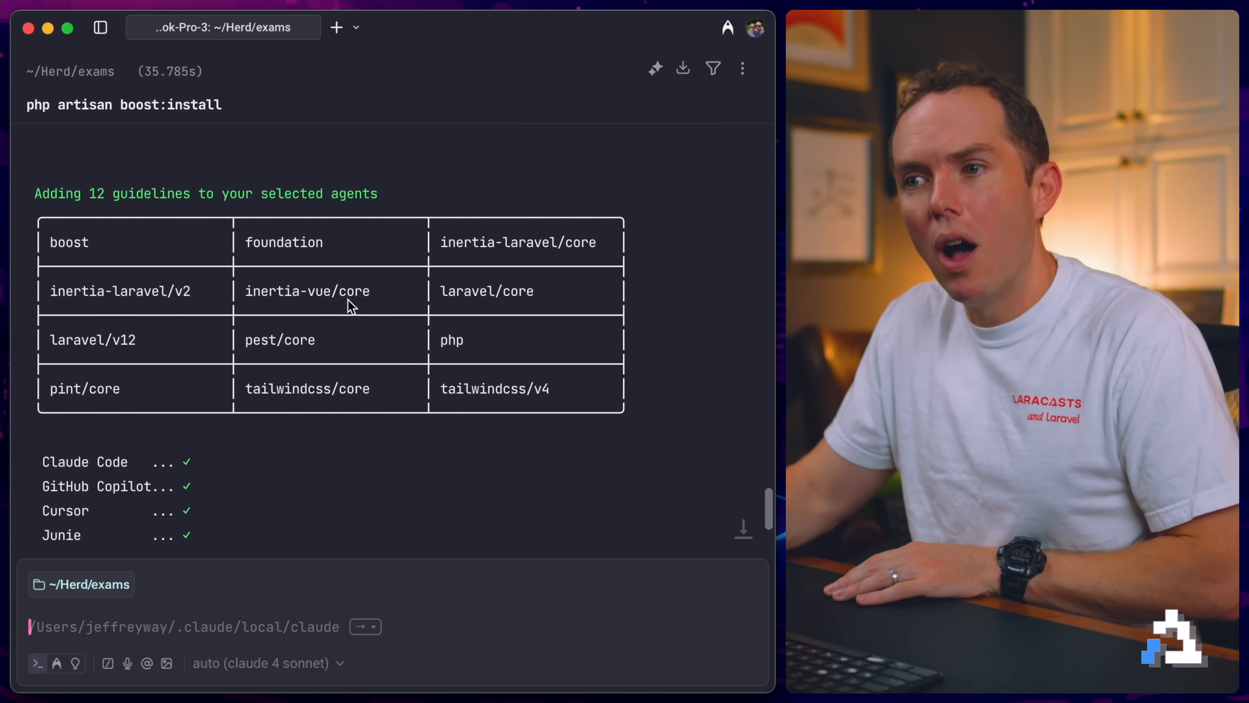
mouse_move(387, 298)
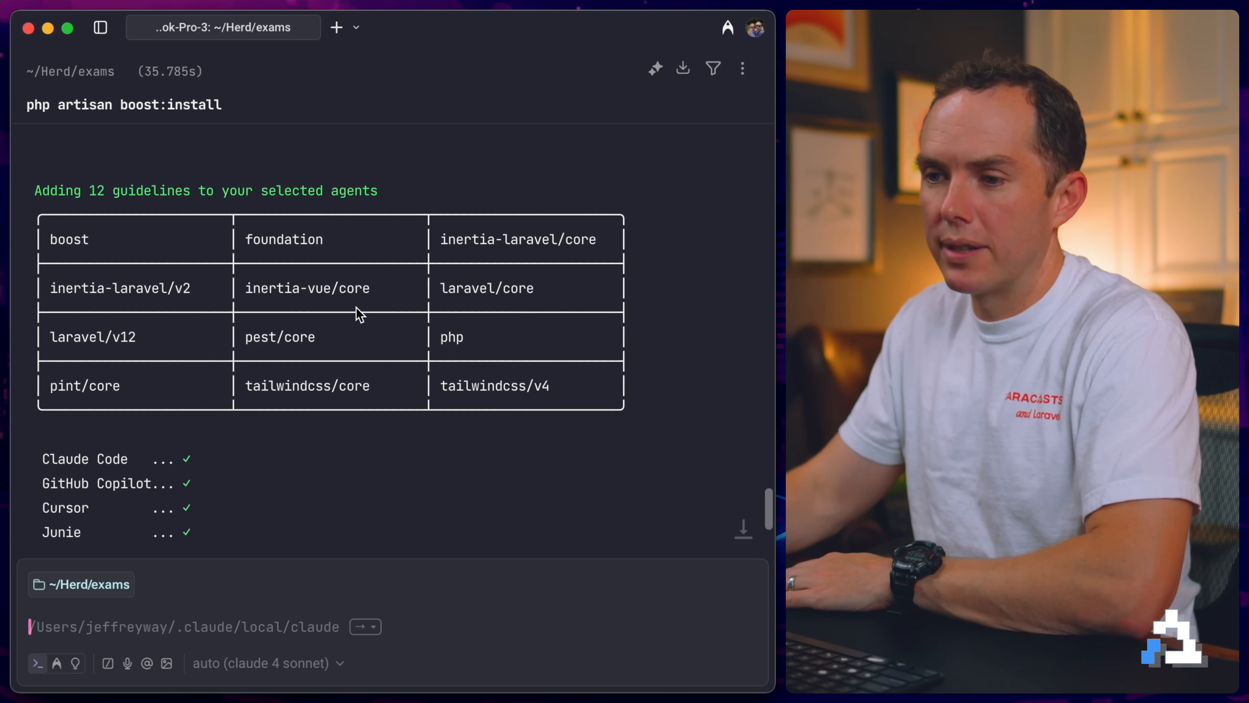
scroll("down", 3)
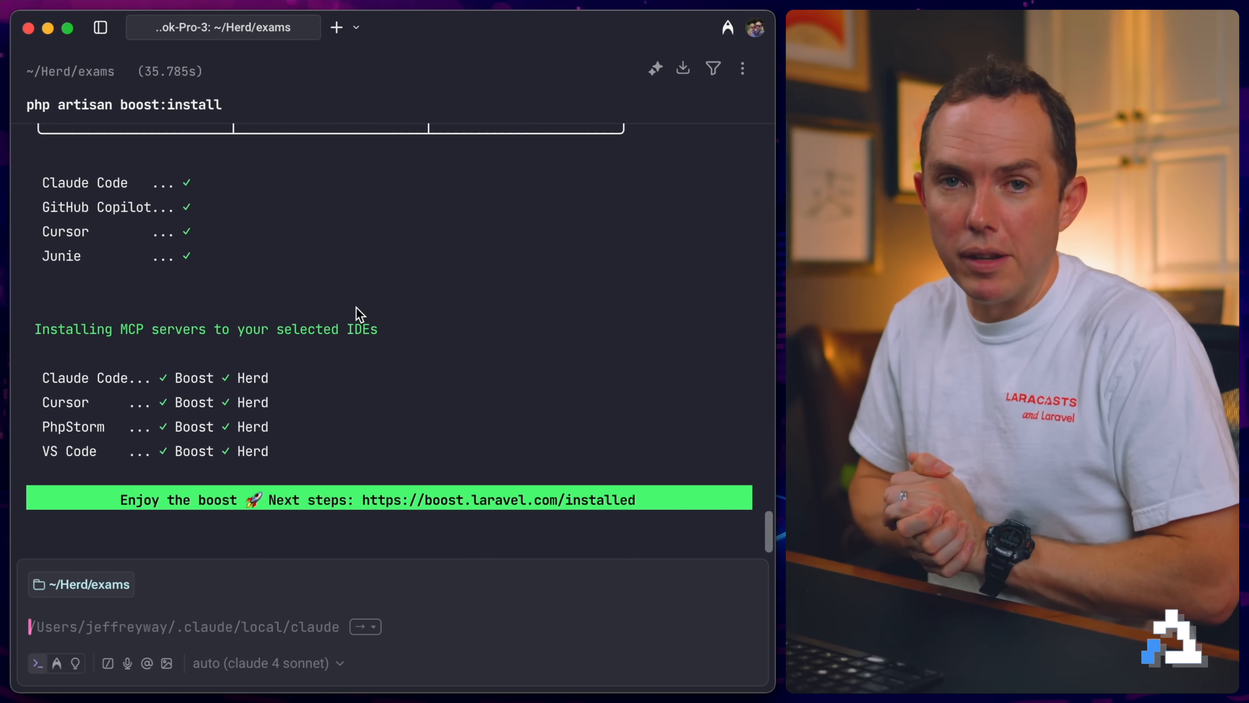
mouse_move(553, 503)
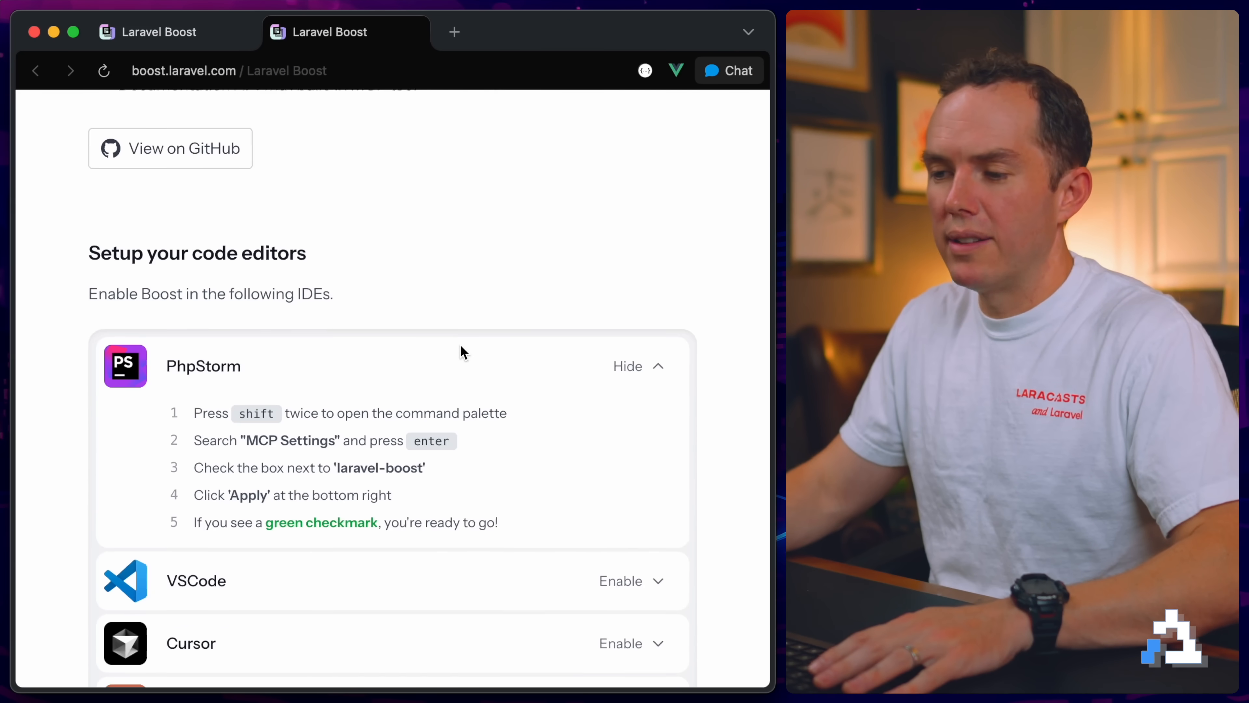
Step: Scroll the Boost installed page to the code editor setup section for PhpStorm
scroll("down", 3)
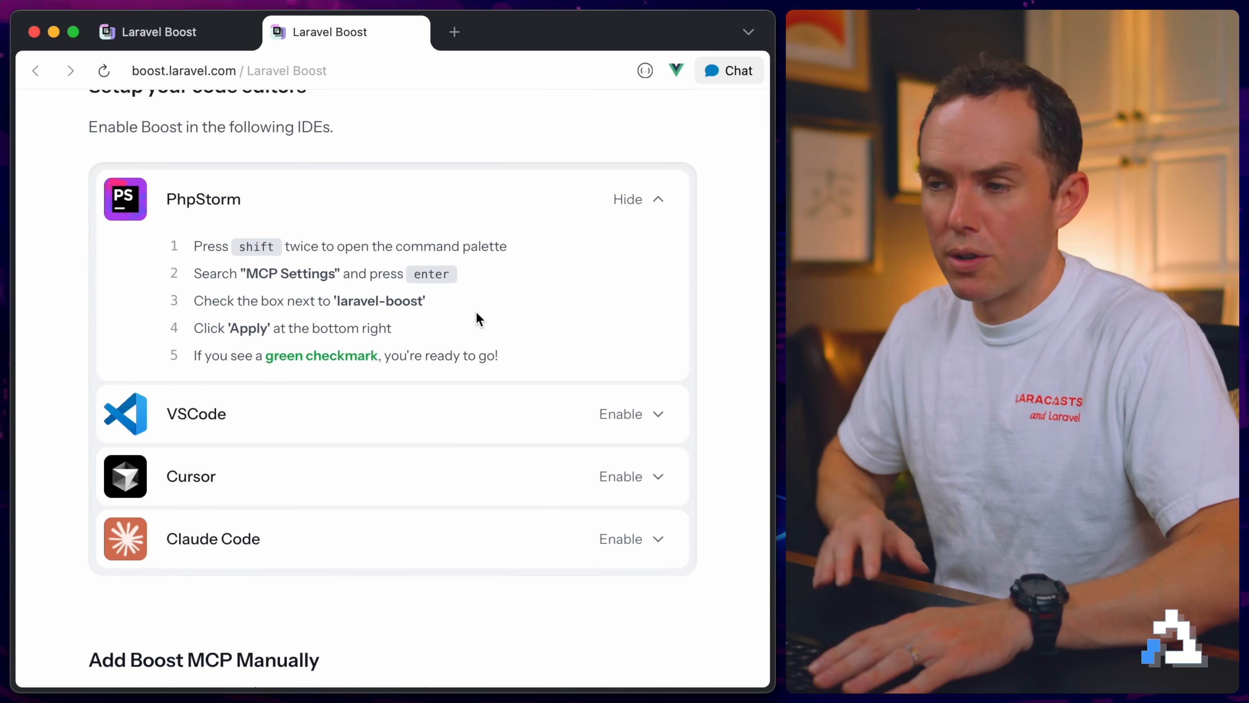
mouse_move(265, 267)
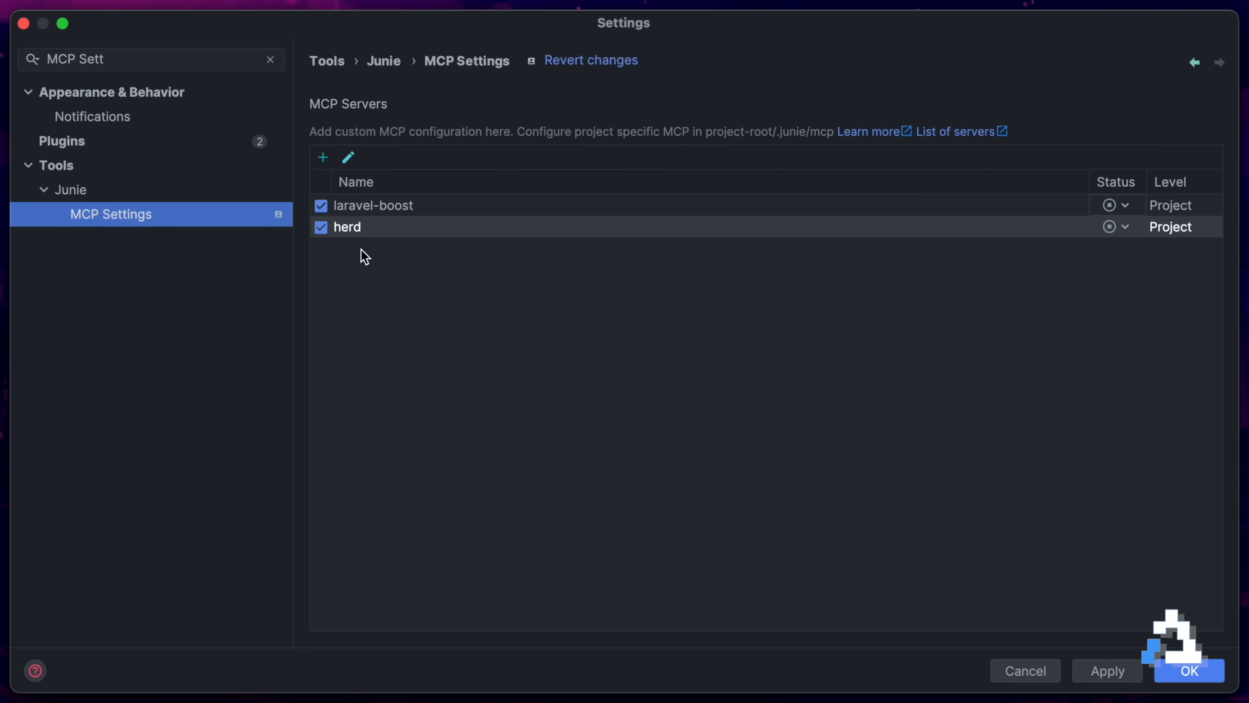
Step: Save the enabled laravel-boost and herd MCP servers and launch Junie Pro via Search Everywhere
left_click(1188, 670)
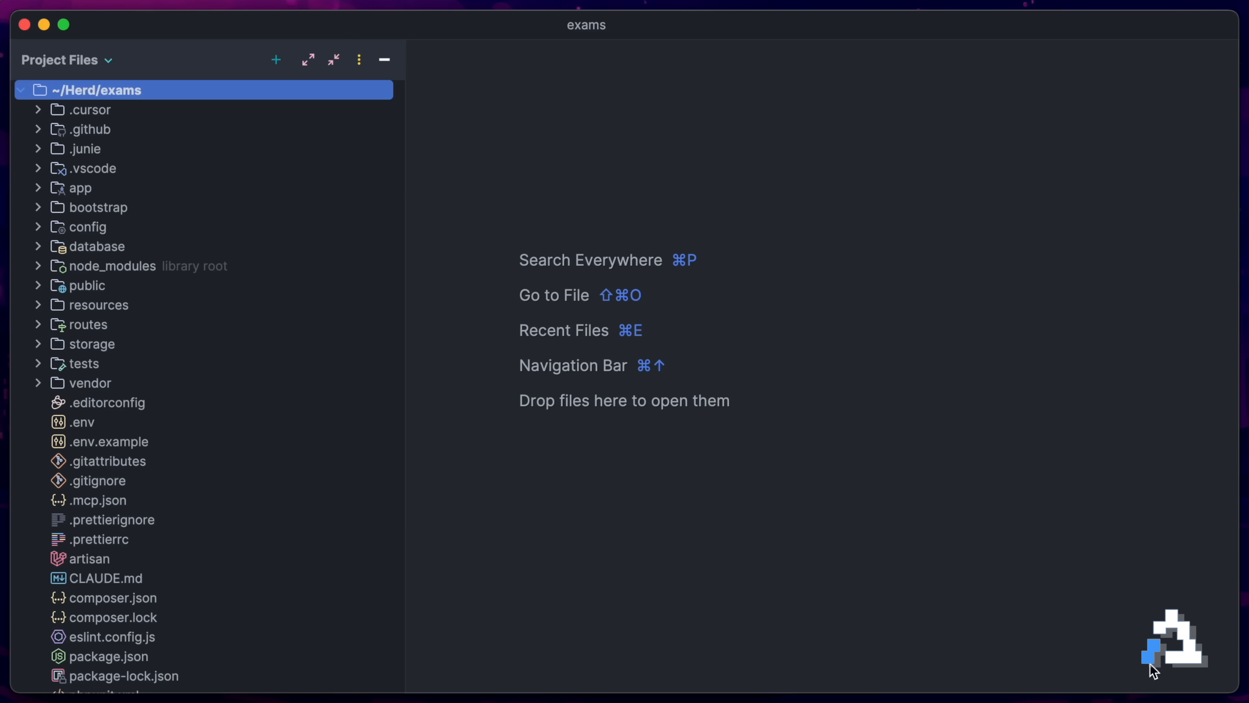
type("junie")
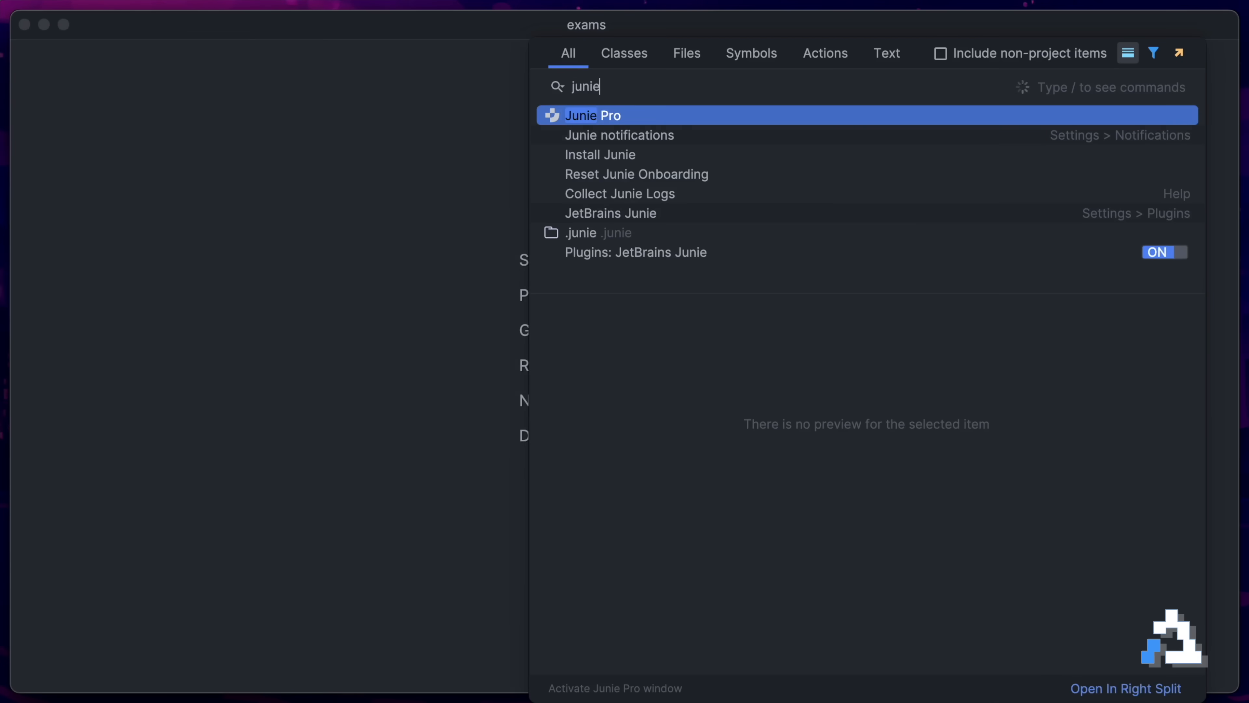
left_click(591, 114)
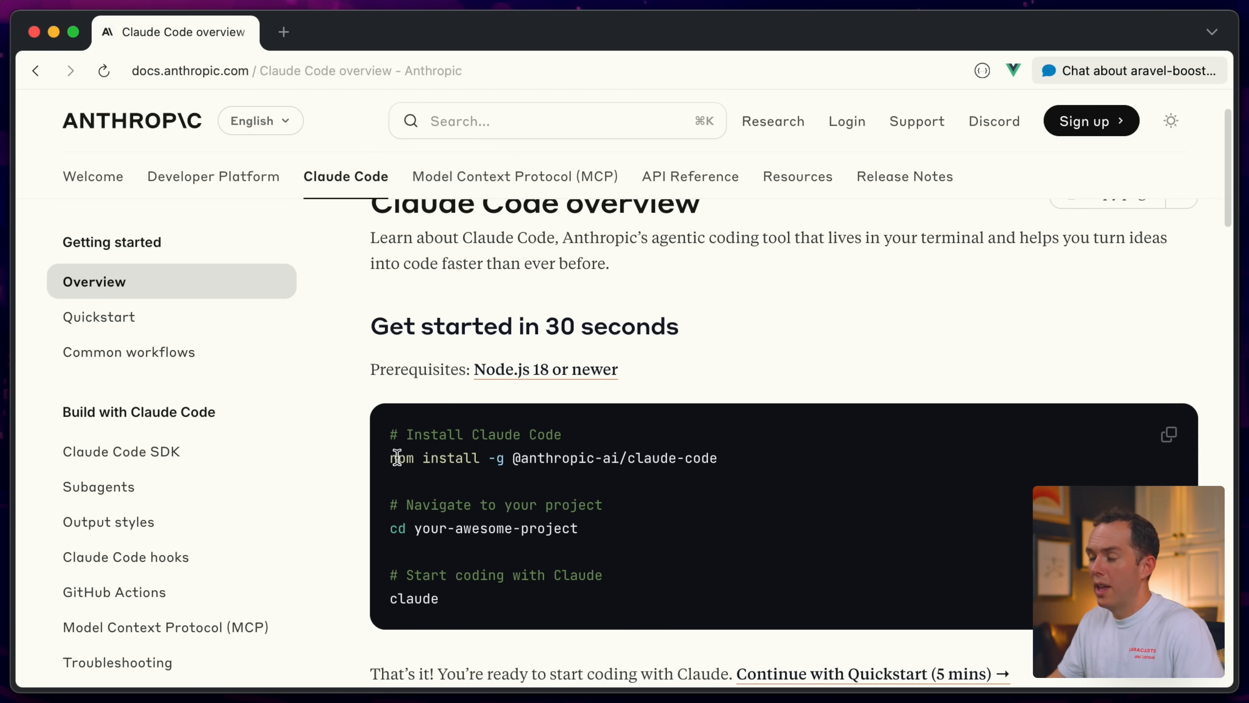
Step: Select the 'claude' start command in the Get started code block
scroll("down", 3)
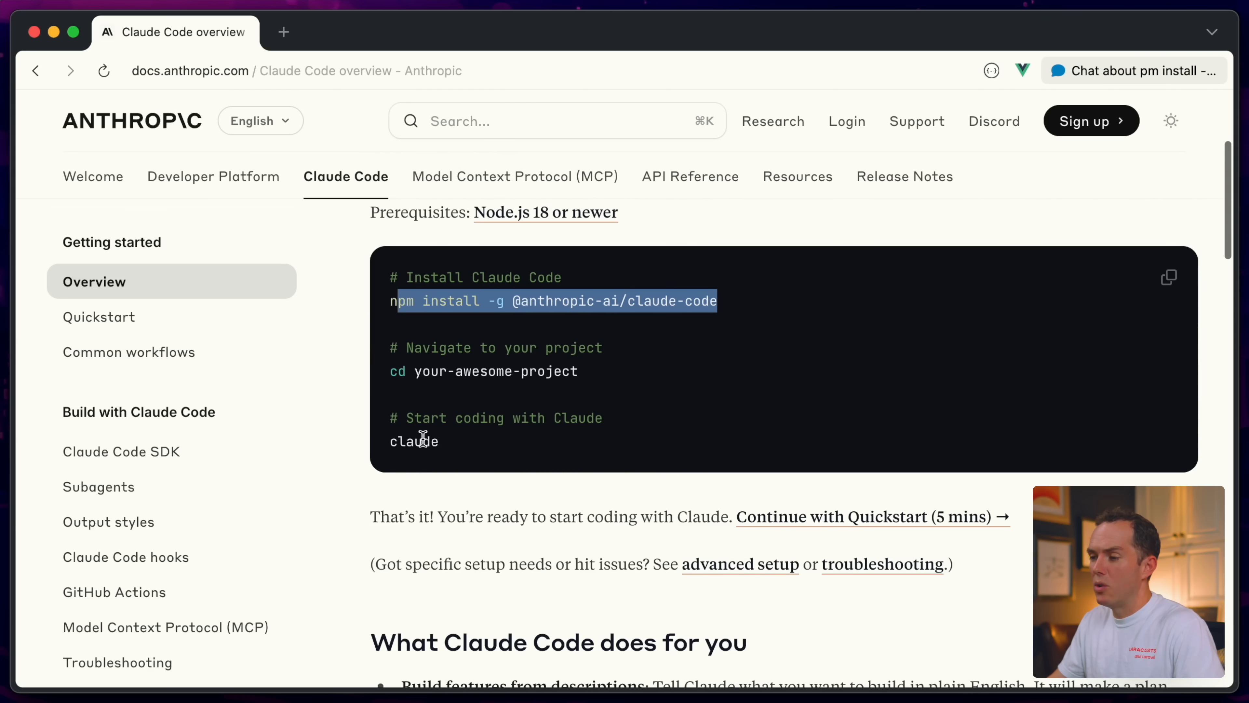
double_click(414, 440)
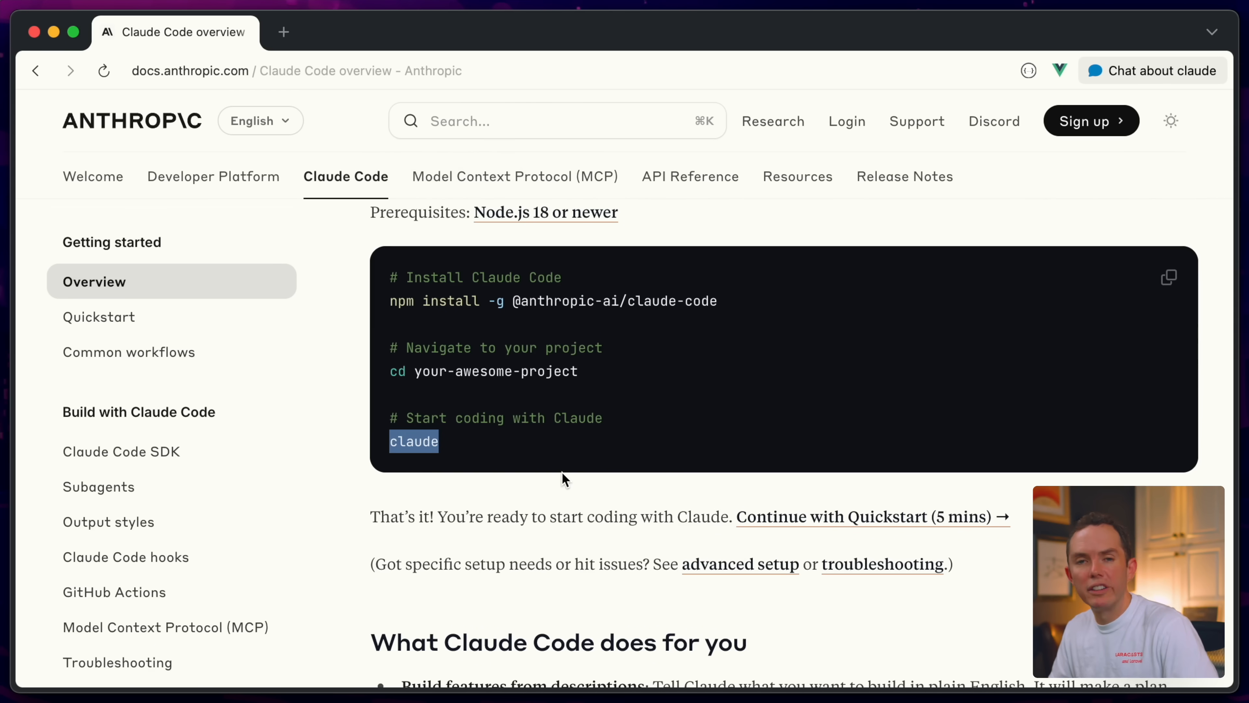
mouse_move(631, 474)
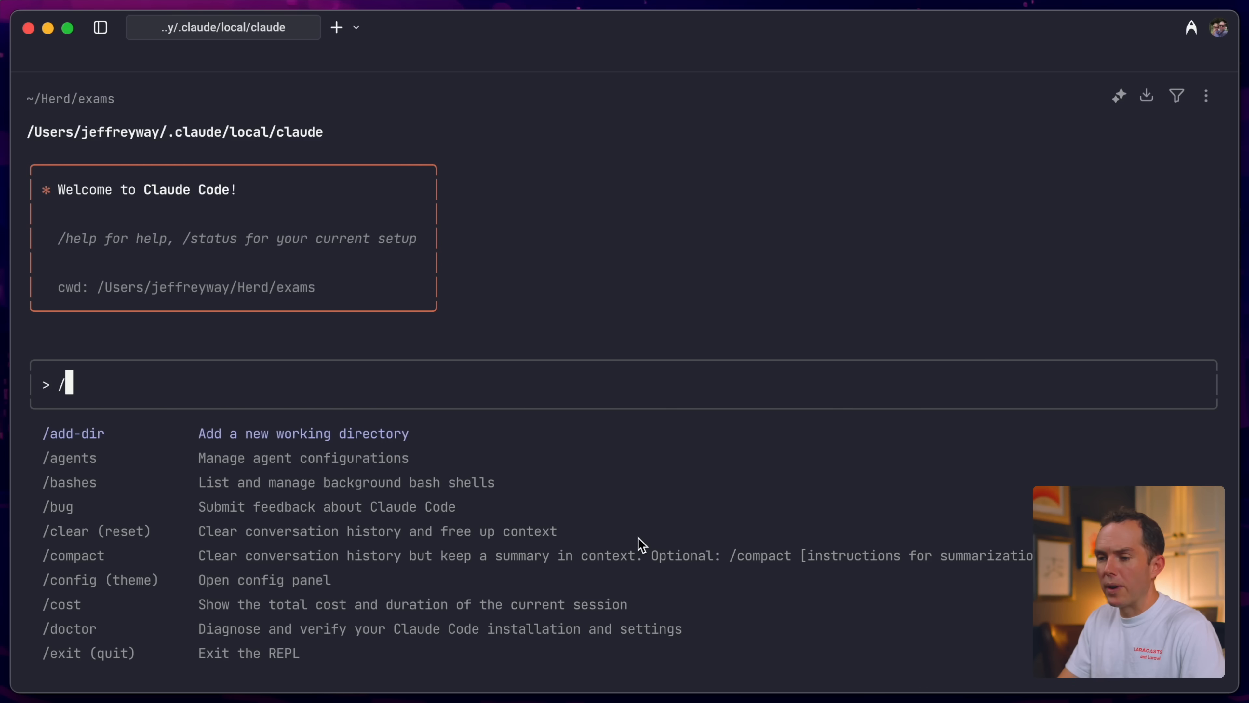
Step: View the laravel-boost server details in /mcp and browse its list of 16 tools
scroll("down", 3)
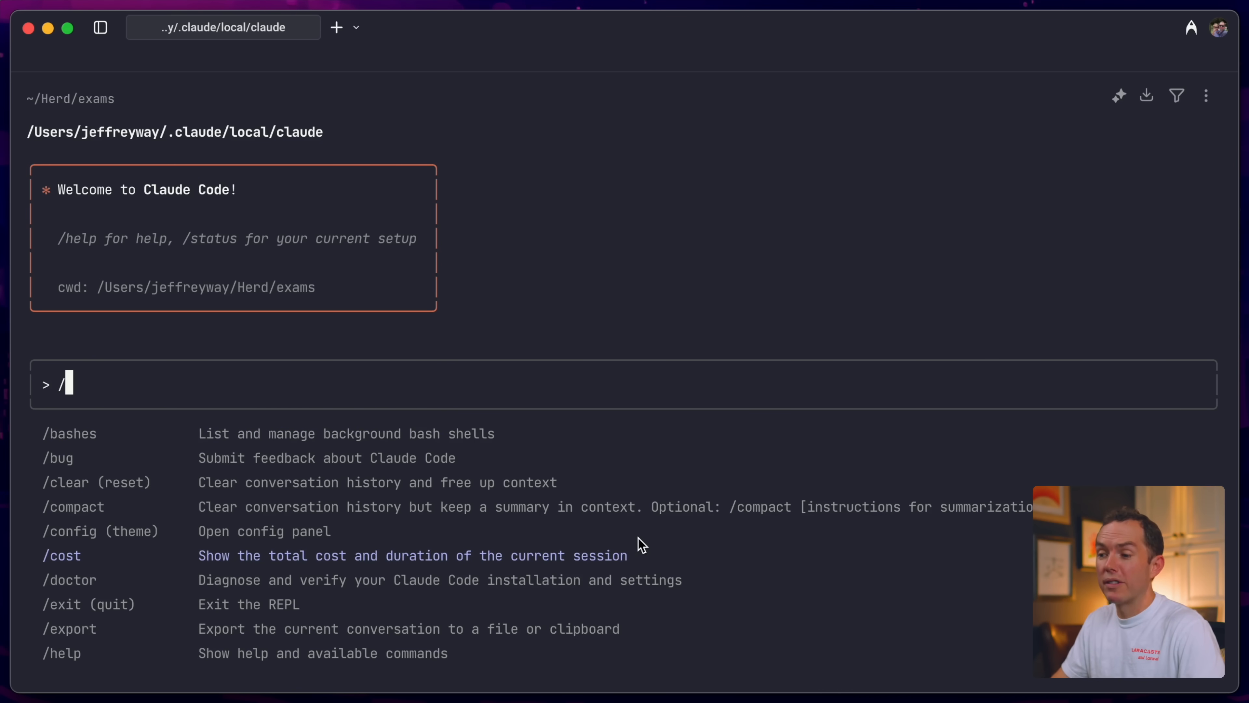
mouse_move(226, 394)
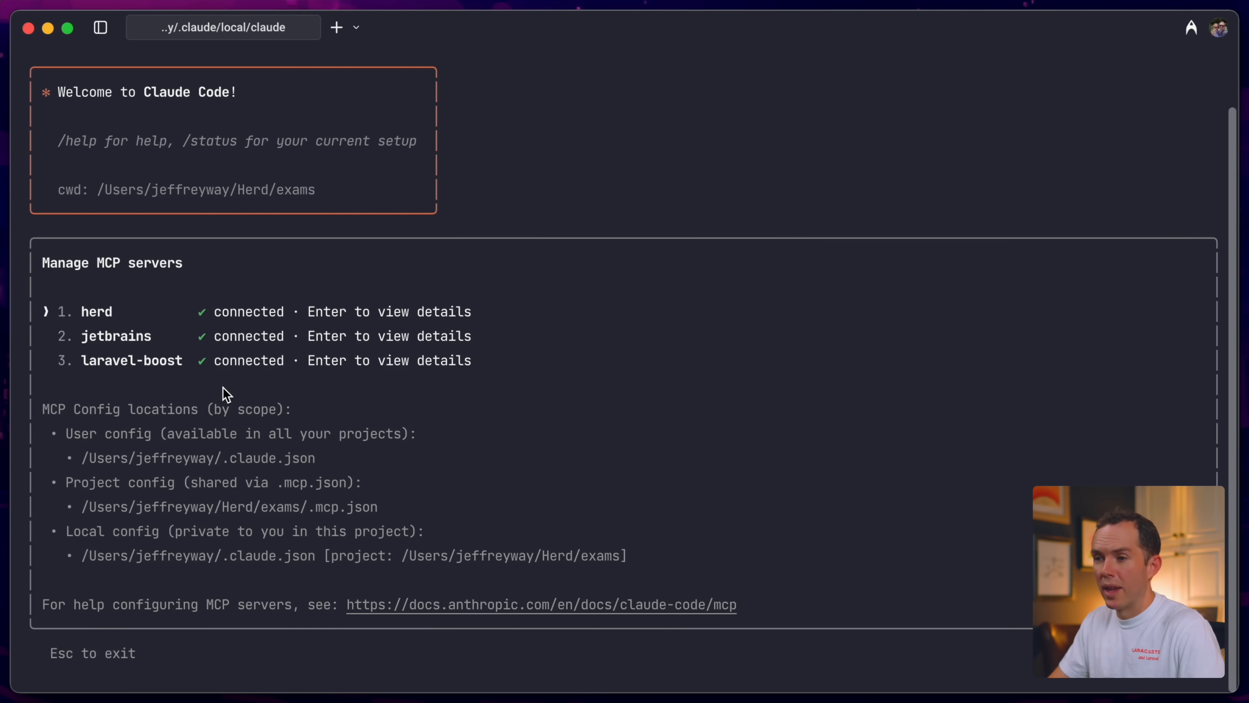
key("down")
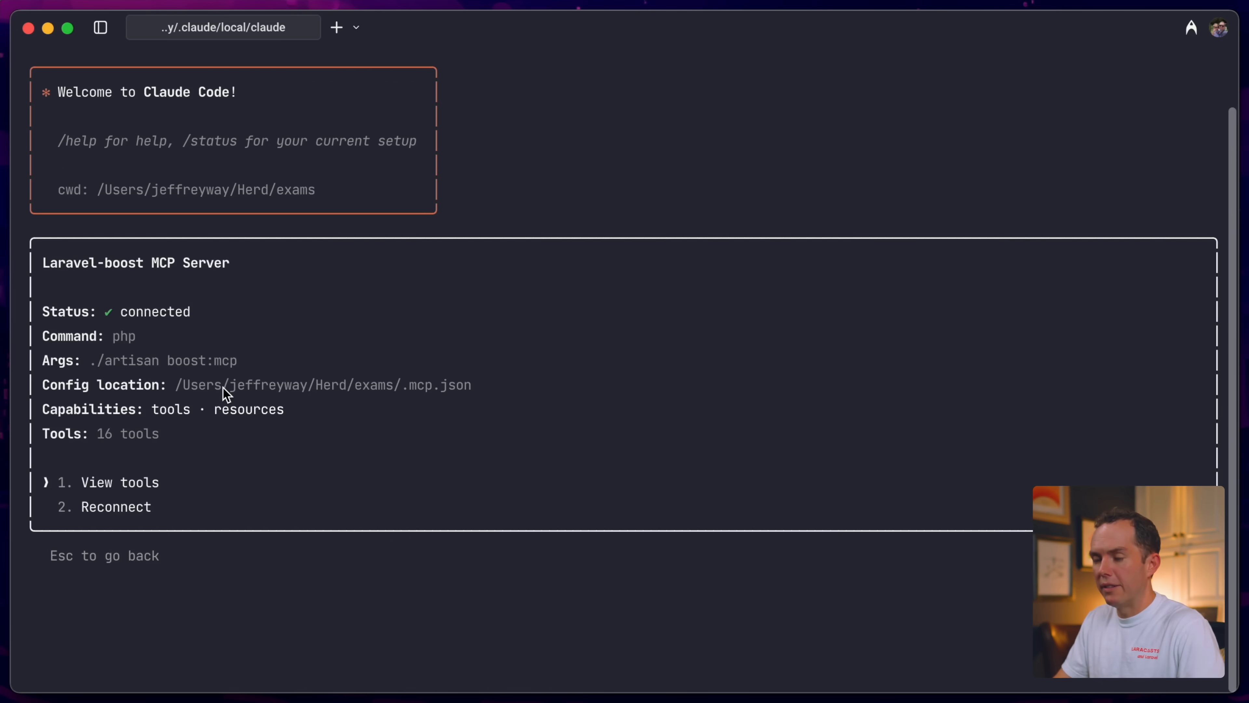
left_click(120, 482)
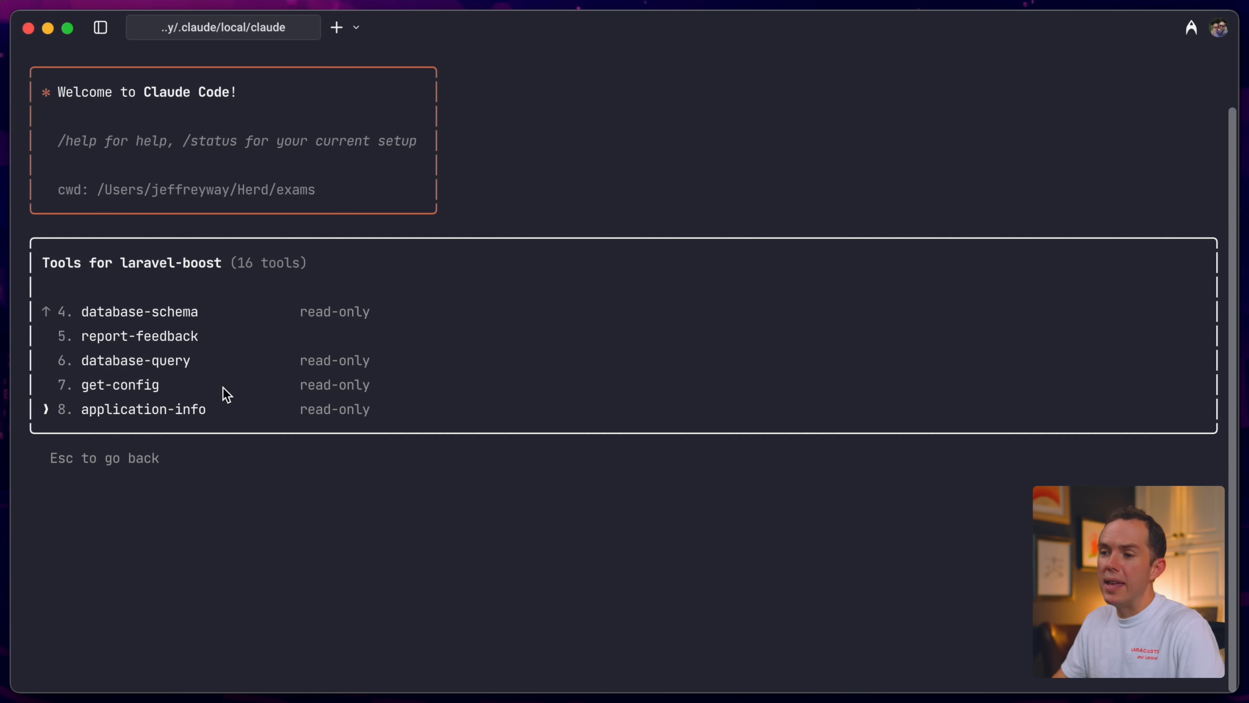
scroll("down", 3)
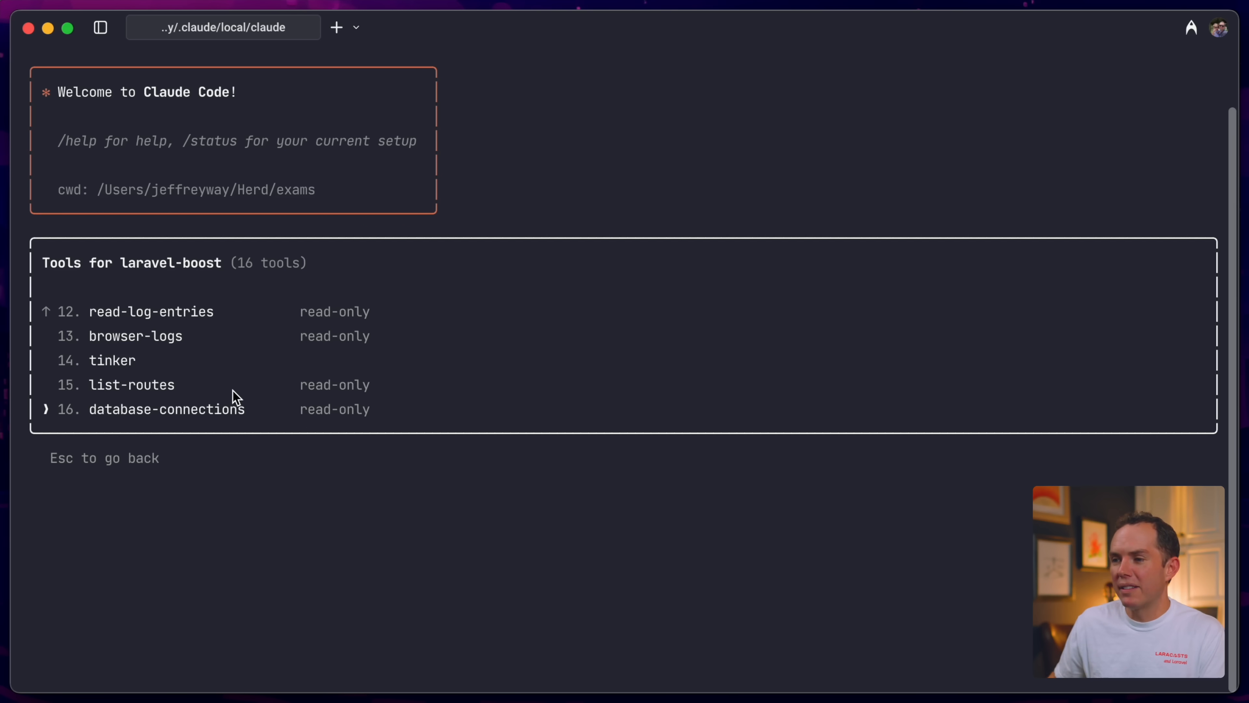
Step: Arrow through the laravel-boost tools and escape back to the empty Claude Code prompt
key("up")
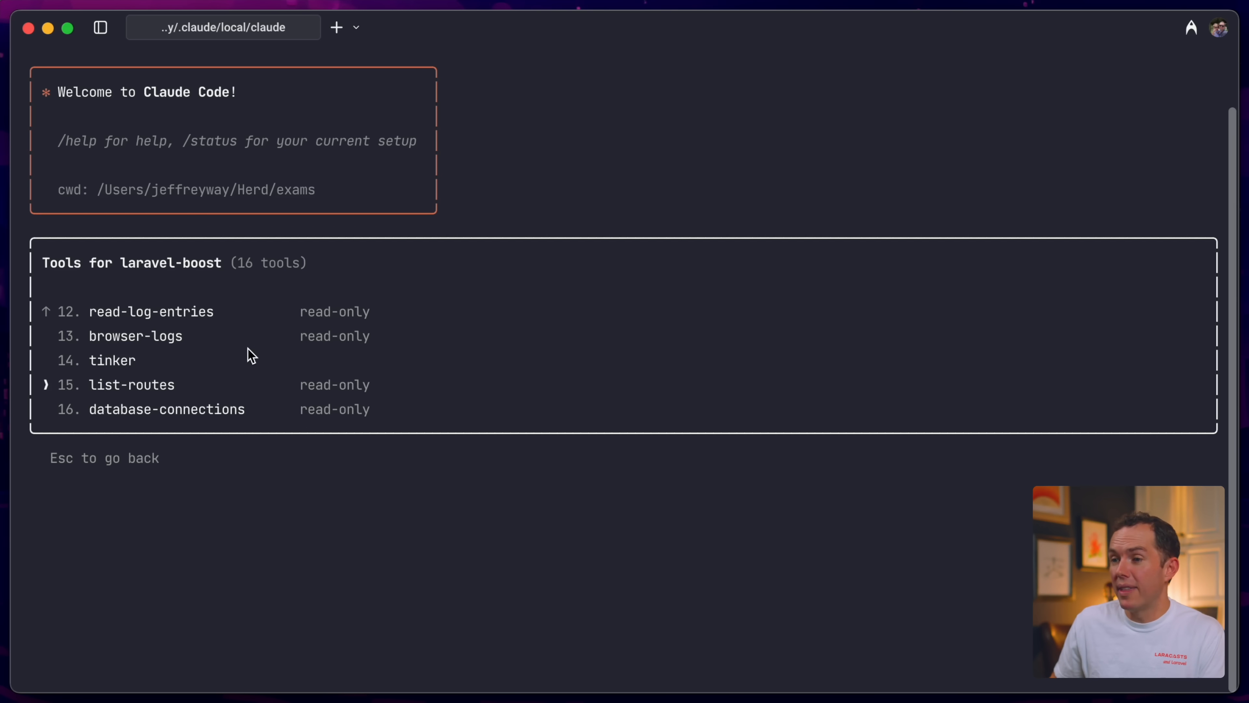
scroll("up", 3)
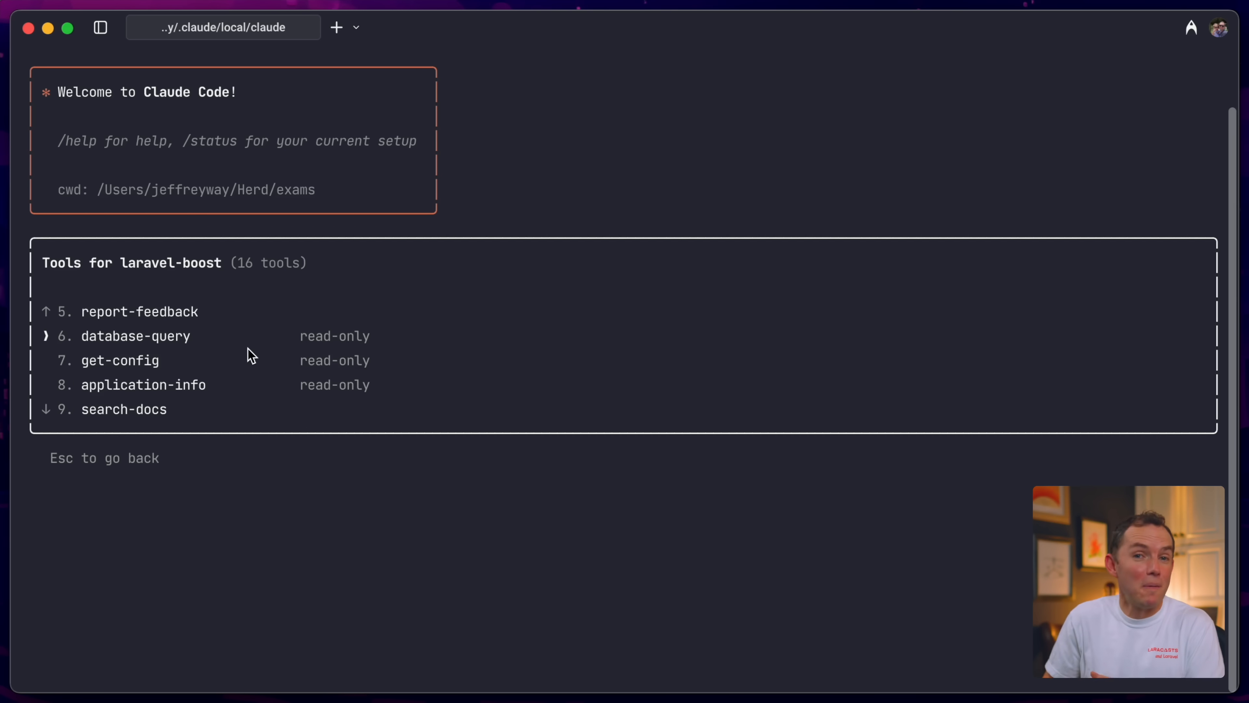
key("Down")
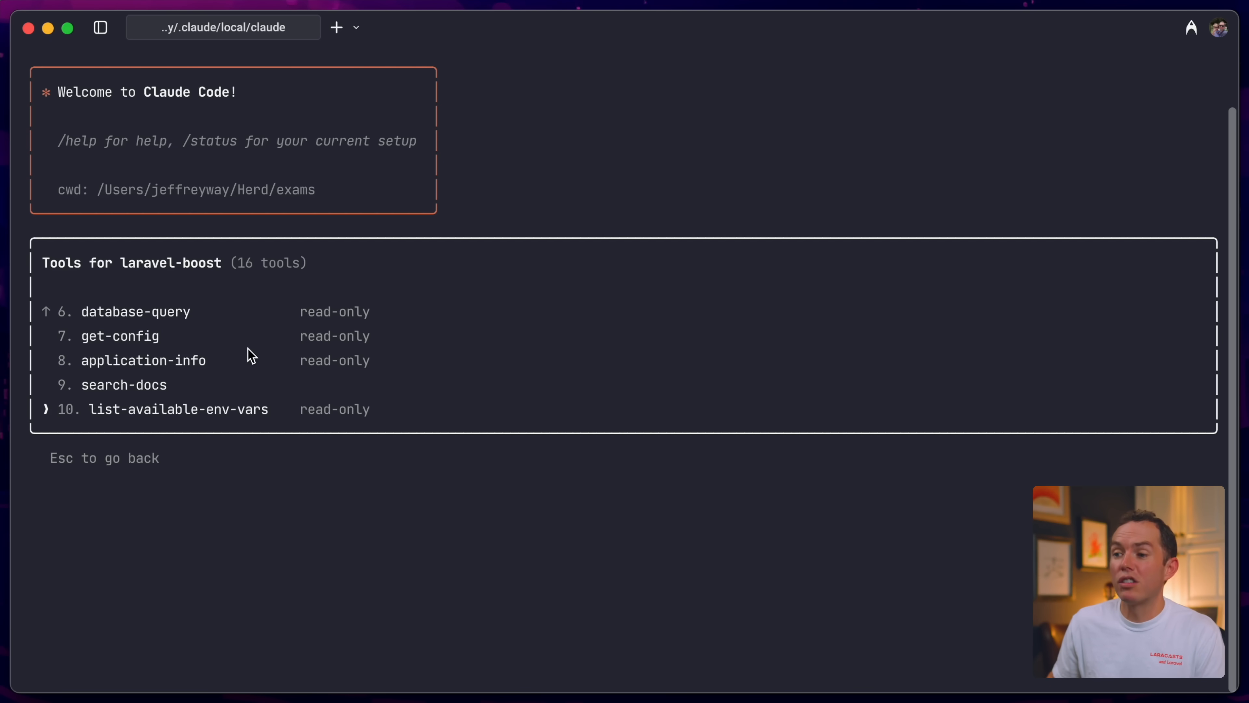
scroll("down", 3)
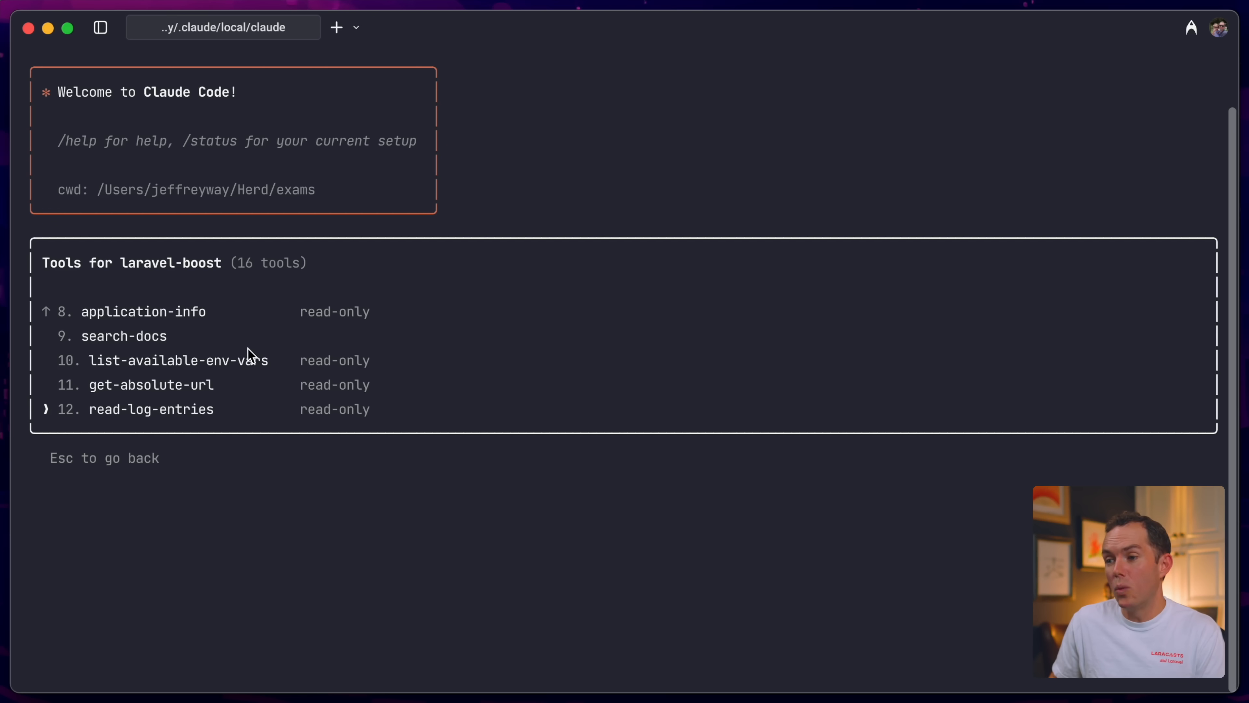
scroll("down", 3)
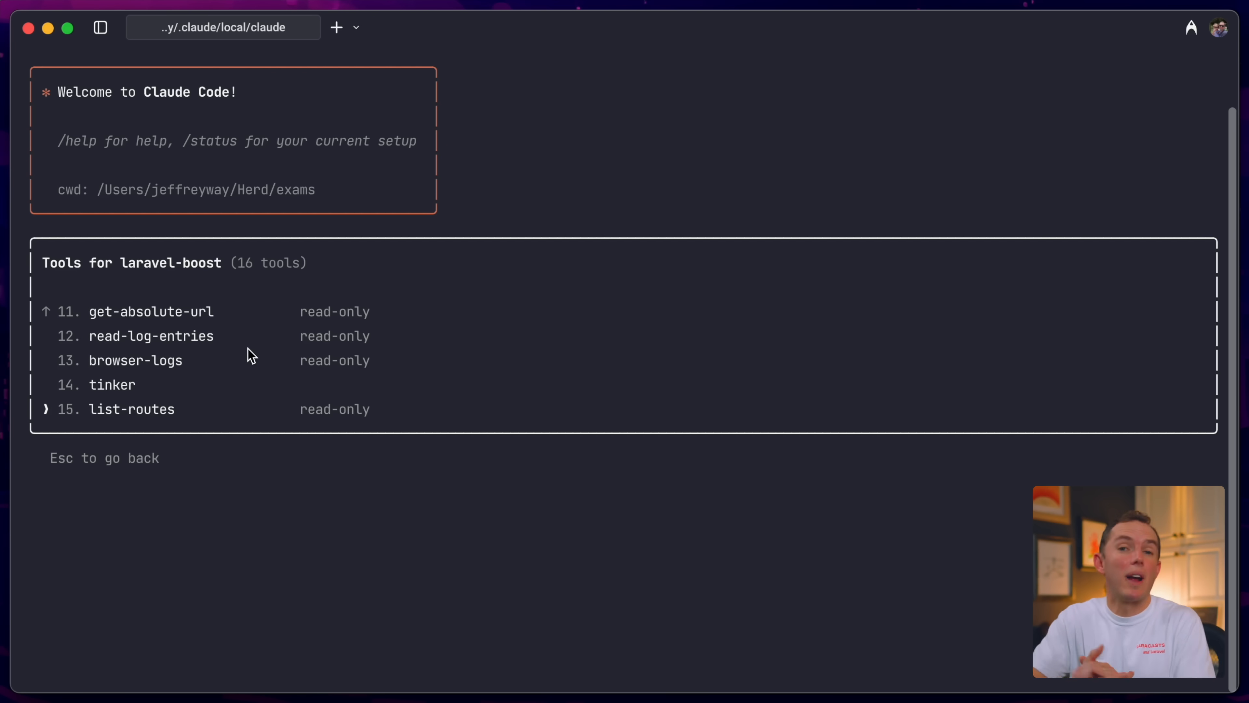
key("Escape")
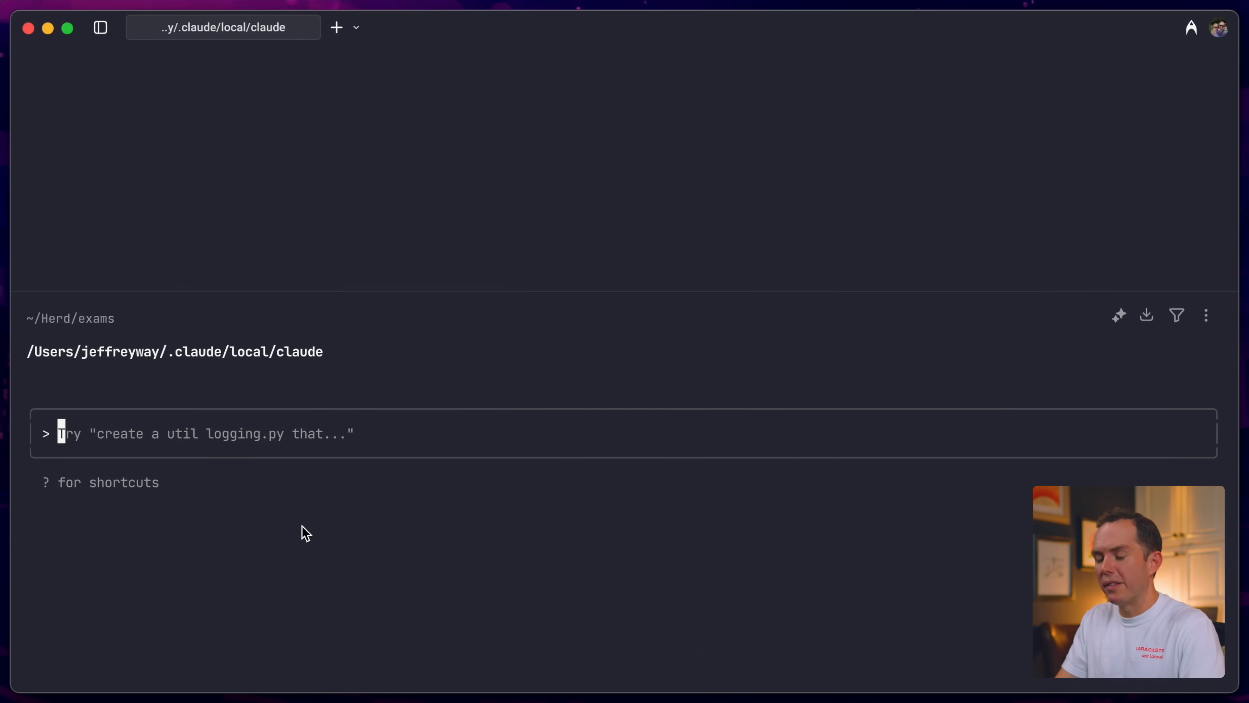
Step: Ask Claude 'how many users are in my db?' and get 0 via a laravel-boost query
type("how man")
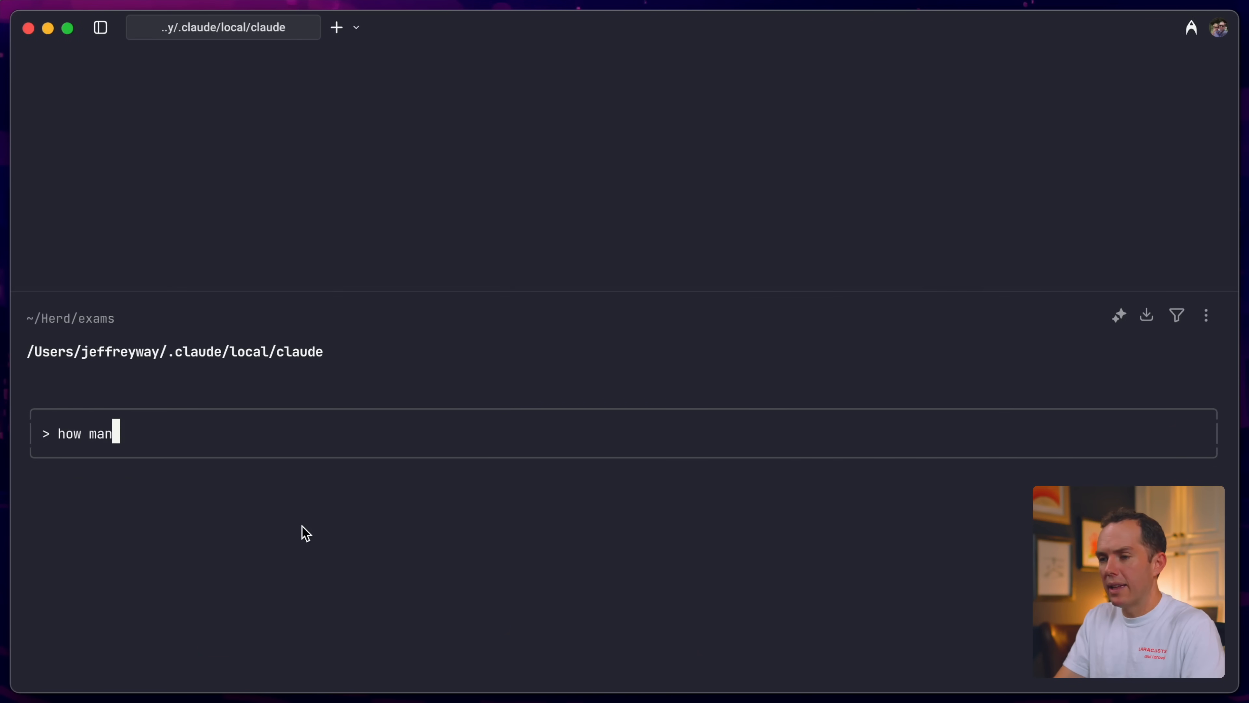
type("y users are in my db?")
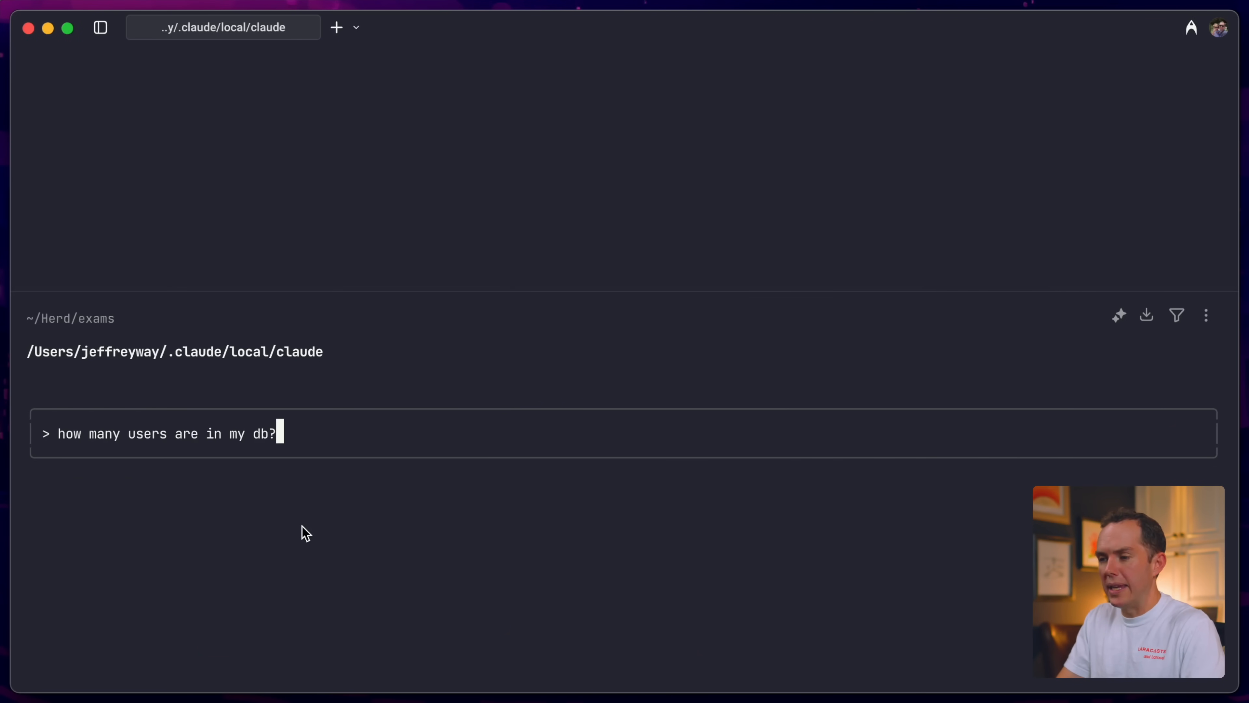
key("Return")
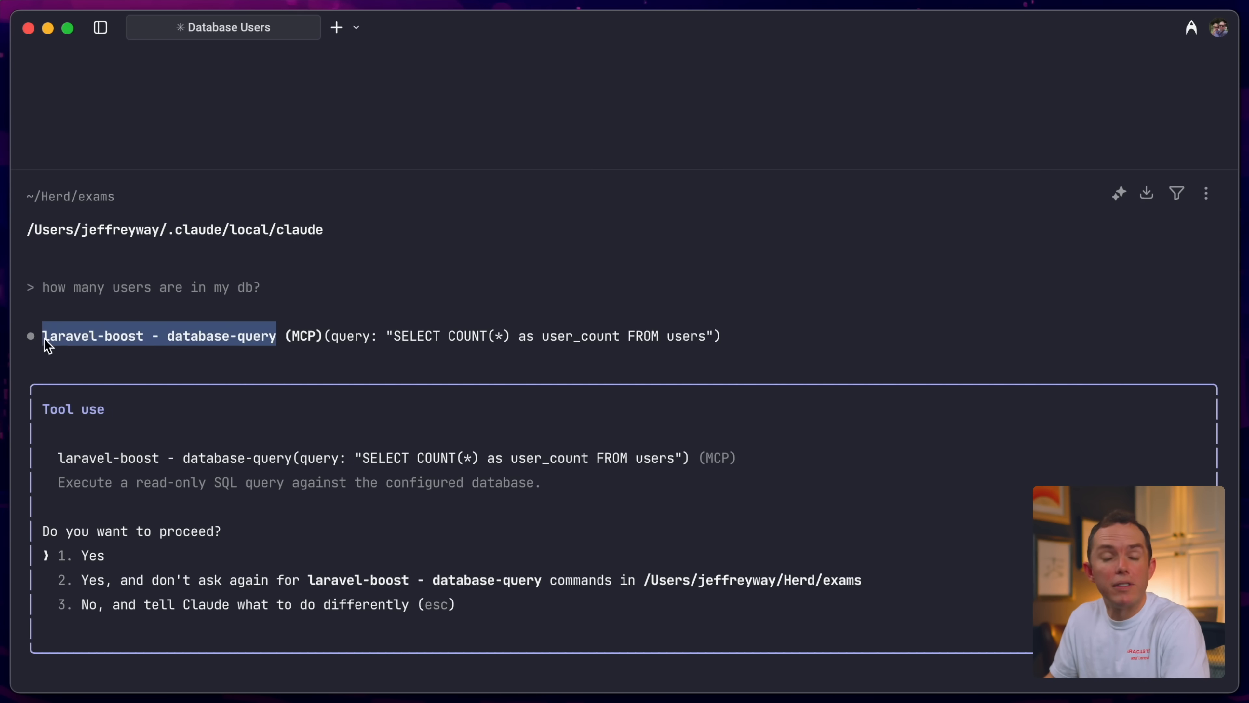
mouse_move(413, 344)
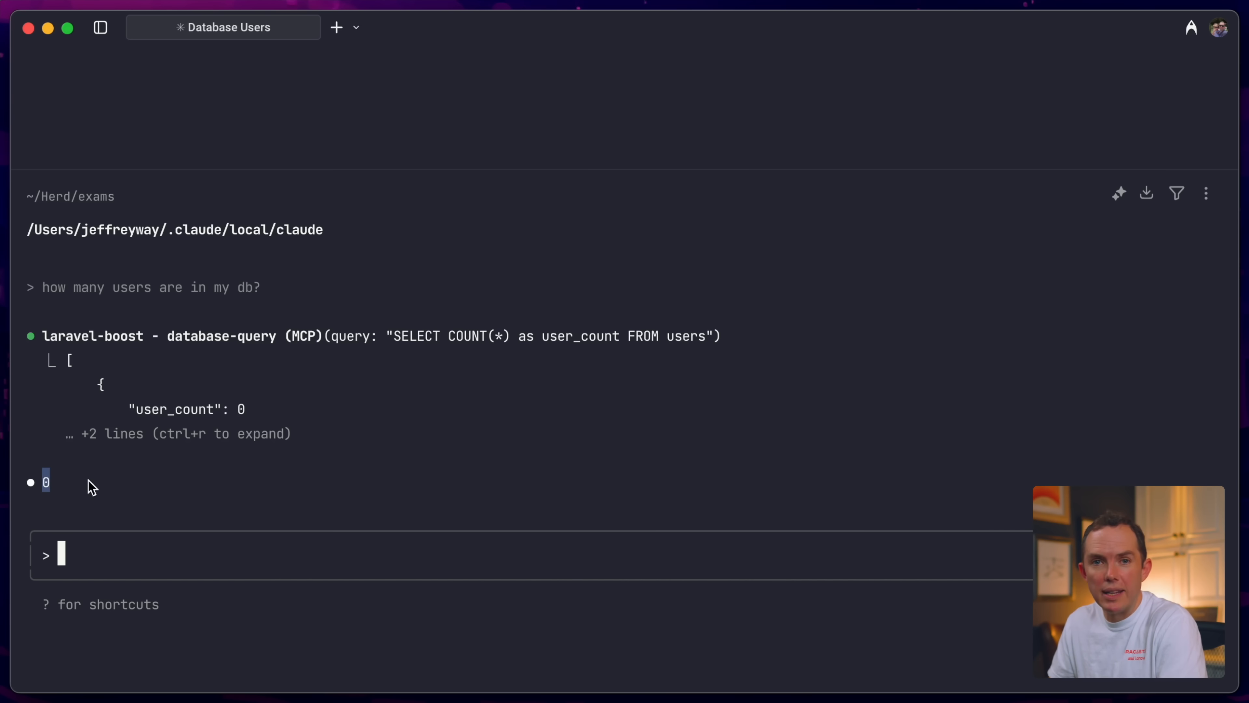
type("I wan")
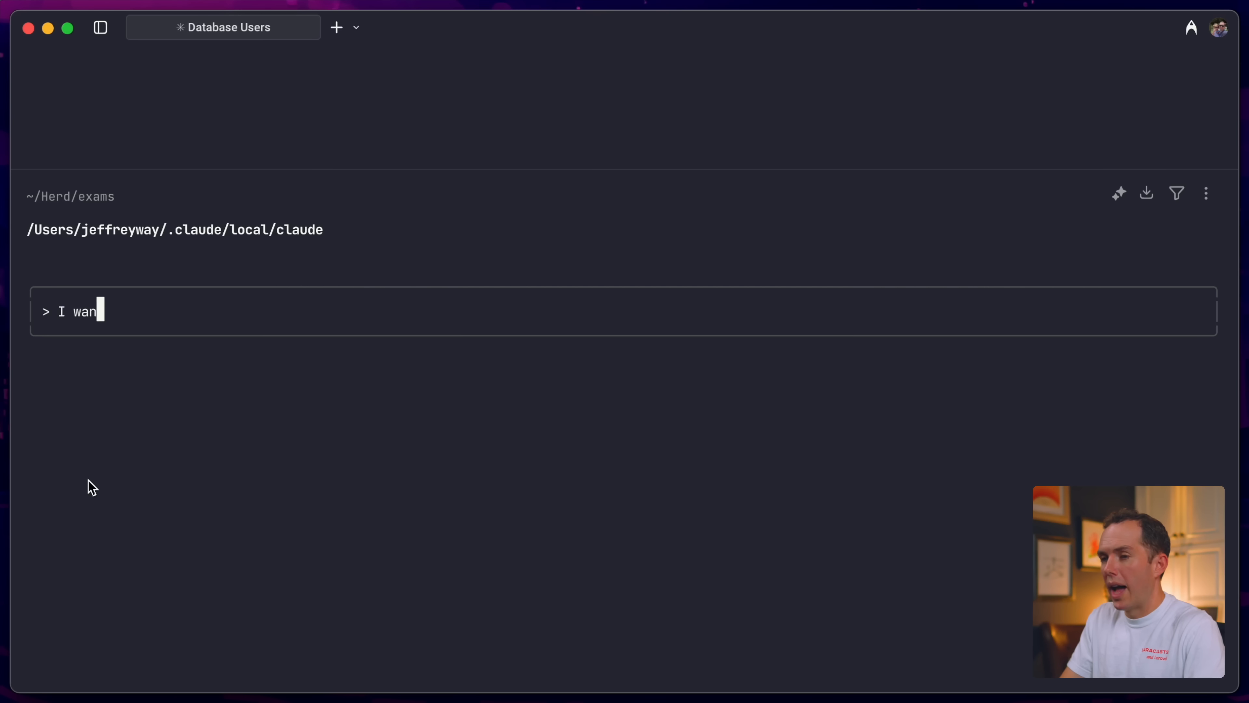
Step: Describe a beginner Laravel exam application for users and submit it to Claude
type("t to build an")
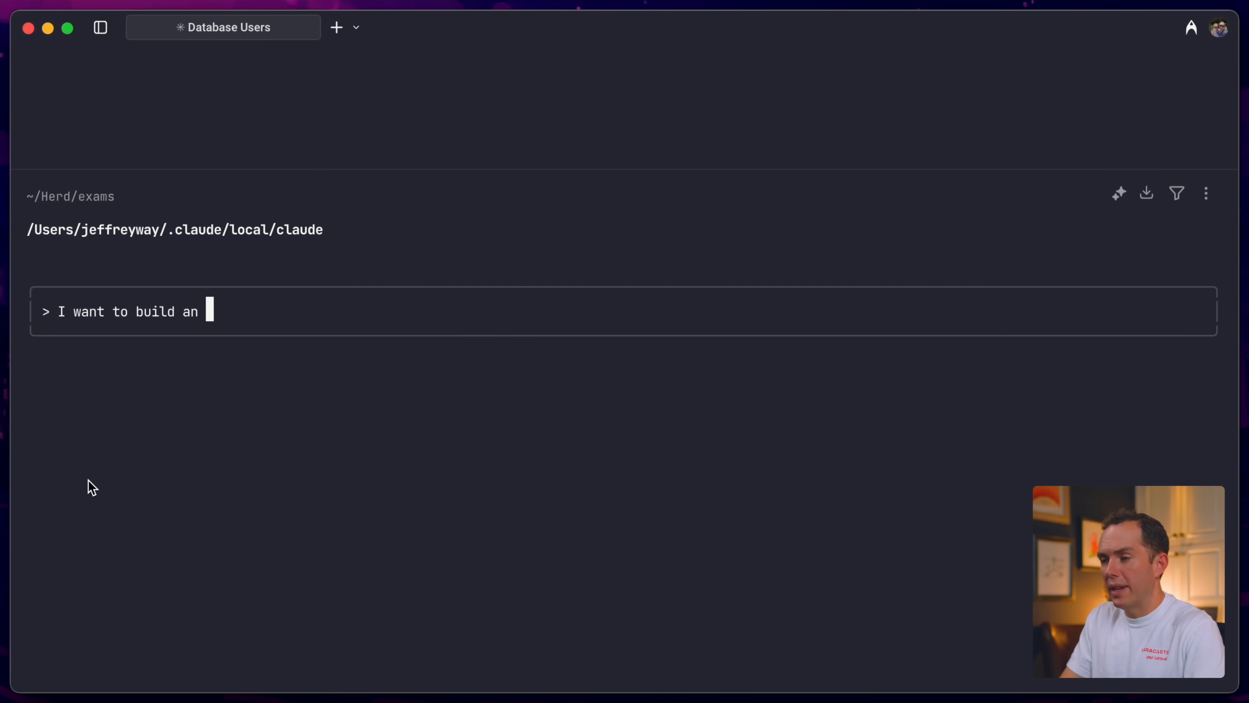
type("application that provides")
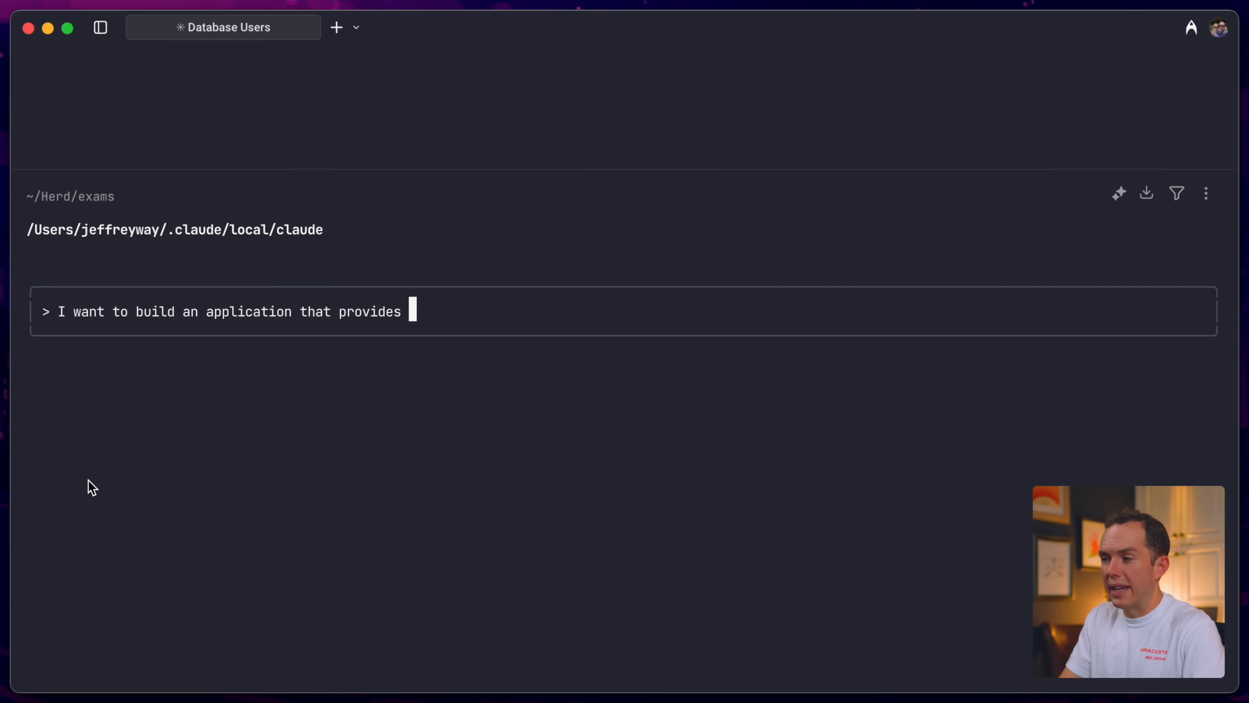
type("exam to beginning")
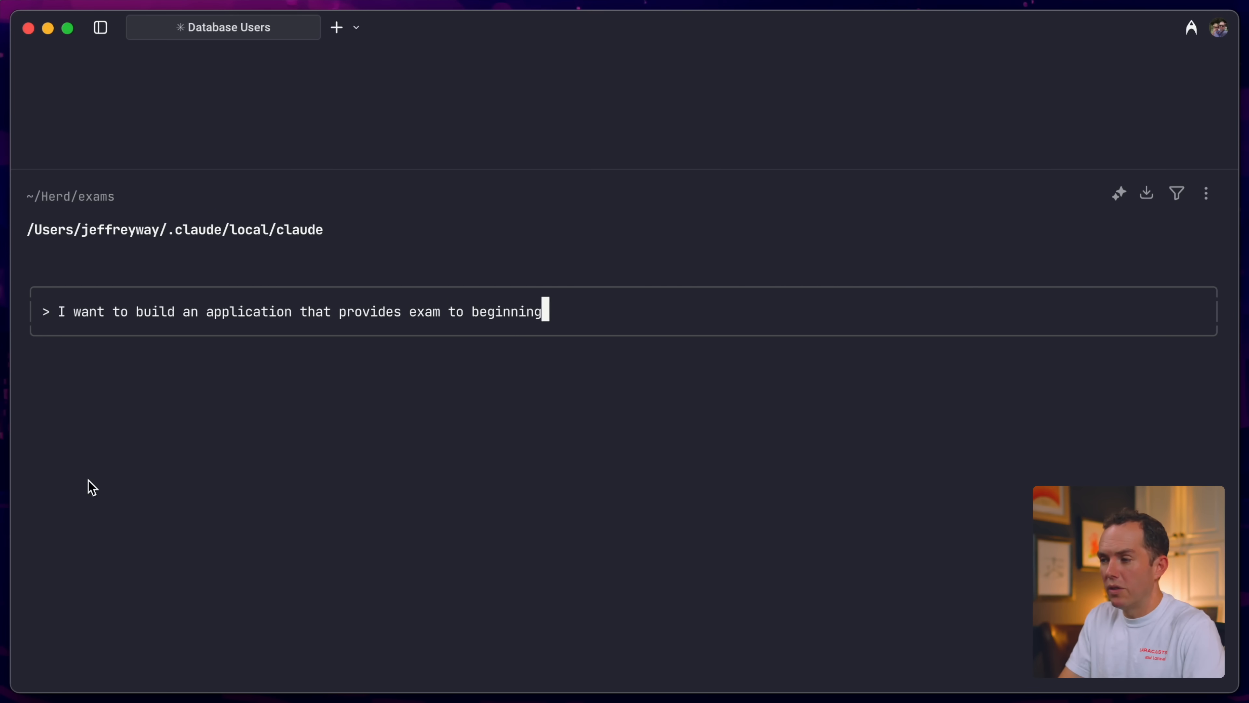
type("users. These exams will be about the Laravel framework. They are available to")
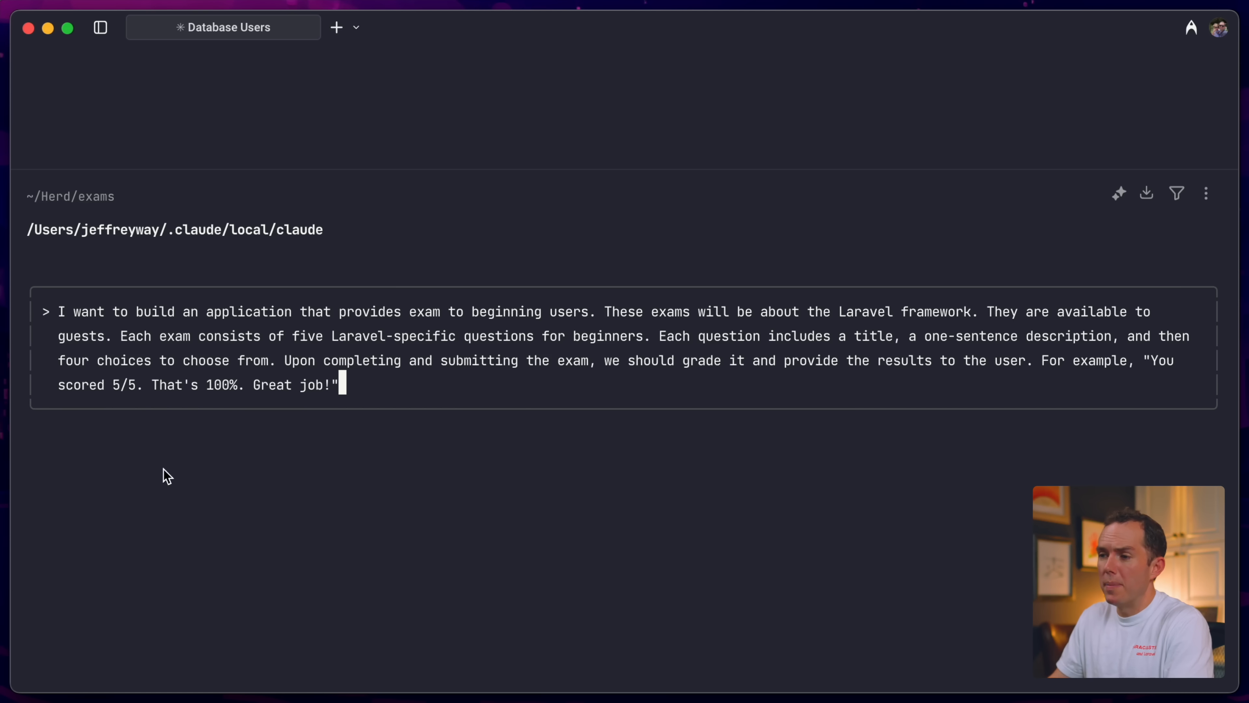
mouse_move(756, 336)
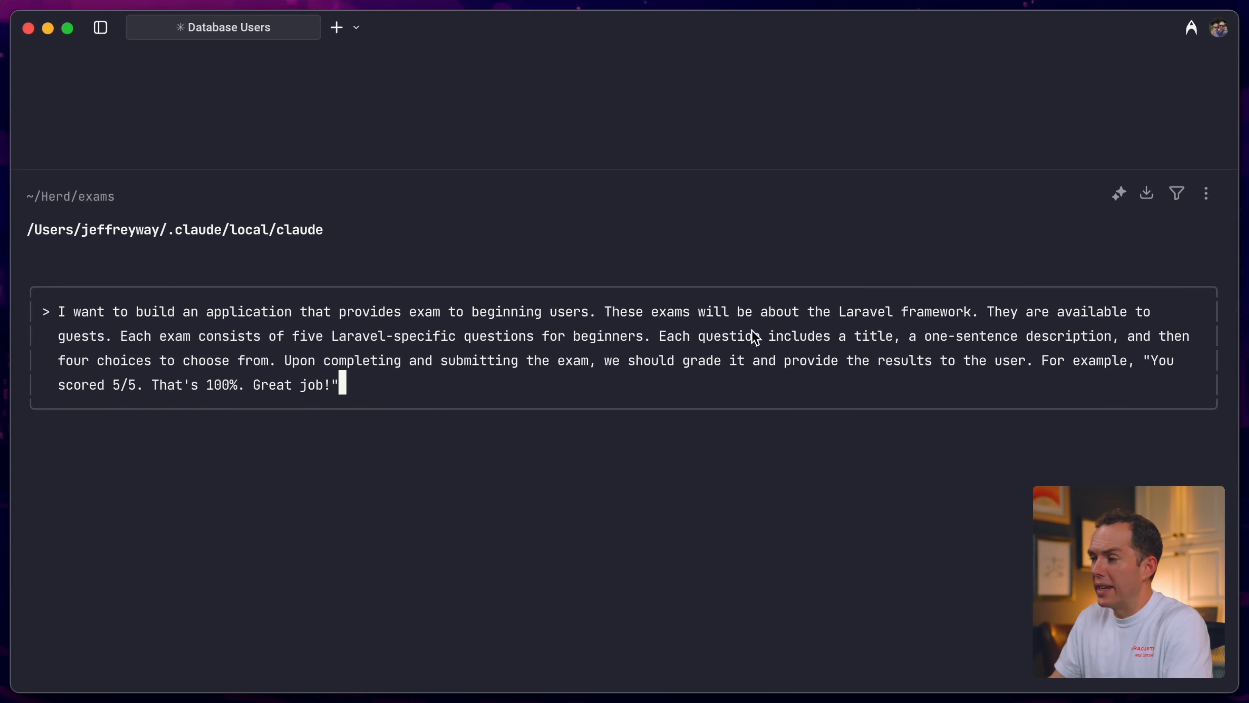
mouse_move(1018, 328)
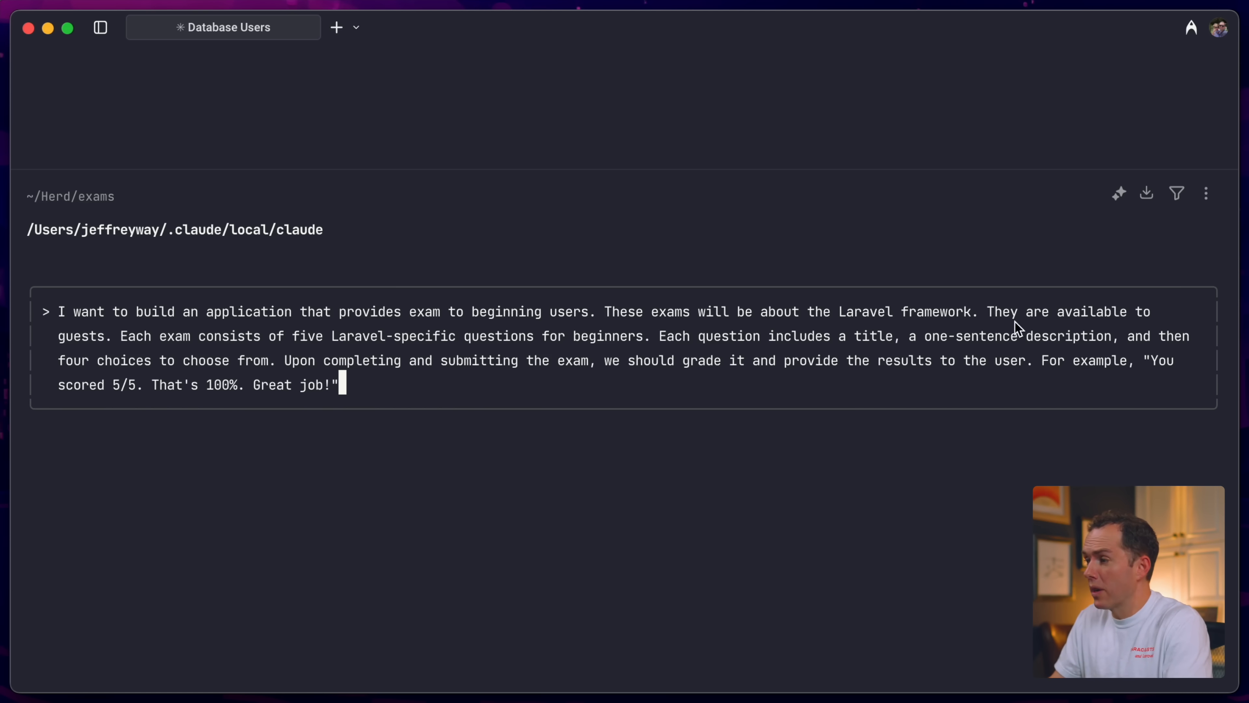
mouse_move(158, 354)
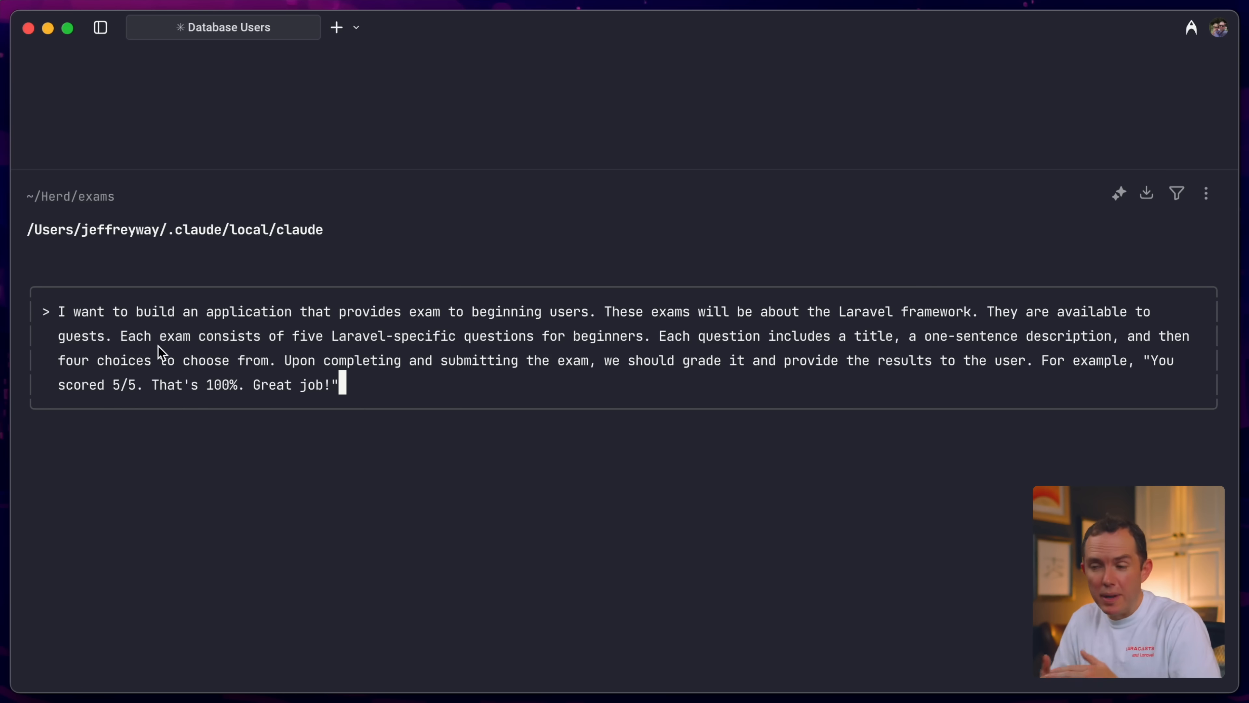
mouse_move(343, 347)
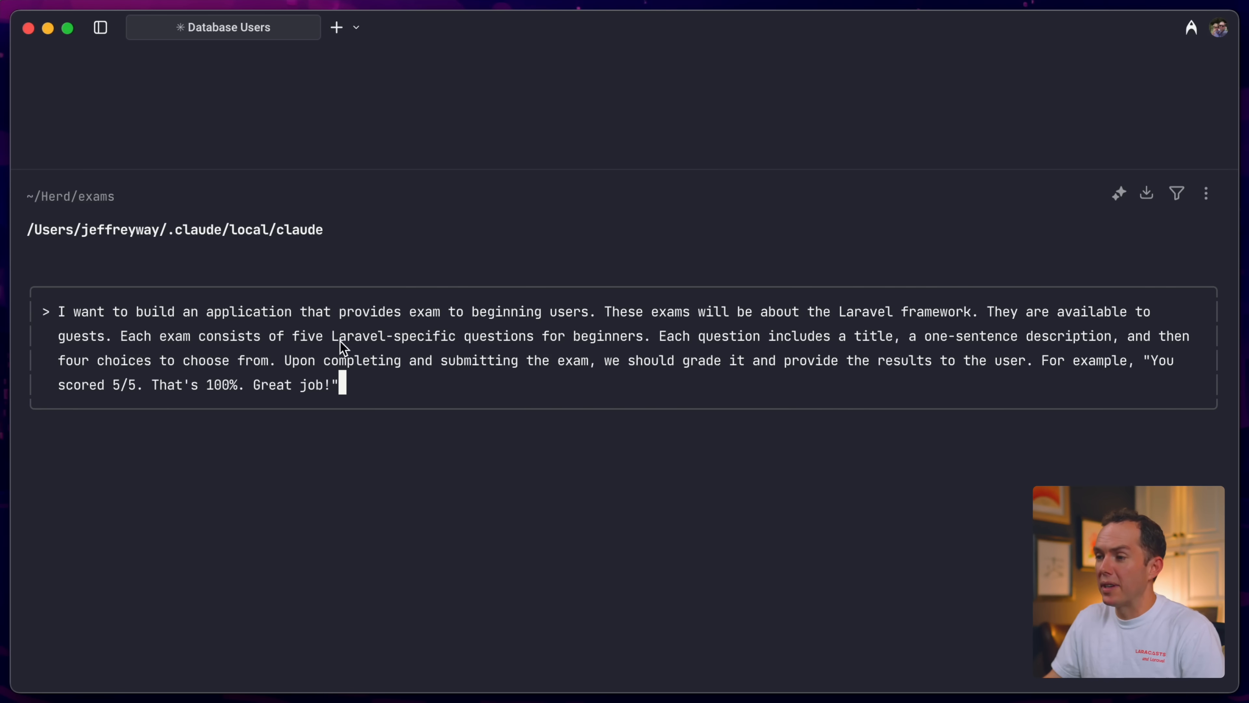
mouse_move(665, 348)
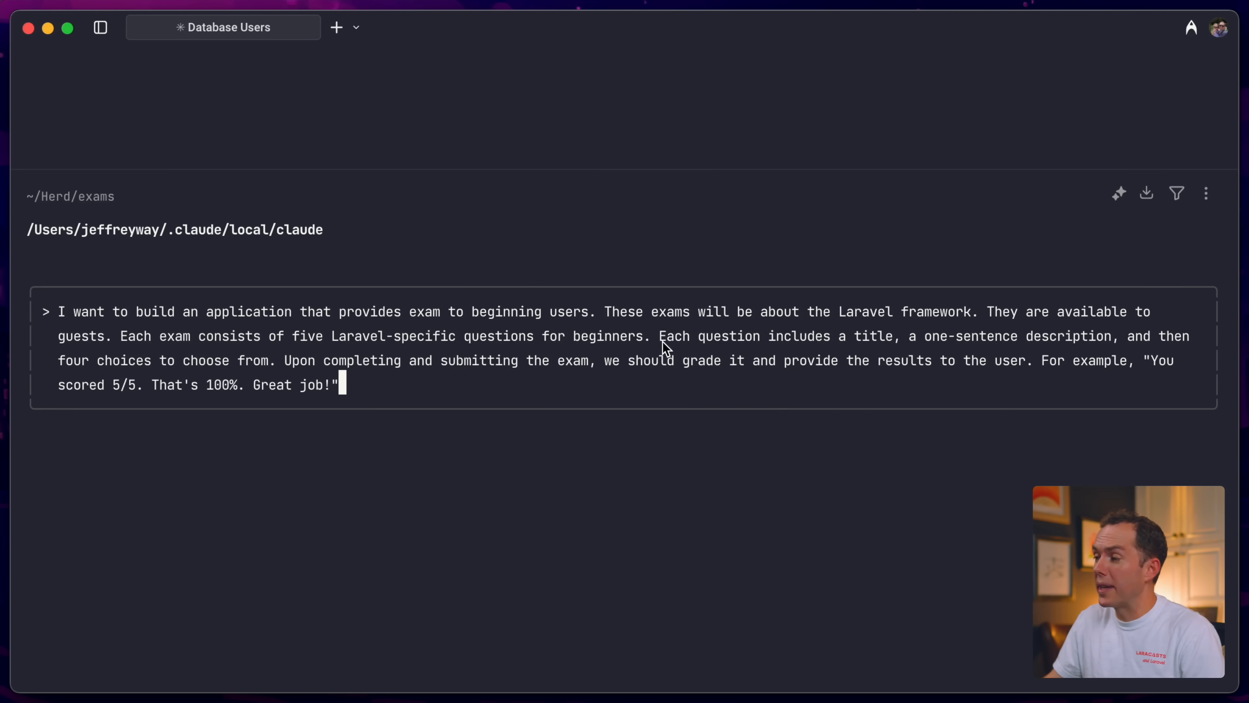
mouse_move(1033, 348)
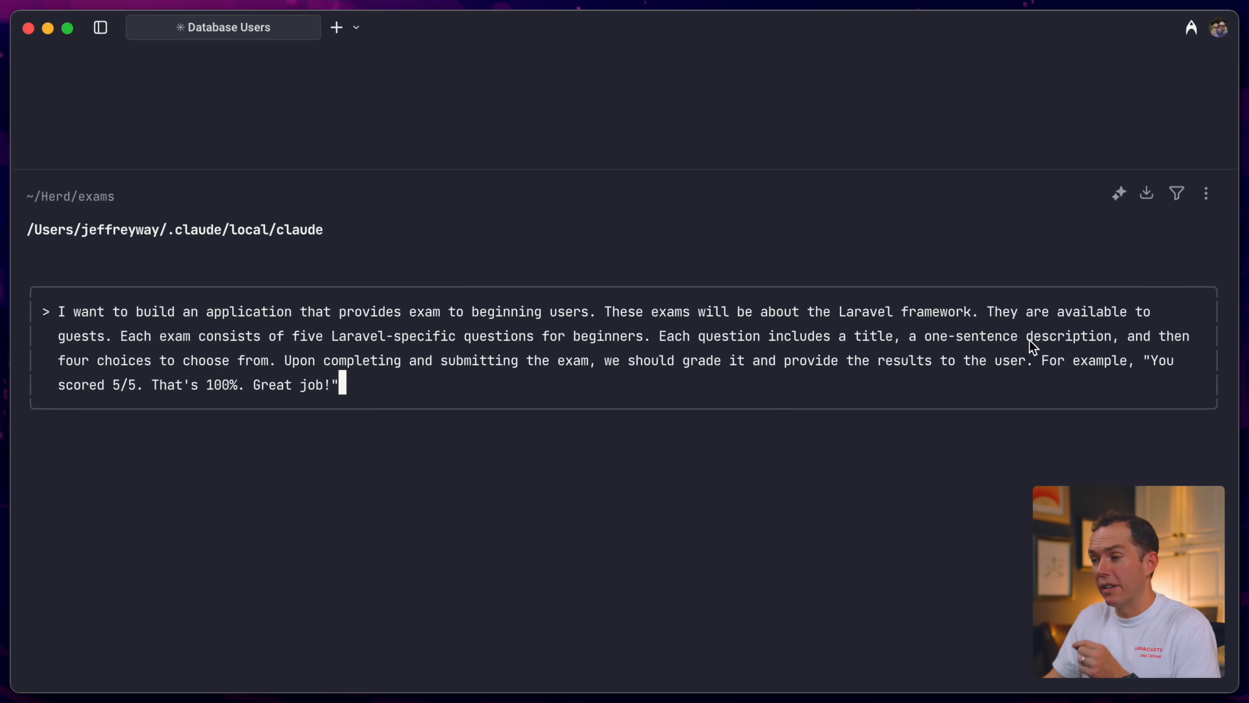
mouse_move(278, 359)
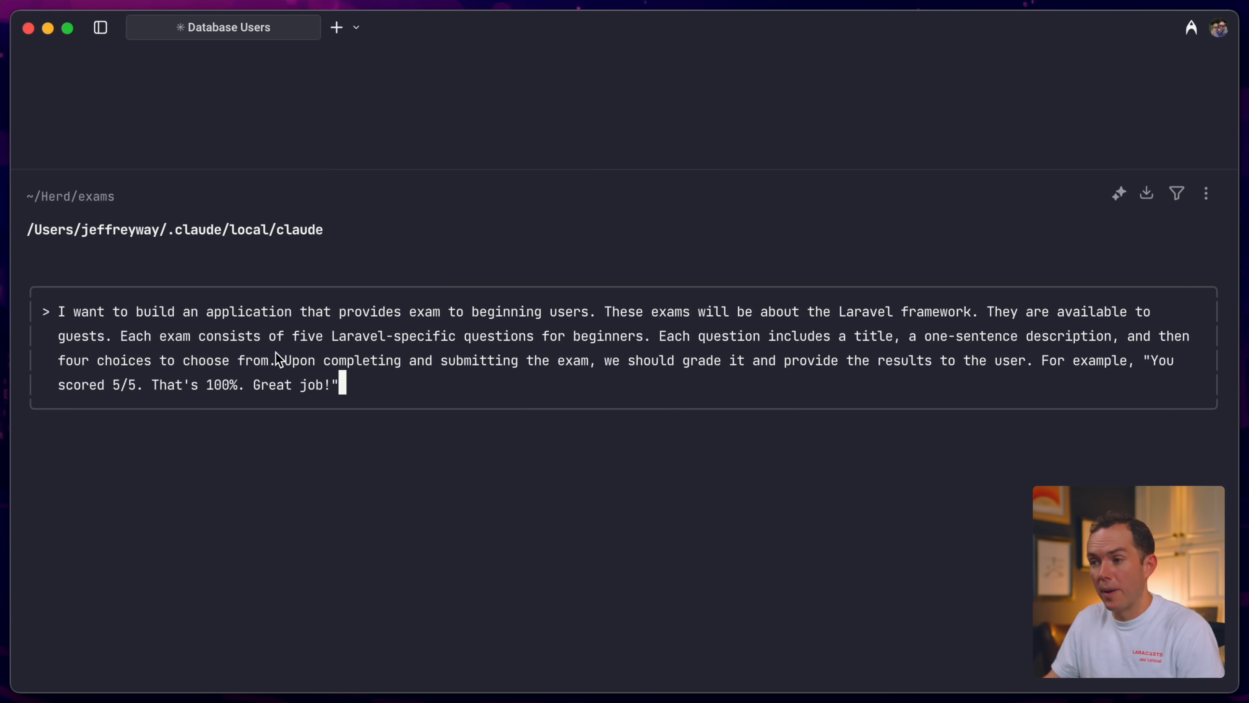
mouse_move(469, 377)
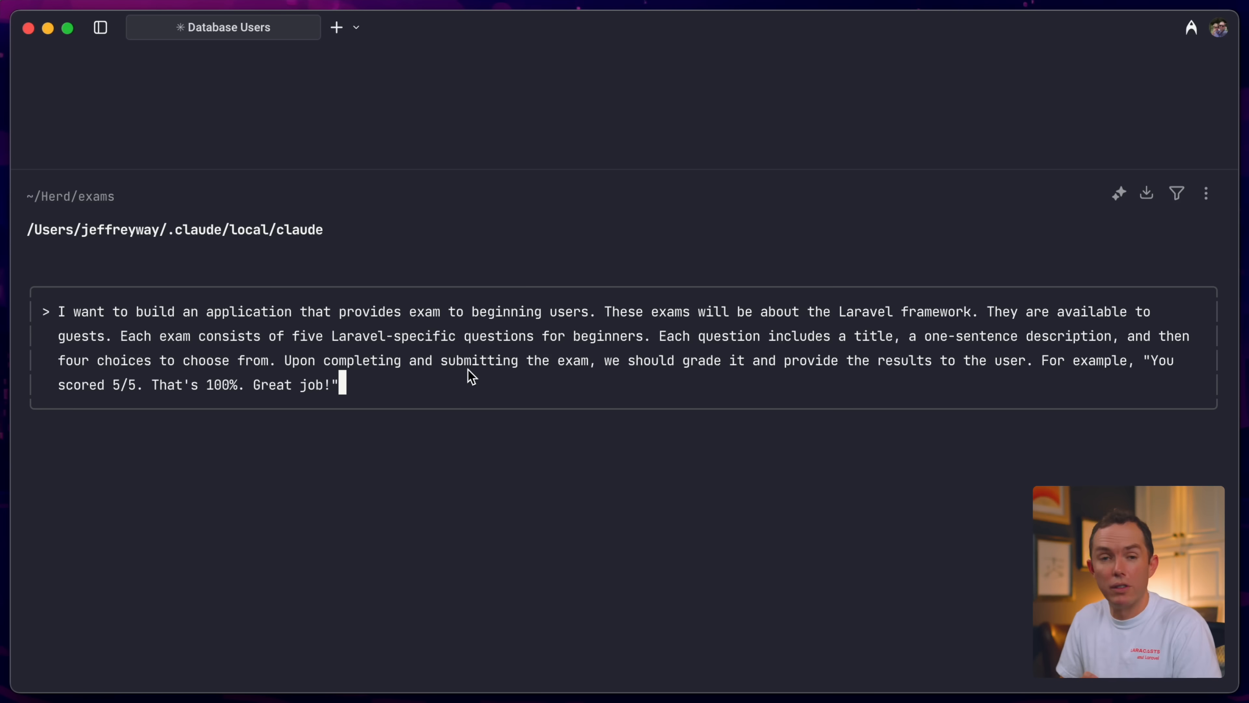
mouse_move(125, 390)
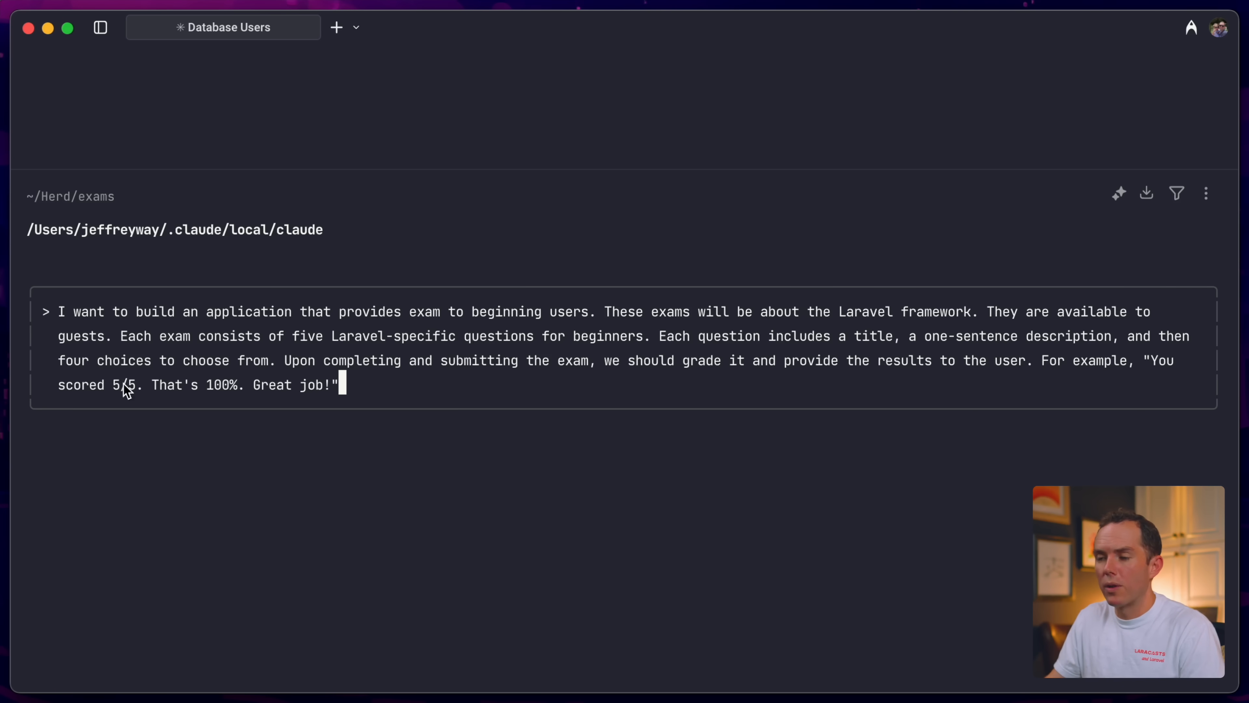
mouse_move(368, 387)
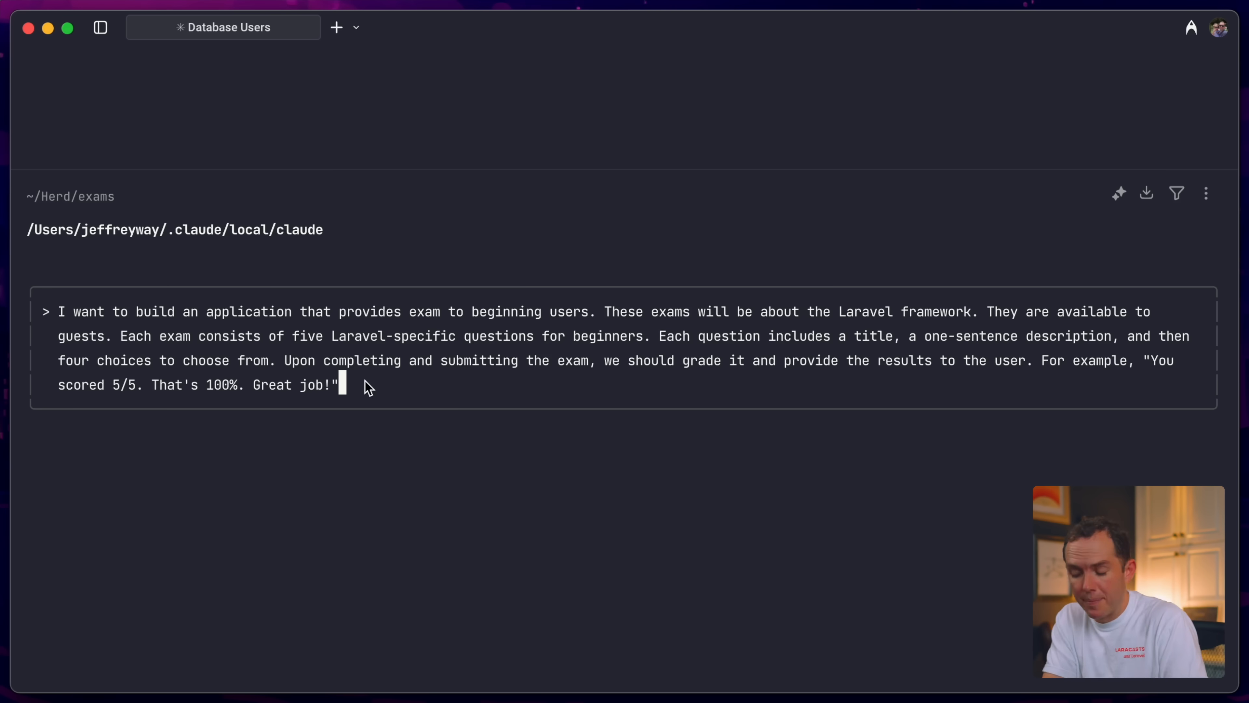
key("Return")
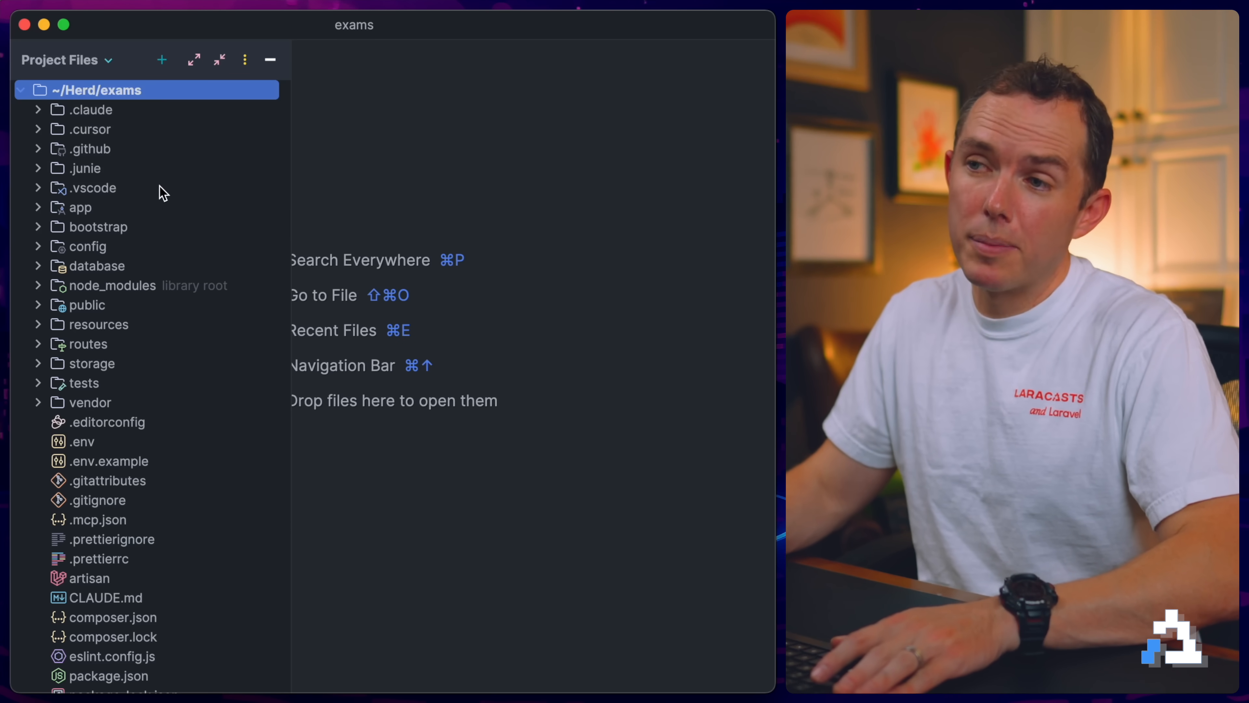
mouse_move(71, 189)
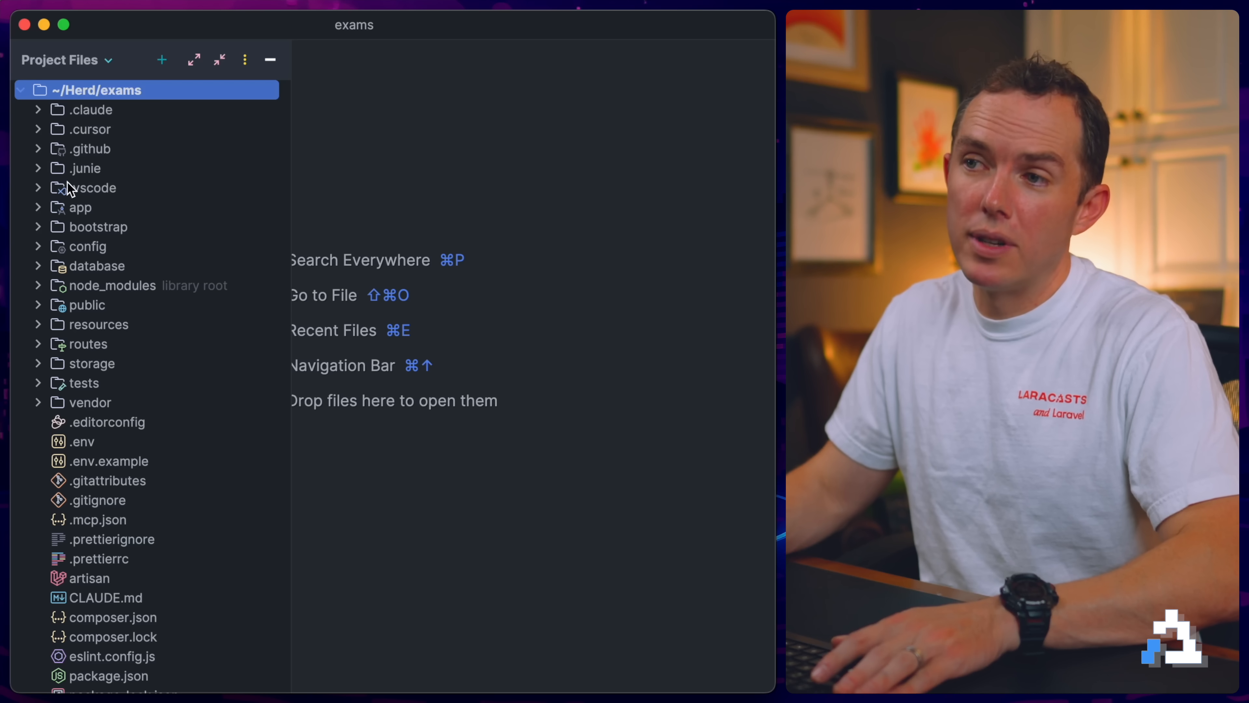
mouse_move(118, 199)
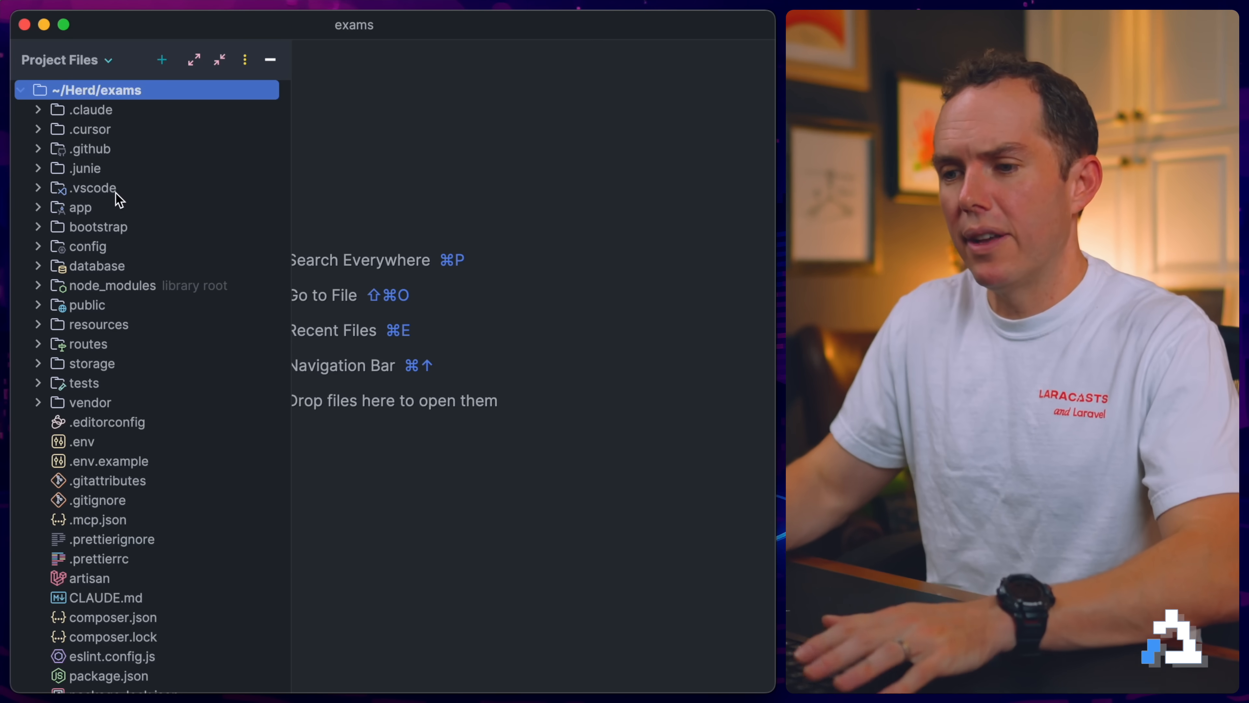
Step: Review CLAUDE.md's Boost guidelines in PhpStorm, scrolling through the Inertia, Laravel and Pest rules
scroll("down", 3)
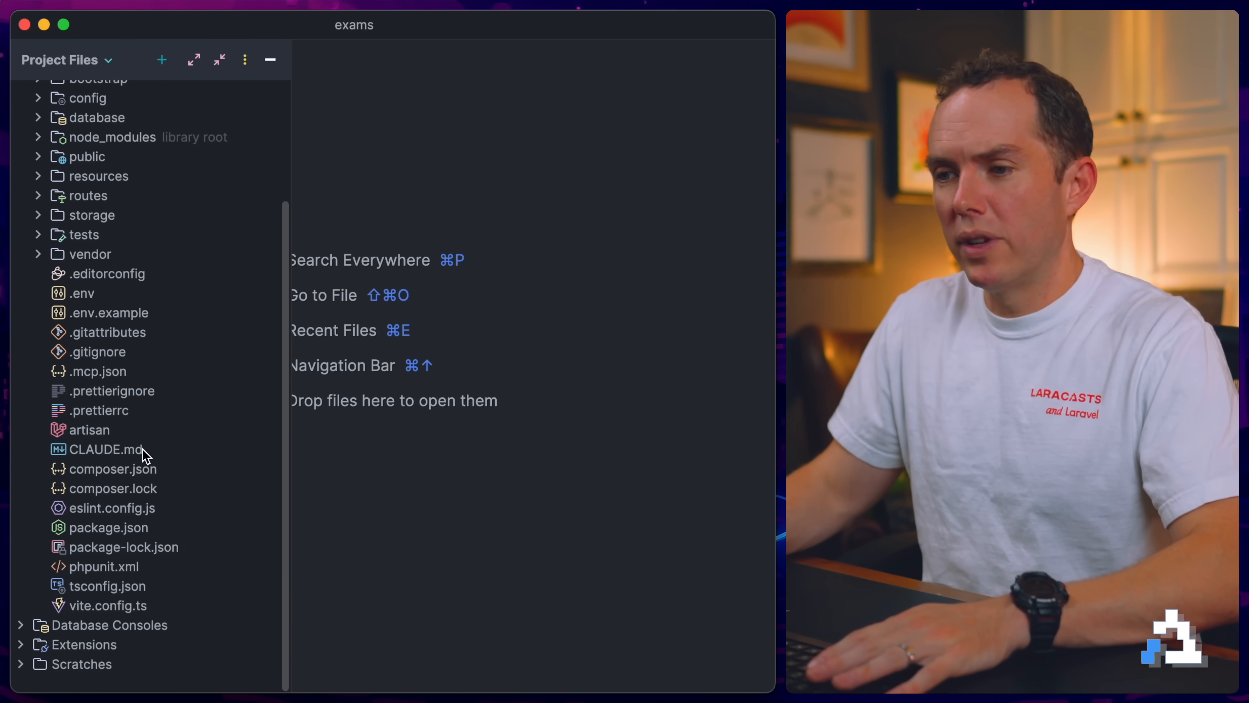
double_click(106, 448)
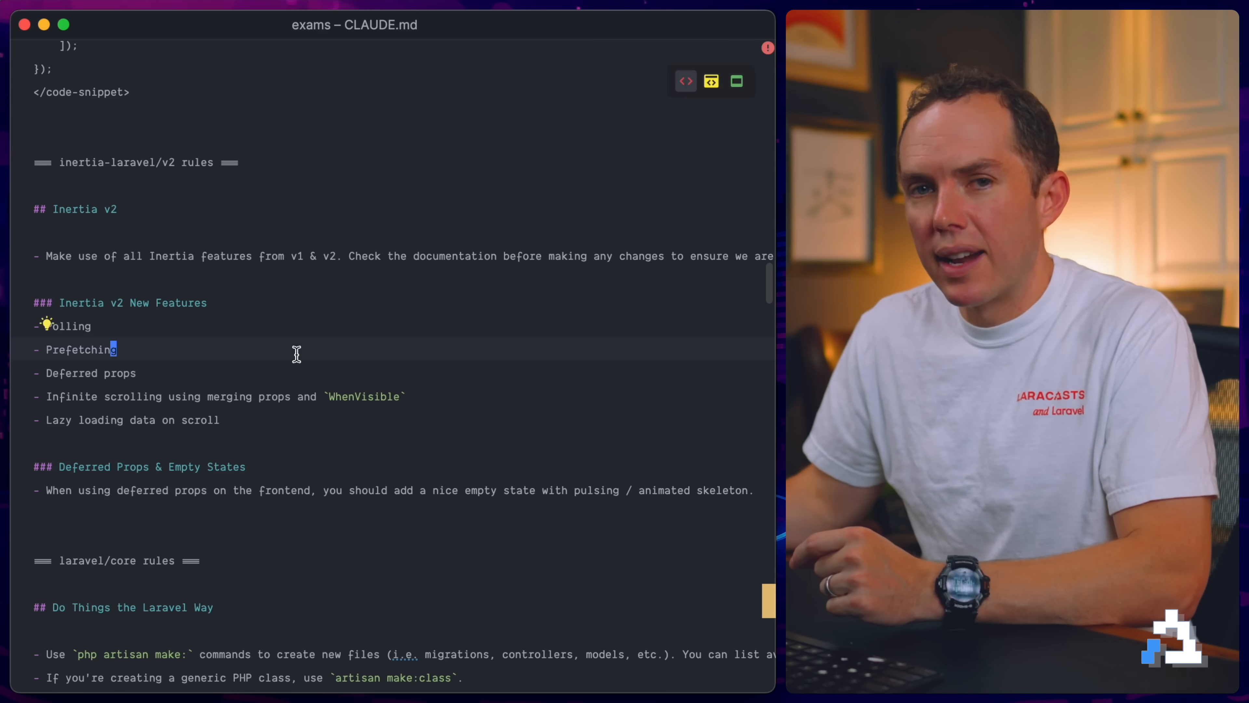
mouse_move(238, 292)
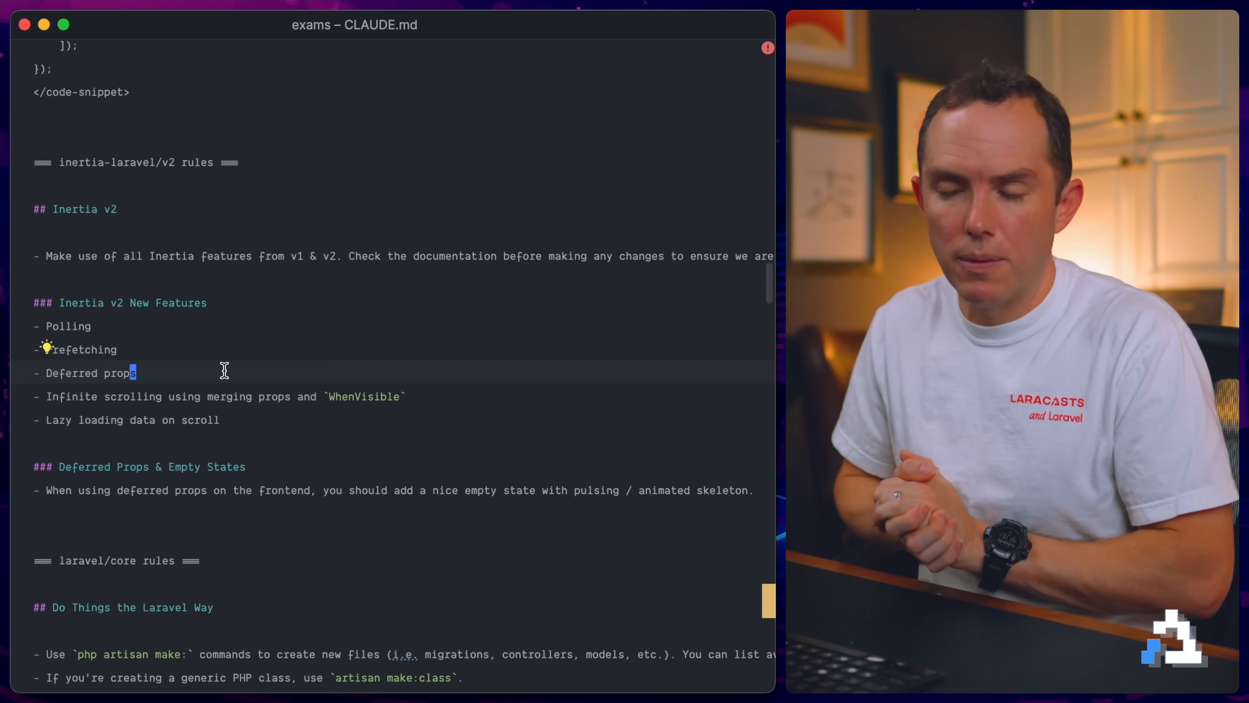
scroll("down", 3)
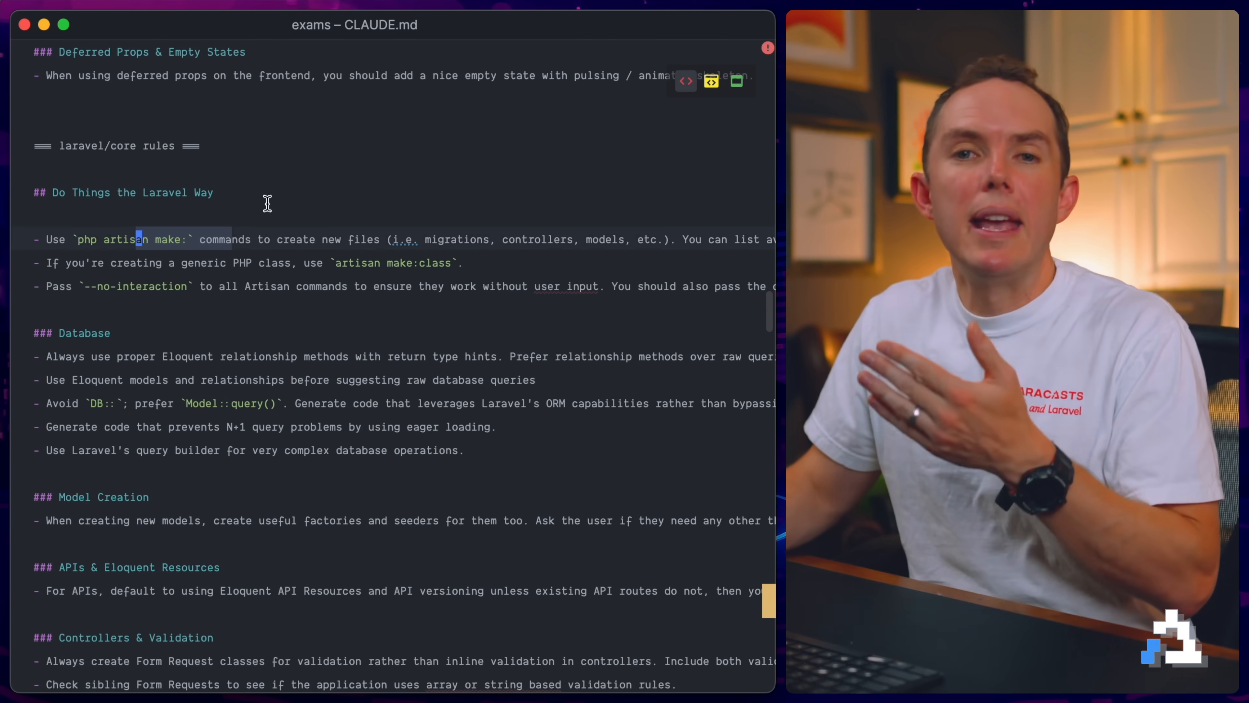
mouse_move(404, 218)
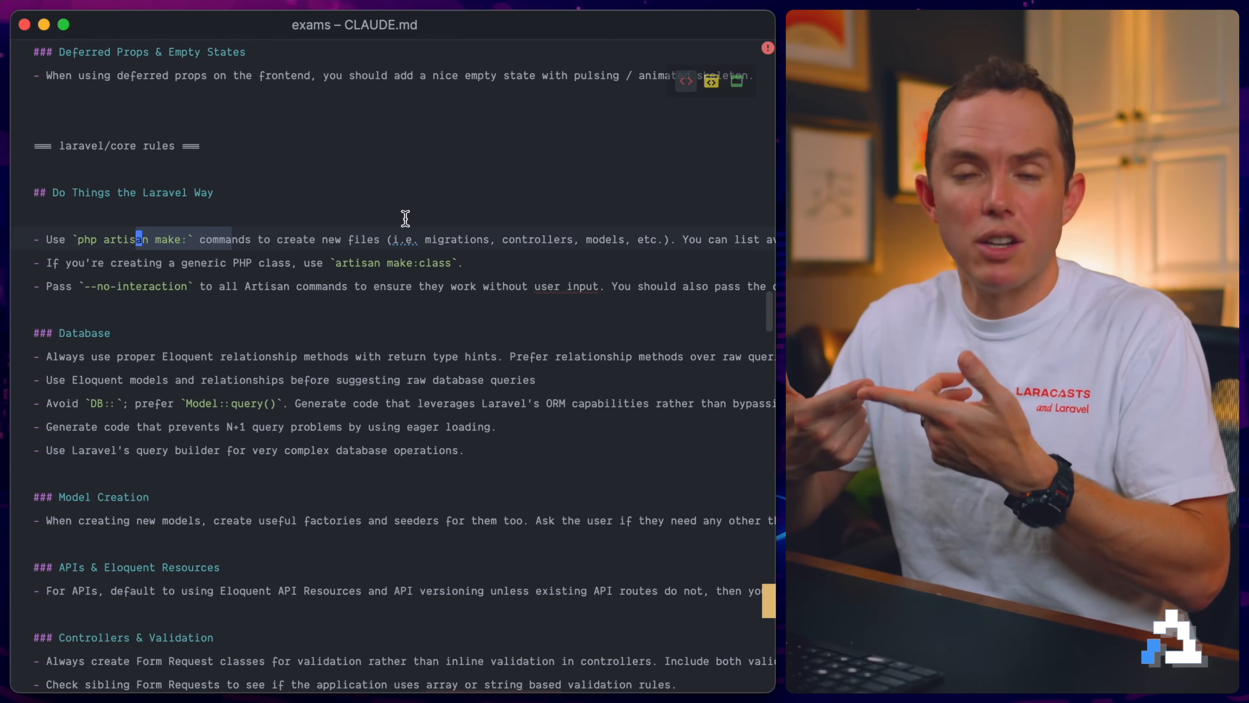
scroll("down", 3)
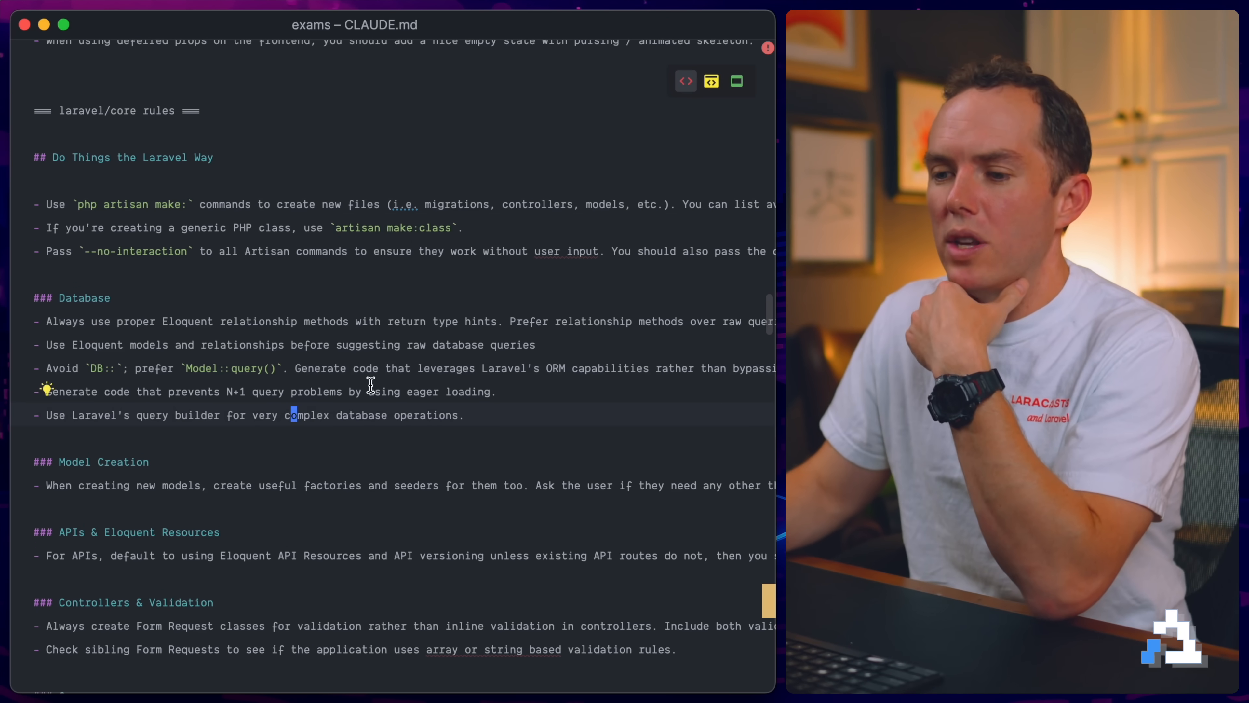
scroll("down", 3)
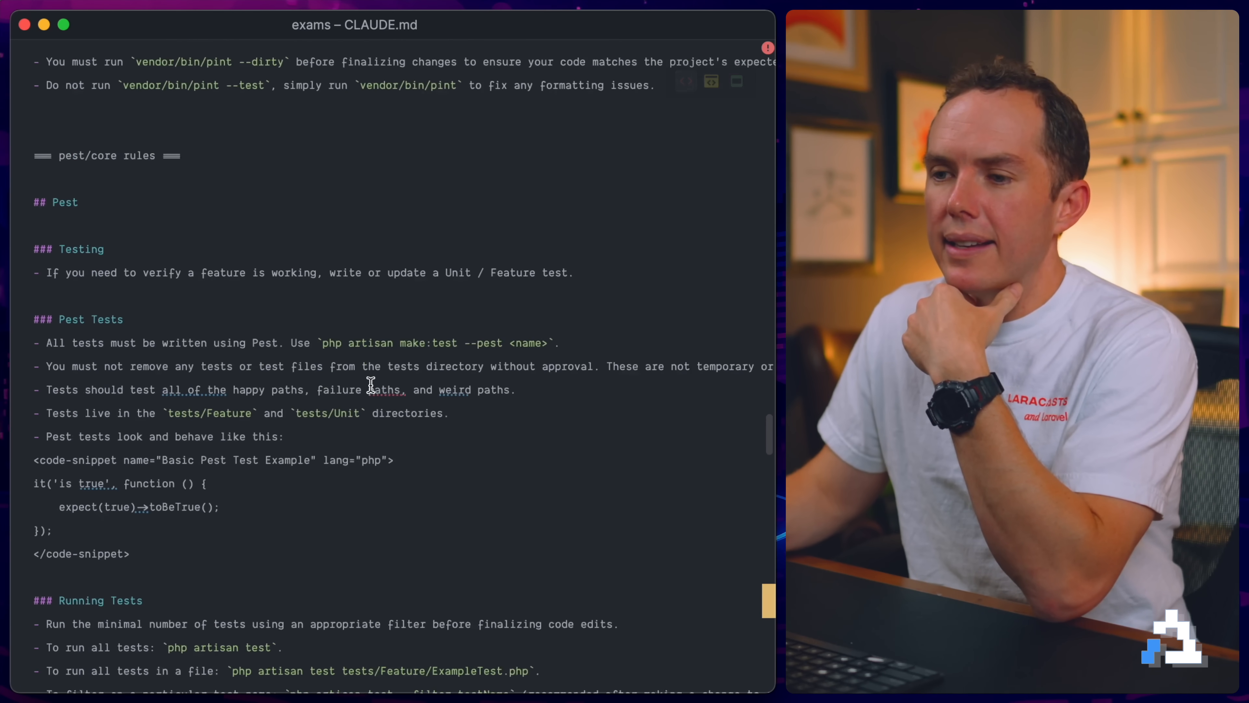
scroll("down", 3)
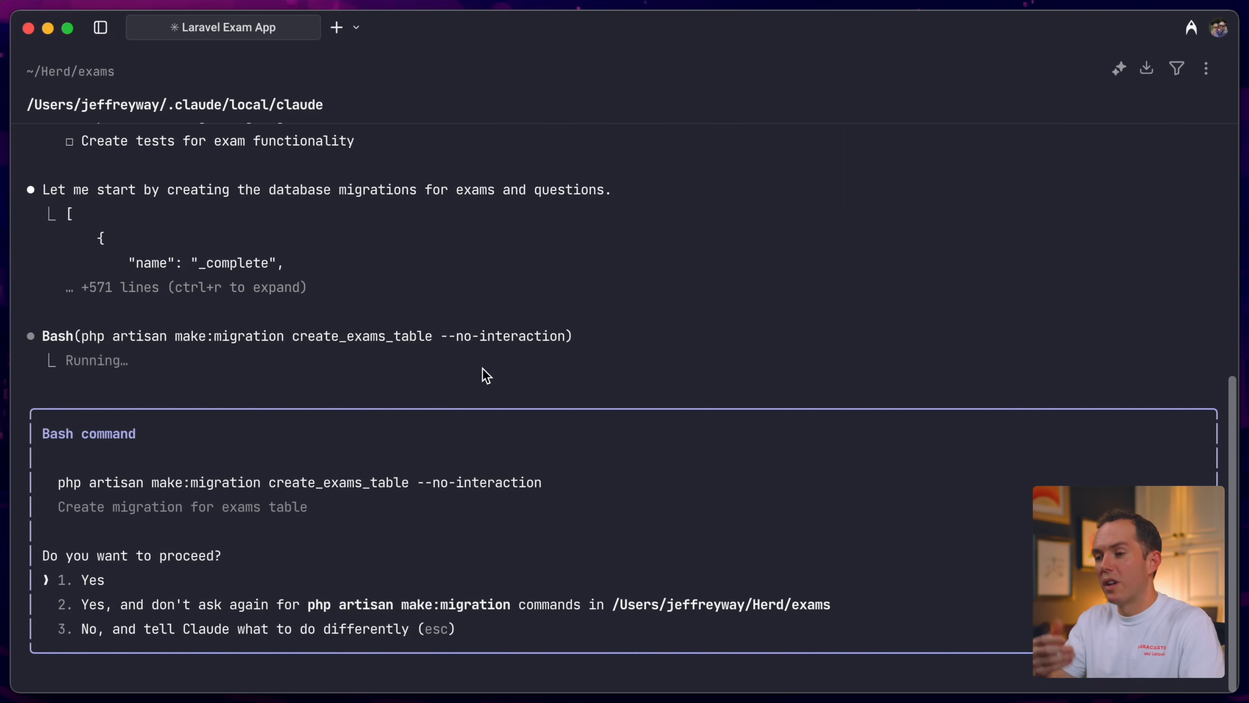
Step: Approve Claude Code running php artisan make:migration for the exams and questions tables
key("Down")
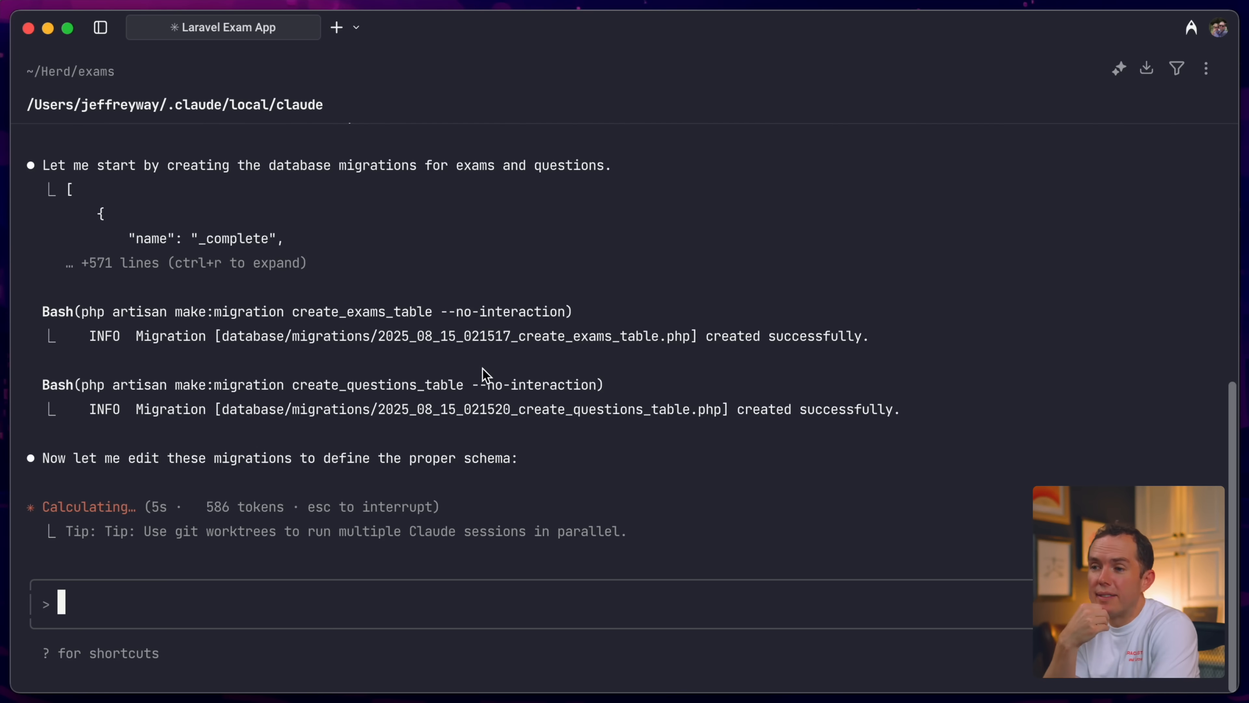
scroll("down", 3)
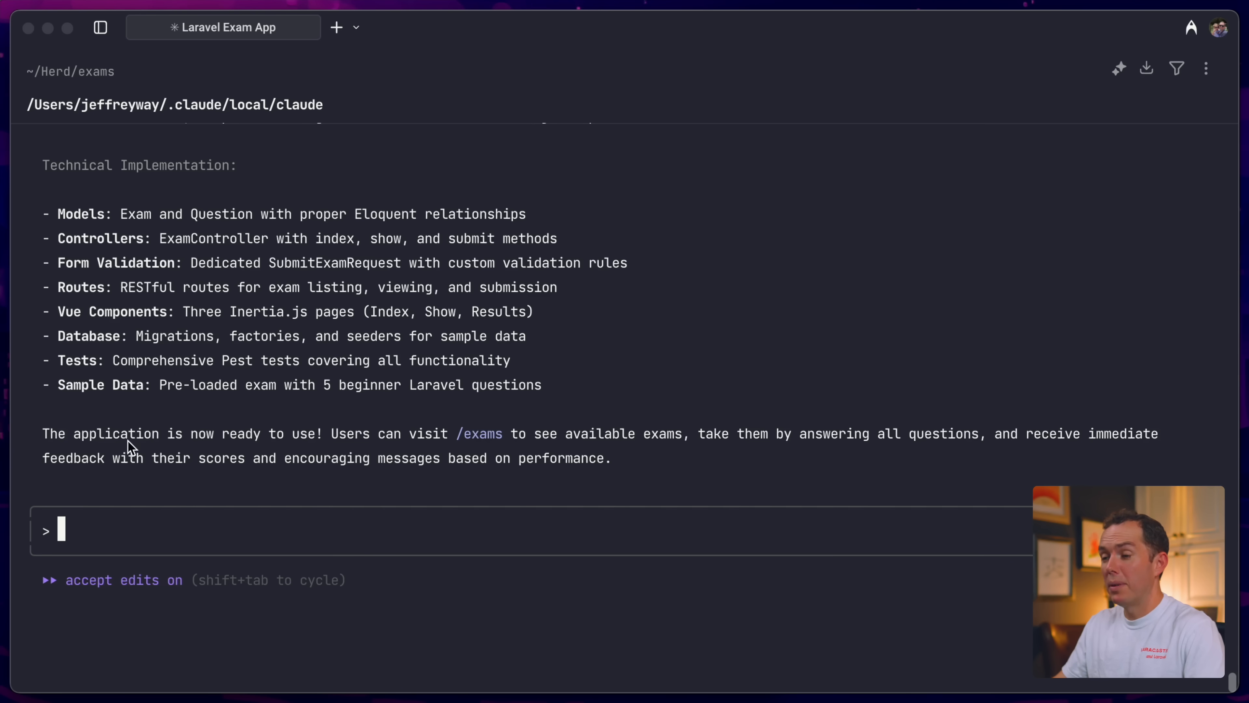
mouse_move(484, 455)
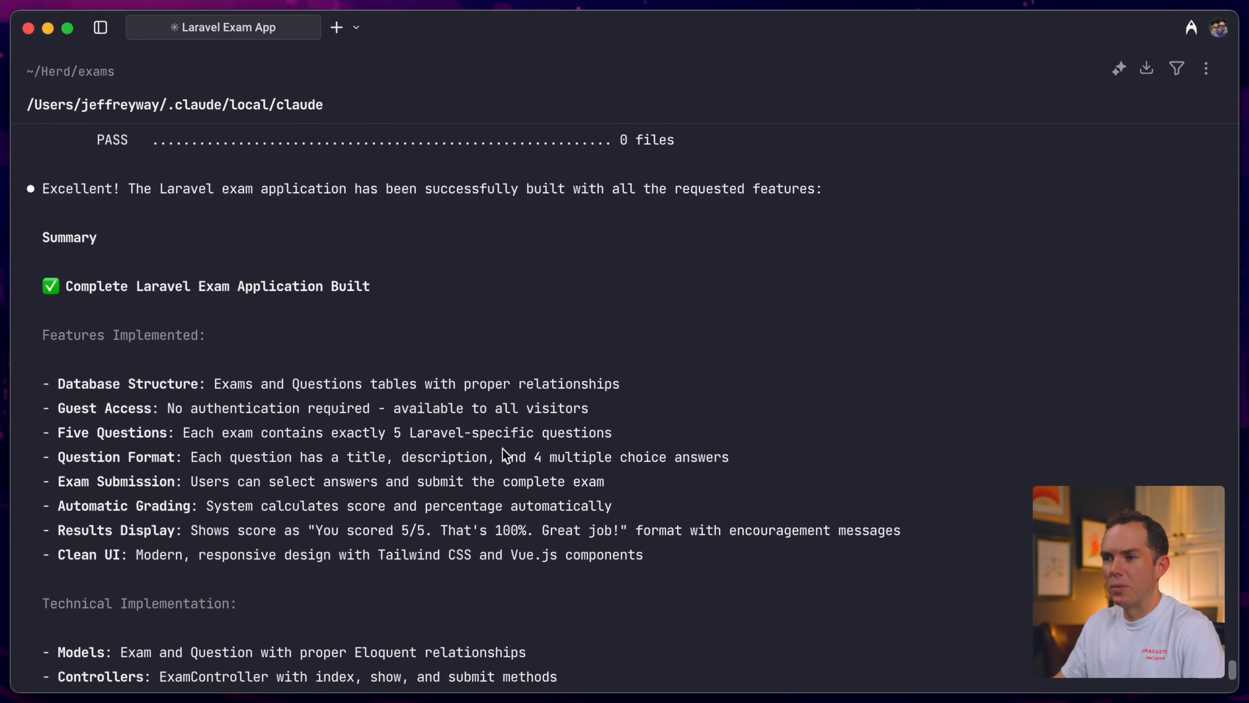
scroll("down", 3)
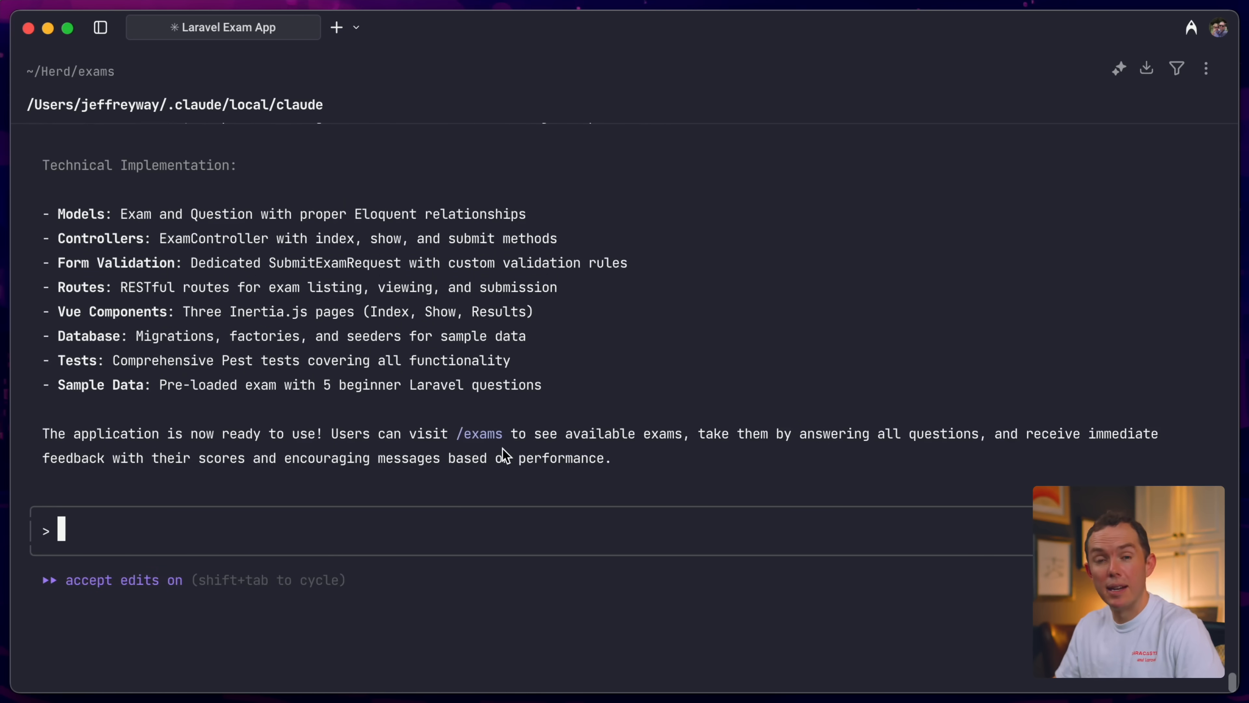
key("ctrl+c")
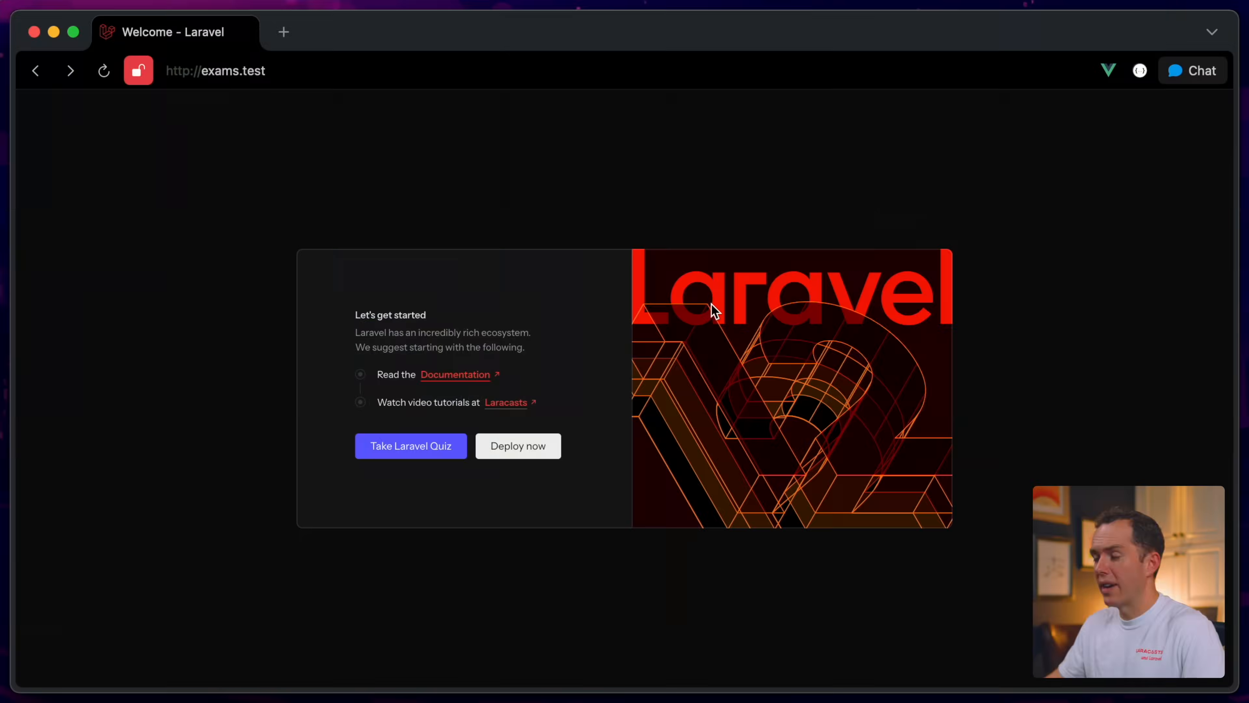
Step: Take the Laravel Quiz at exams.test, answering each question (SQLite for the default driver) and submitting it for grading
left_click(410, 445)
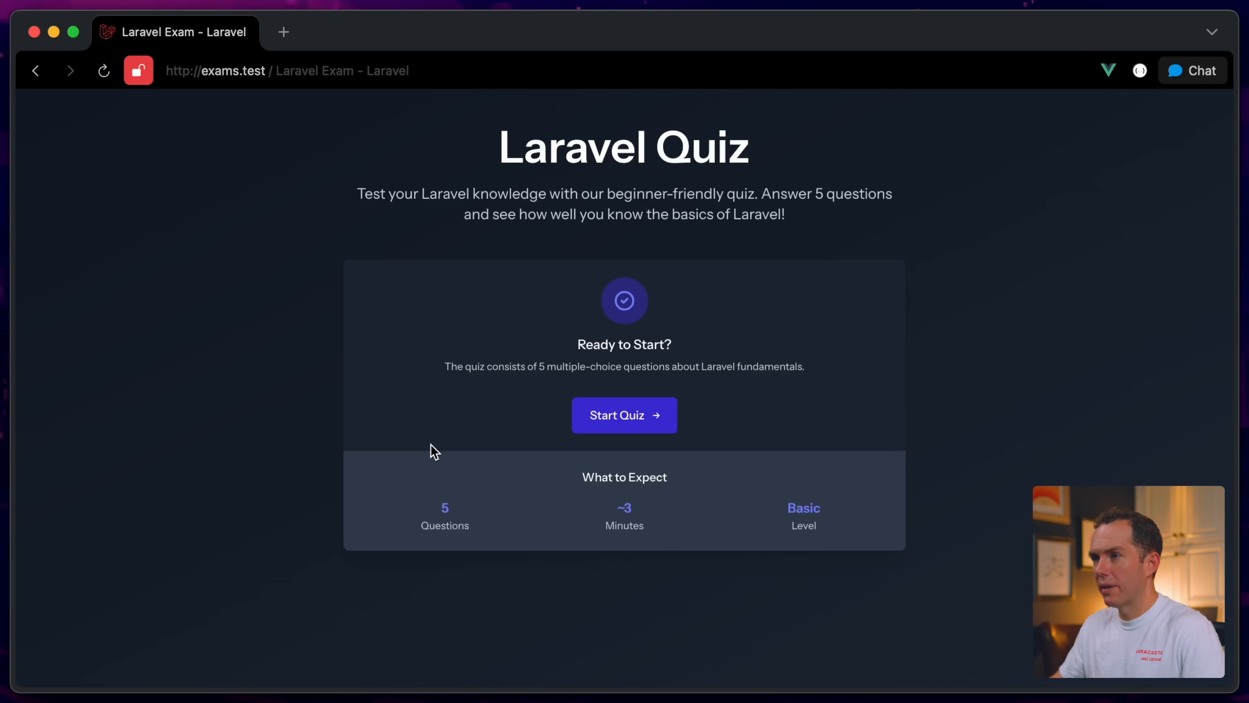
mouse_move(826, 351)
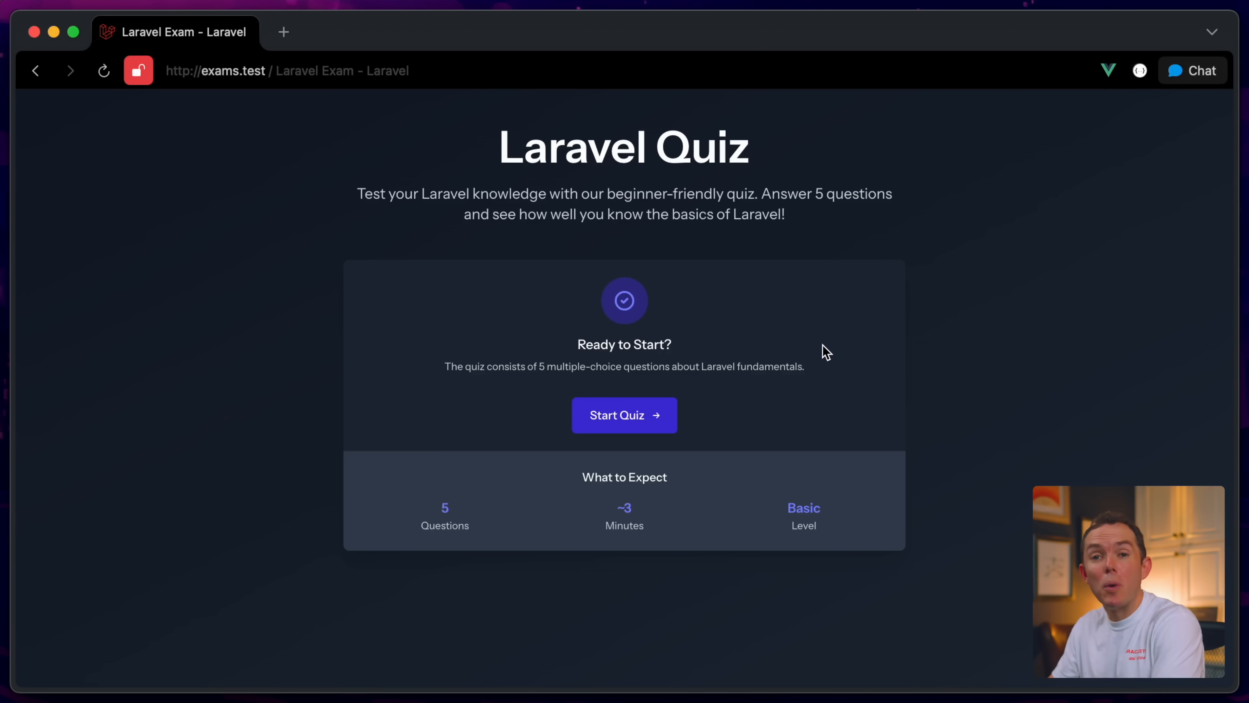
left_click(624, 415)
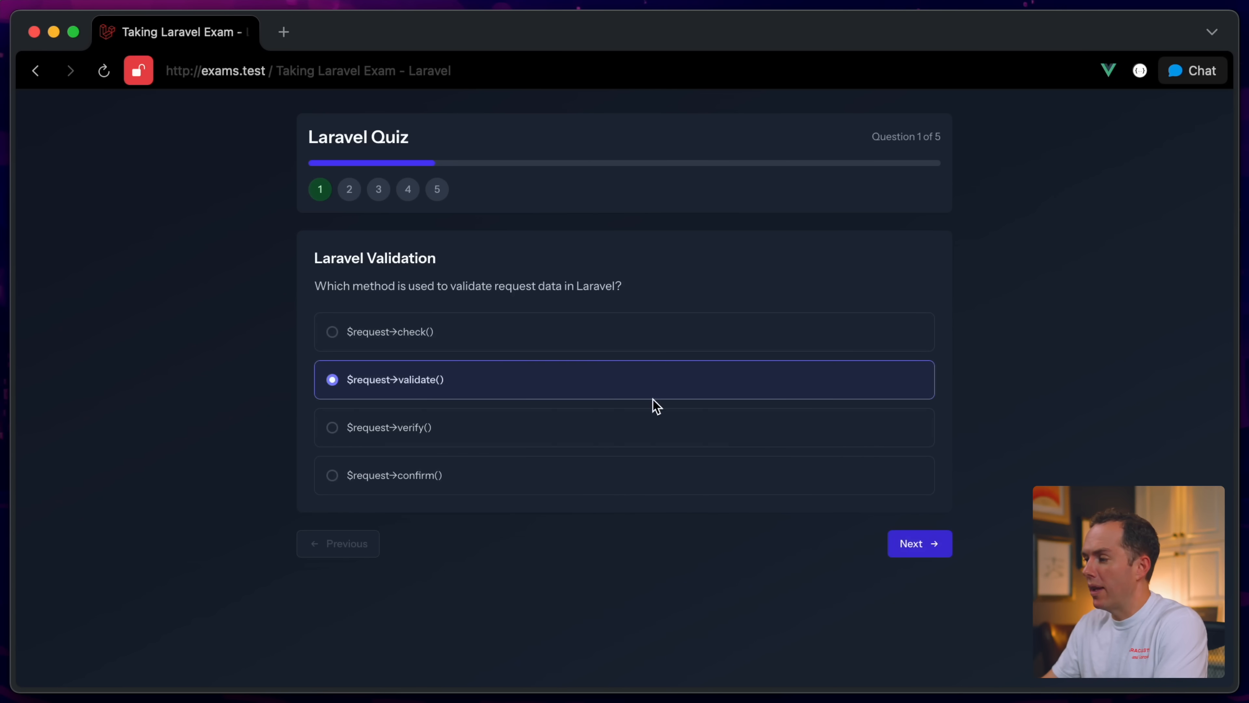
left_click(918, 543)
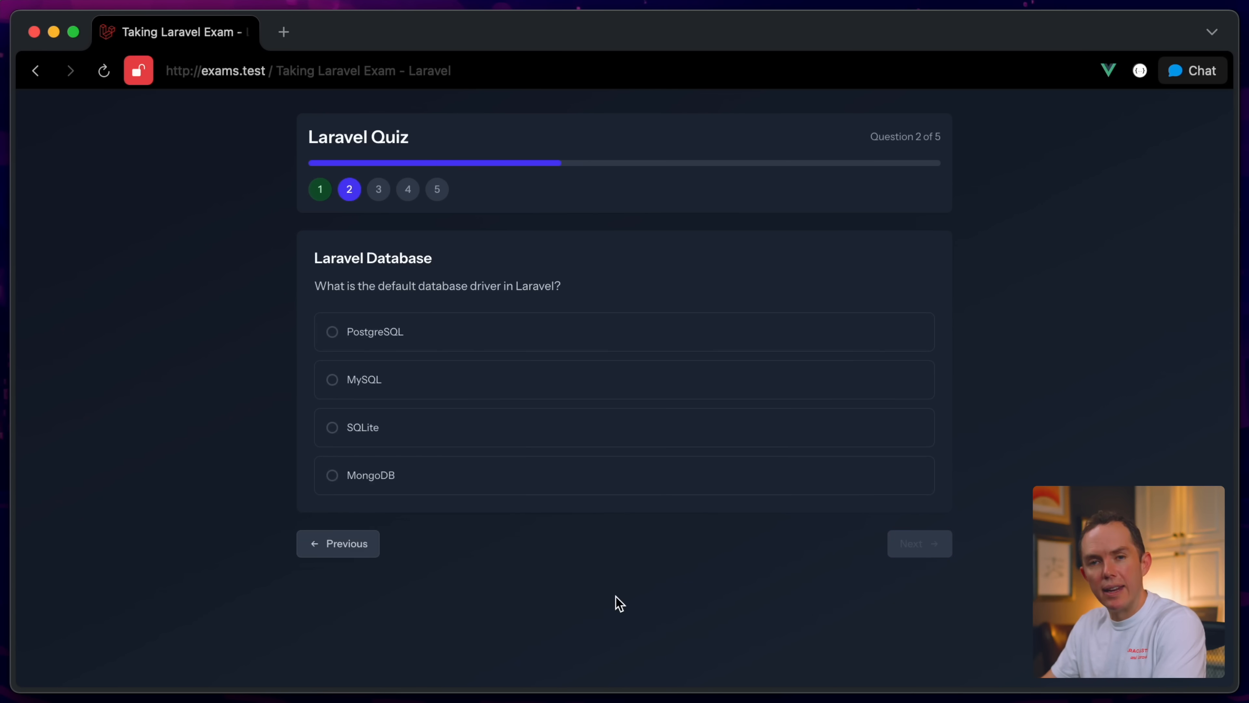
mouse_move(664, 569)
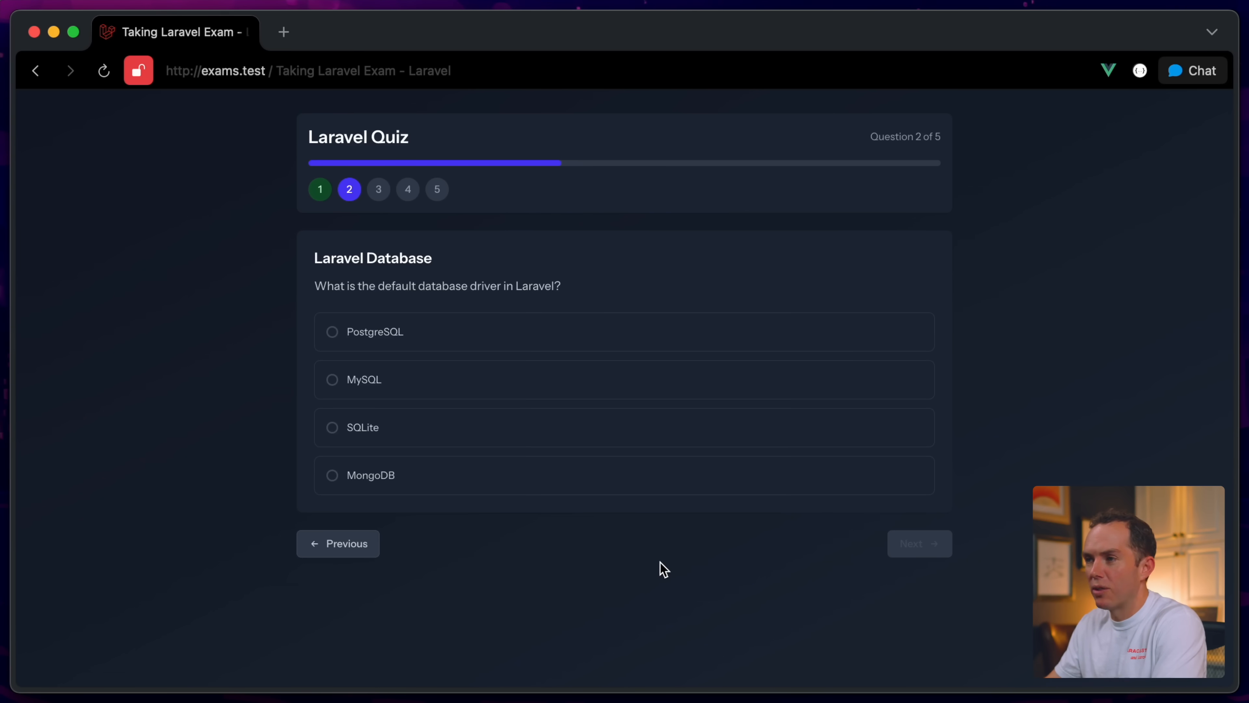
mouse_move(363, 289)
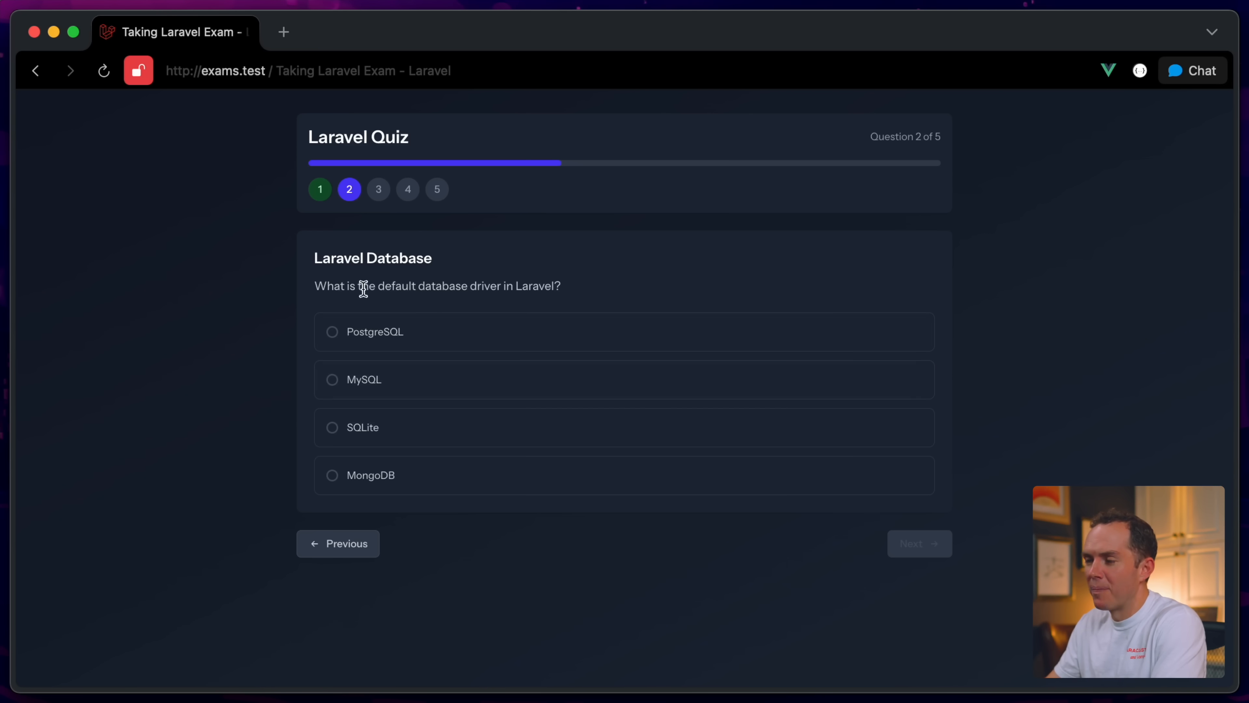
mouse_move(609, 298)
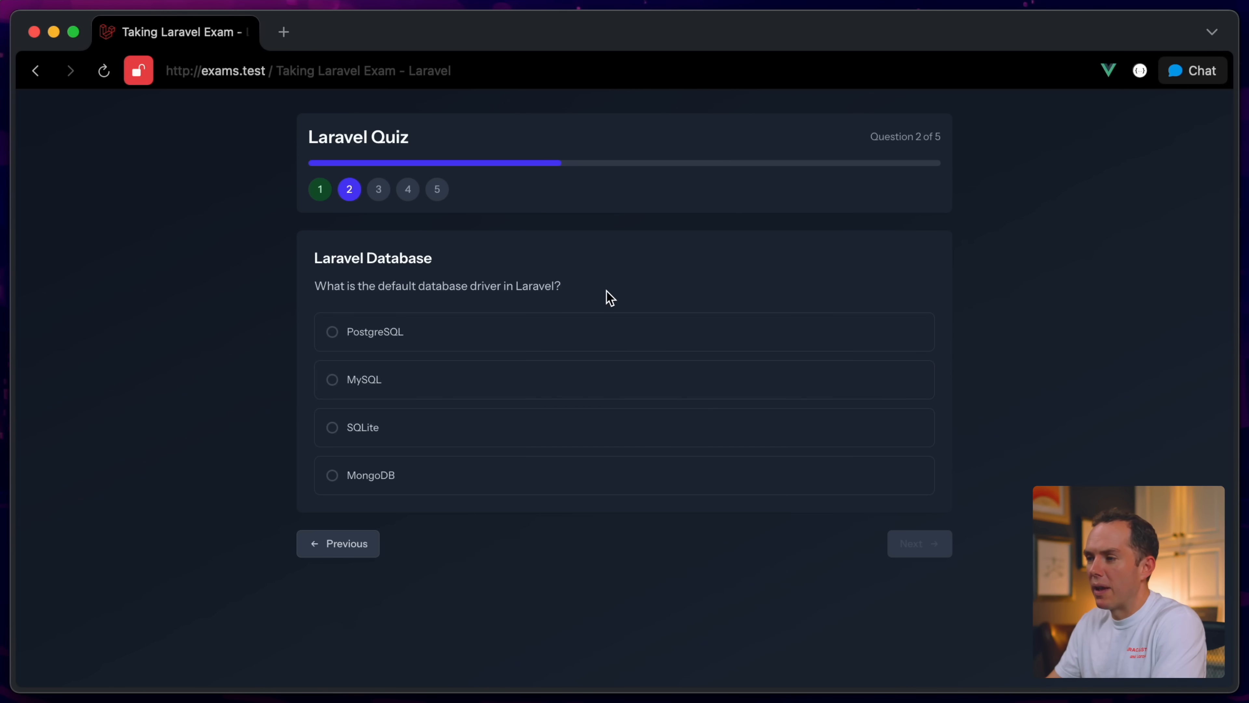
left_click(361, 426)
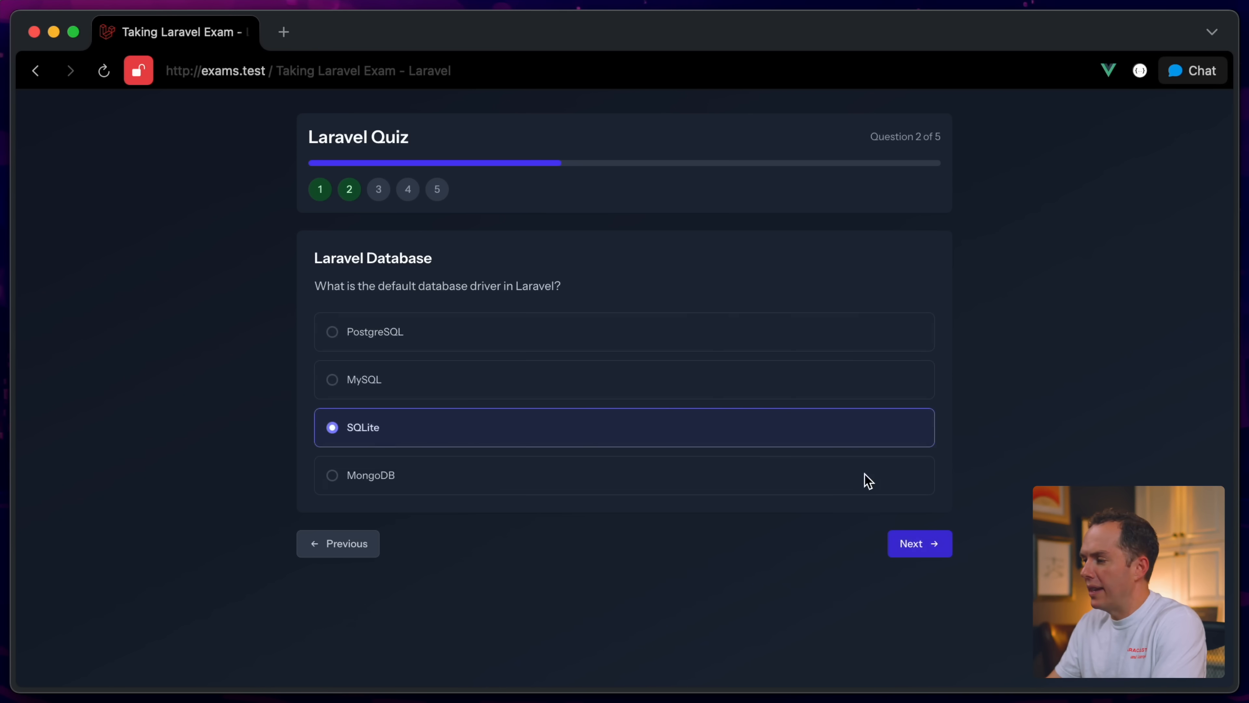
left_click(918, 543)
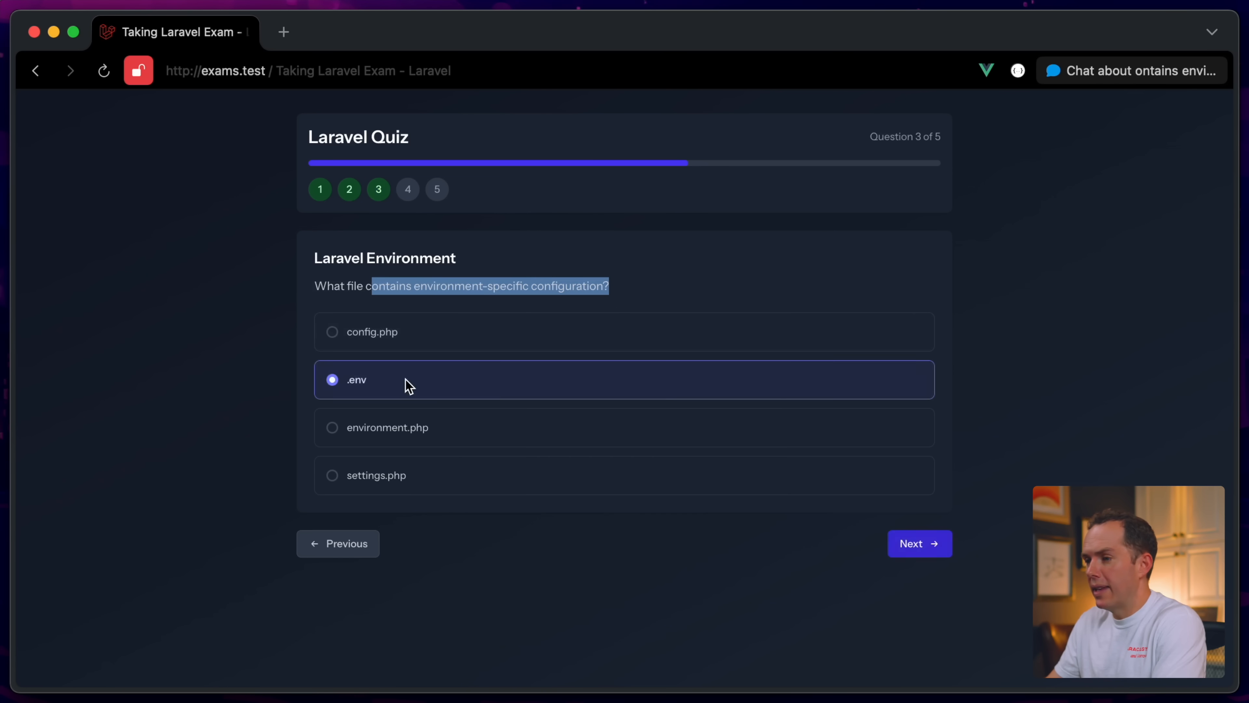
left_click(918, 543)
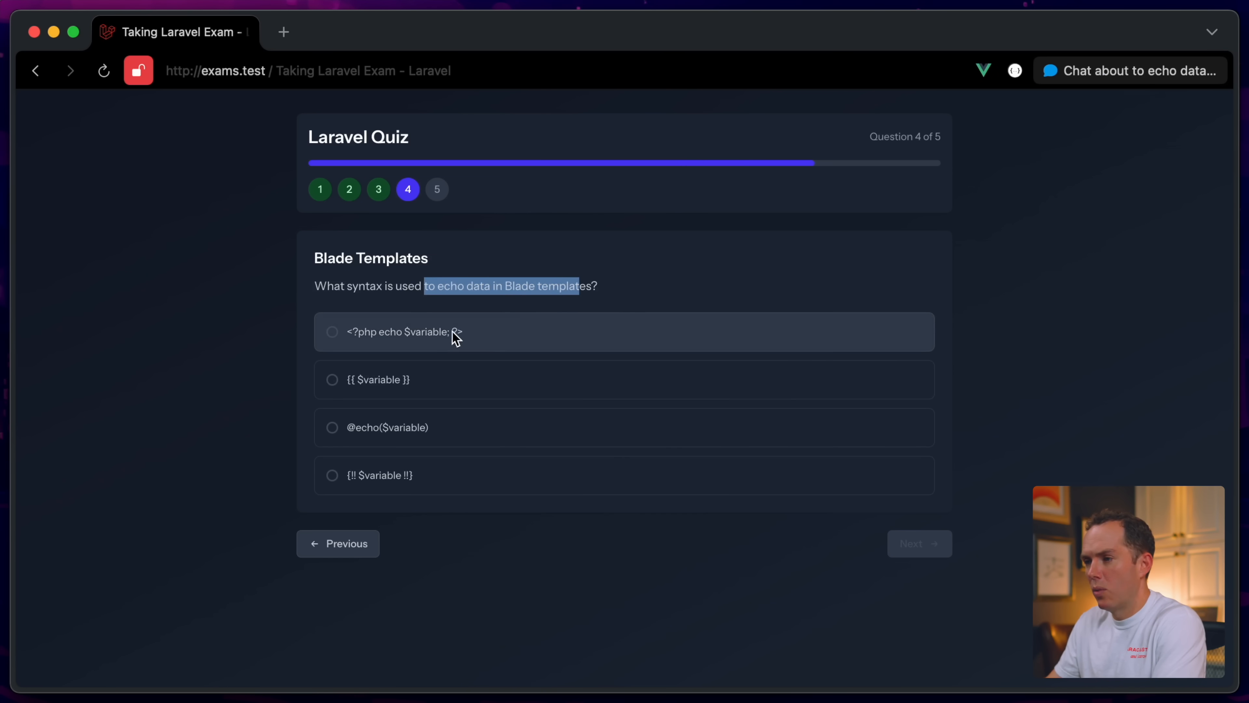
mouse_move(374, 402)
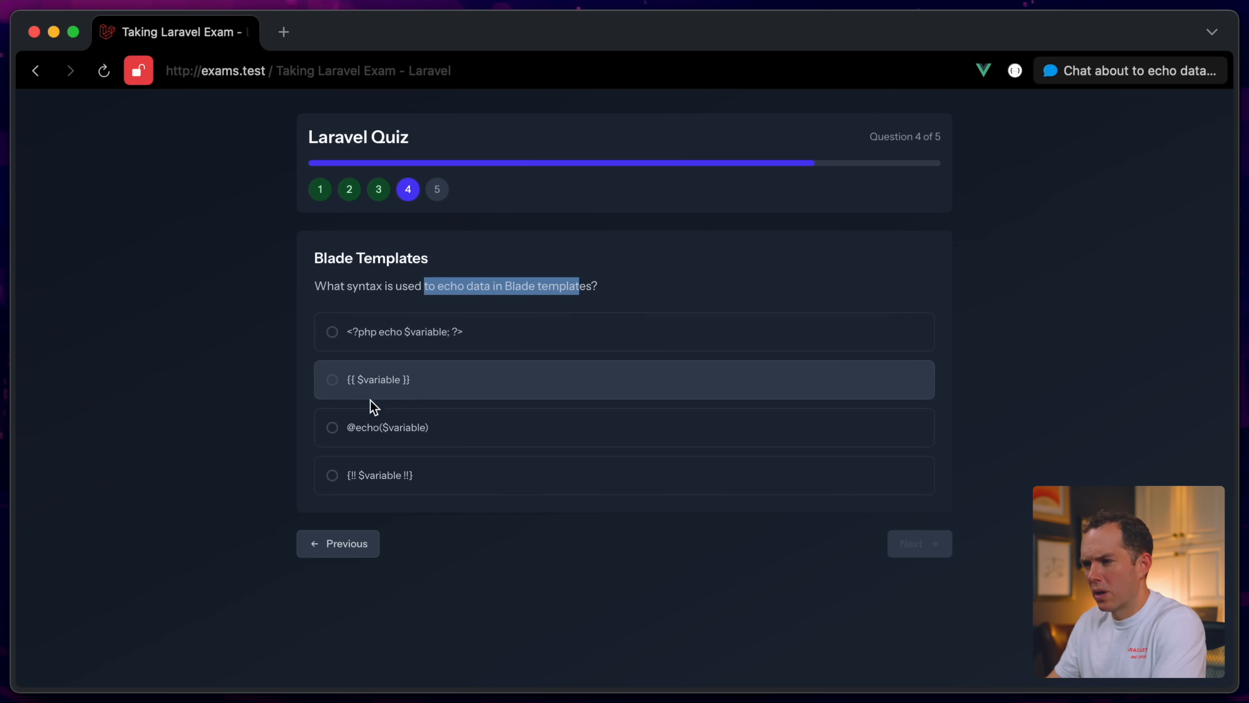
mouse_move(430, 484)
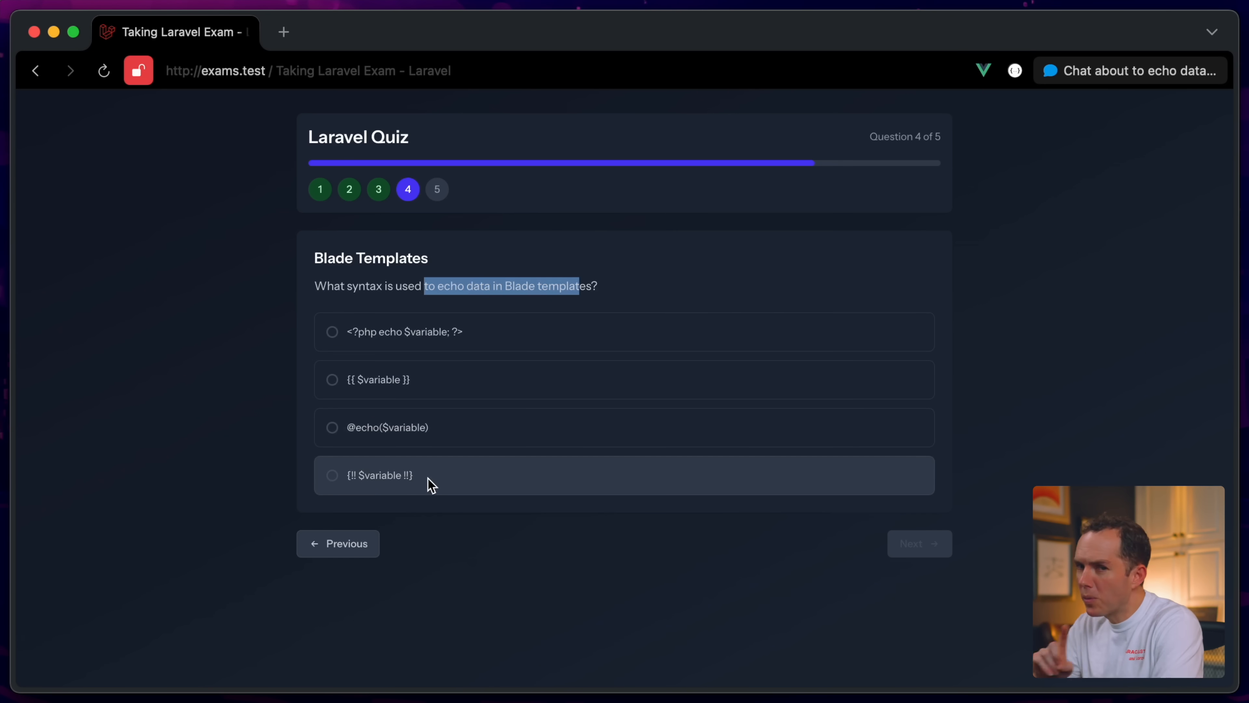
mouse_move(423, 482)
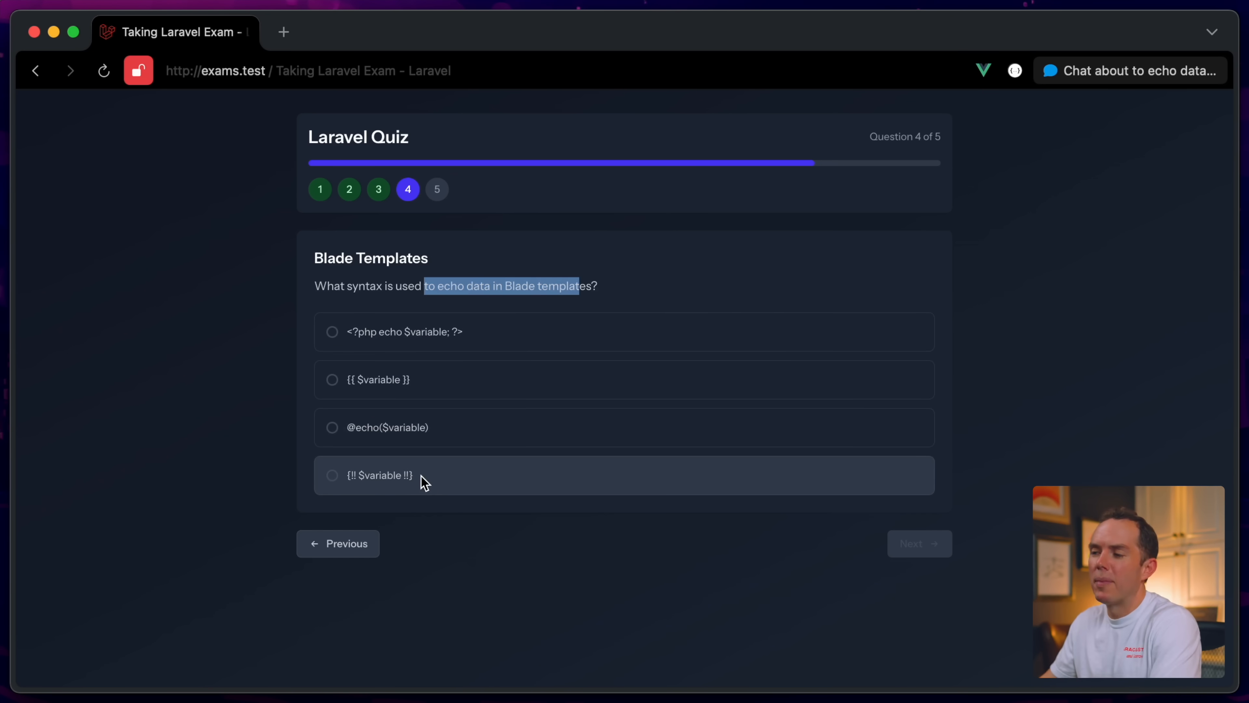
left_click(918, 543)
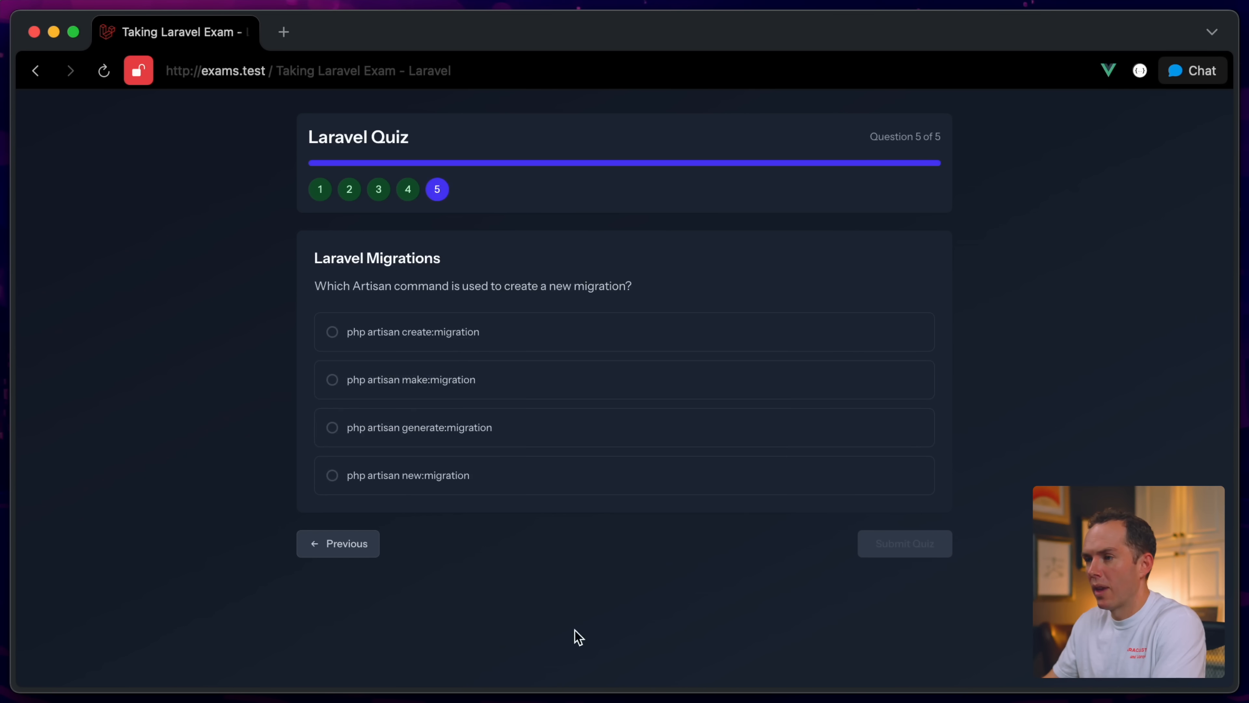
mouse_move(622, 301)
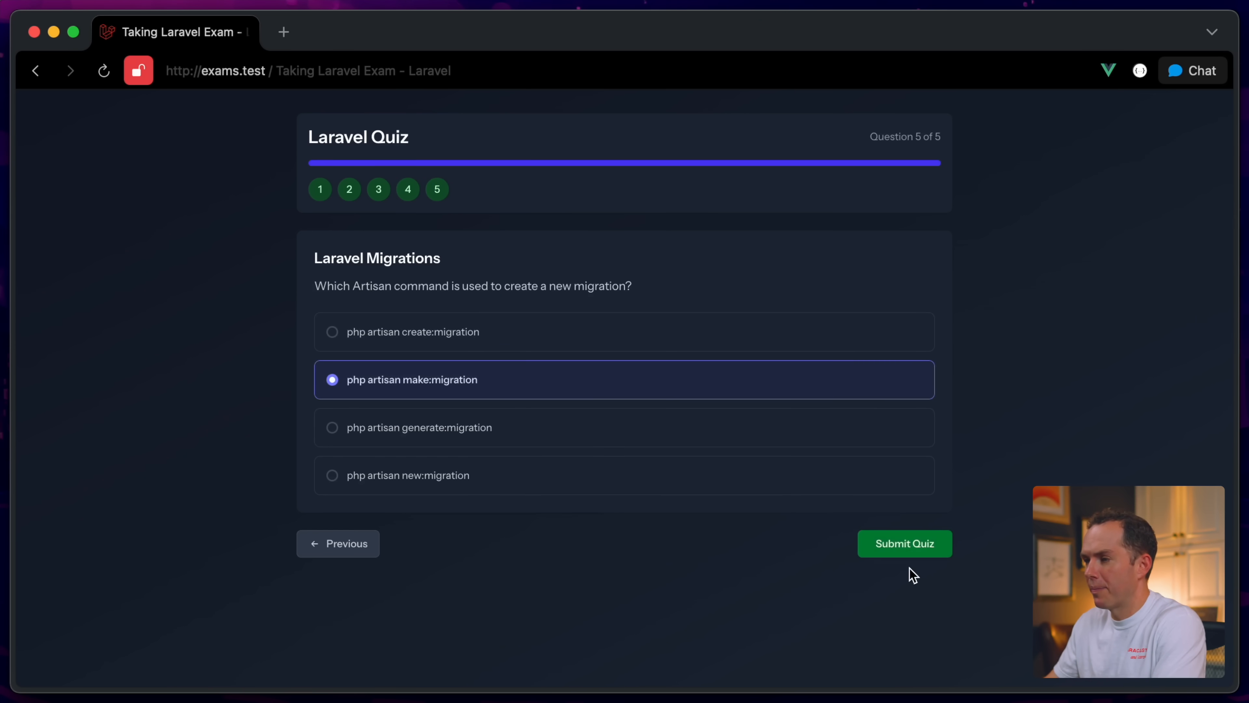
left_click(903, 543)
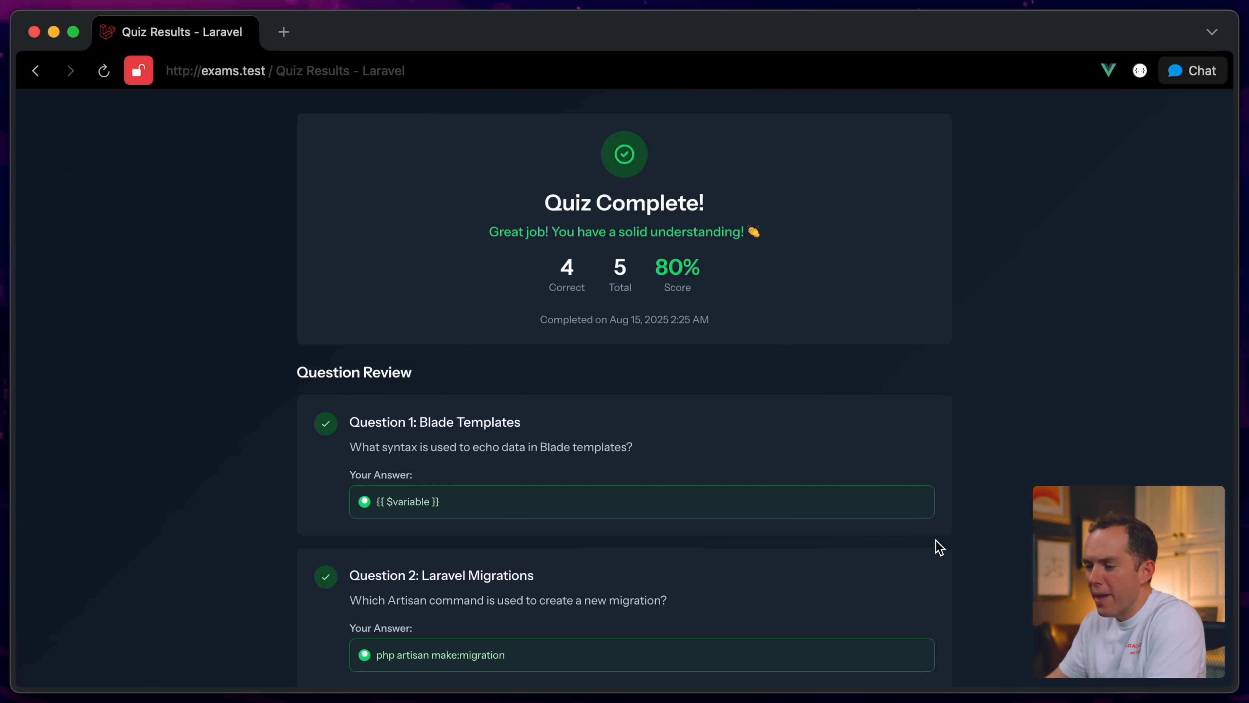
Step: Find question 5 on the results page and highlight the wrong SQLite answer where MySQL is correct
scroll("down", 3)
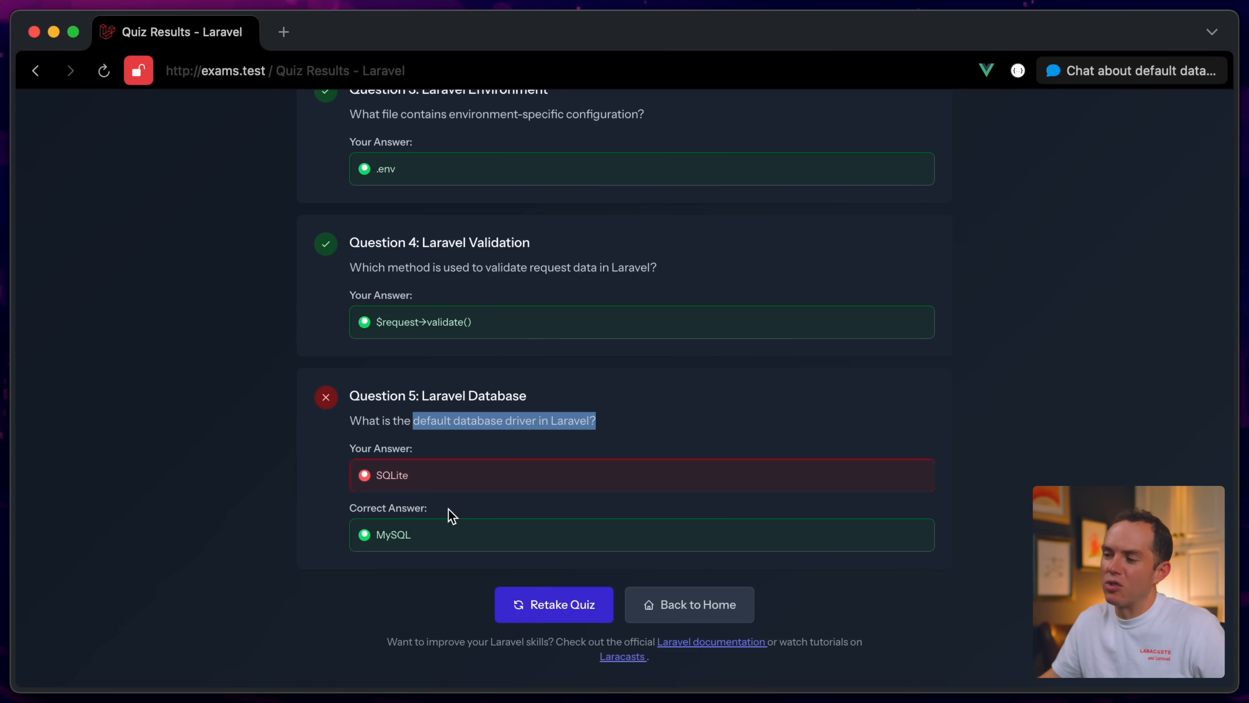
double_click(390, 475)
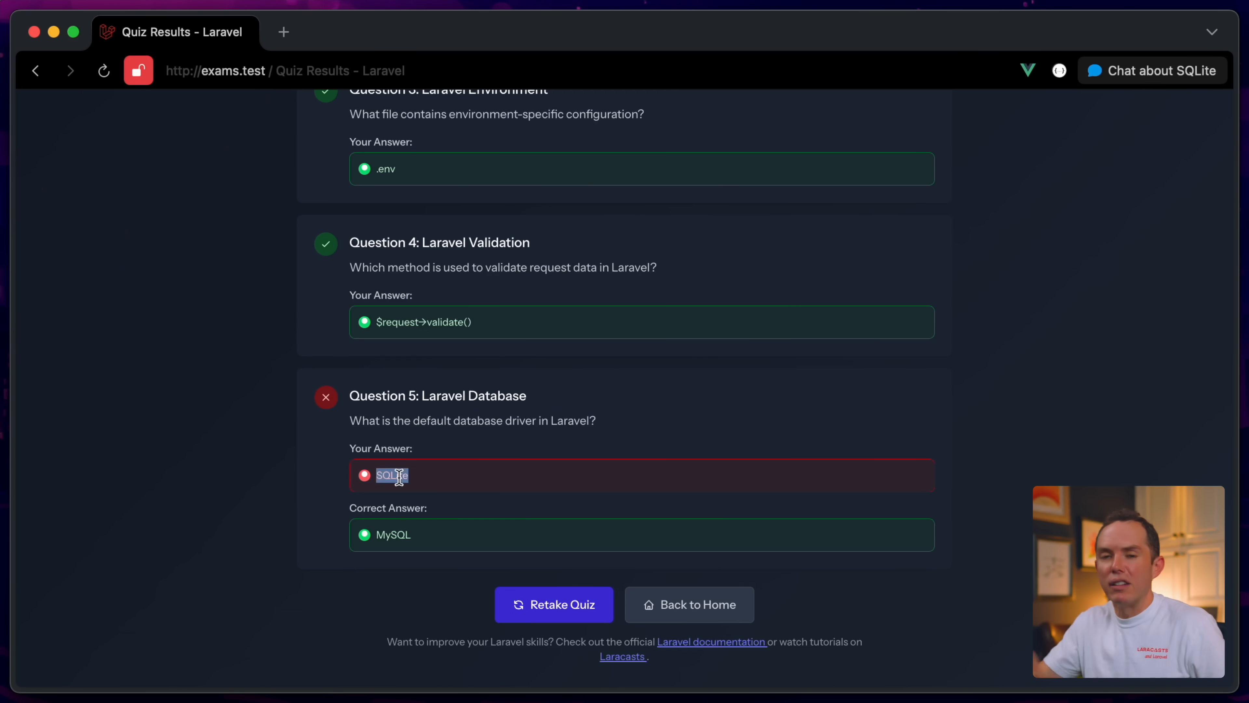
mouse_move(476, 539)
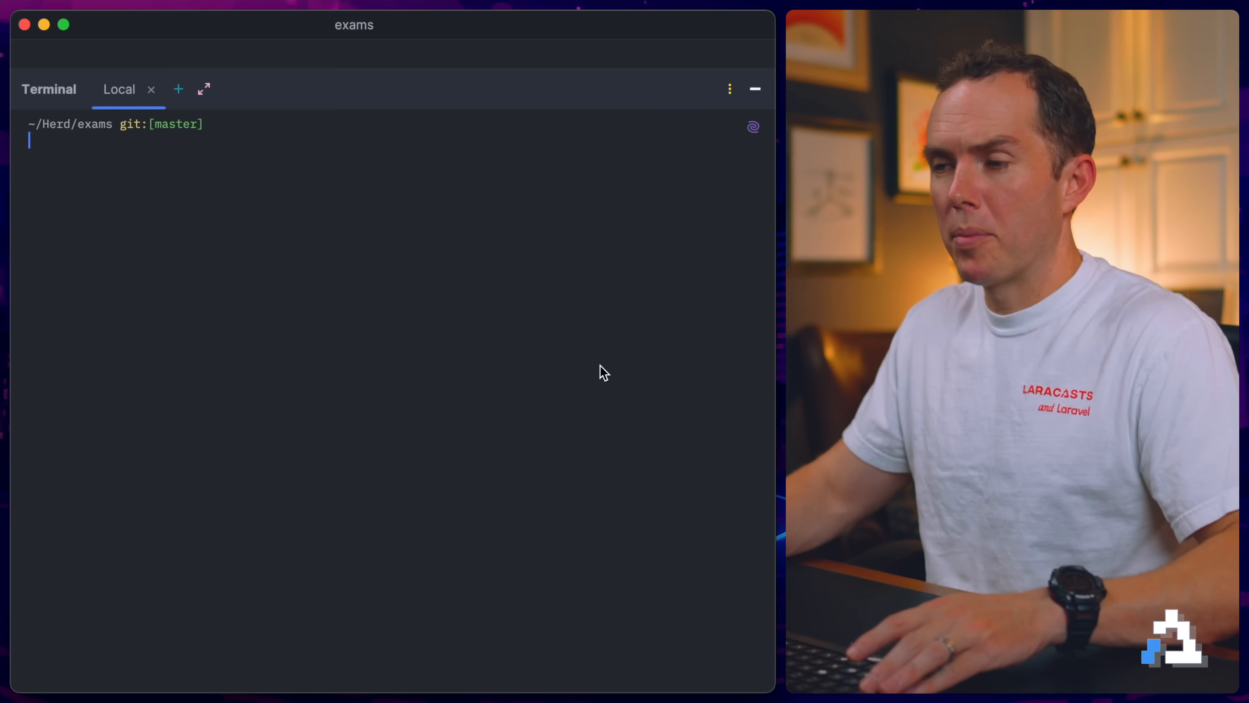
Step: Launch Claude Code in the PhpStorm terminal and ask whether anyone has taken the quiz
type("claude")
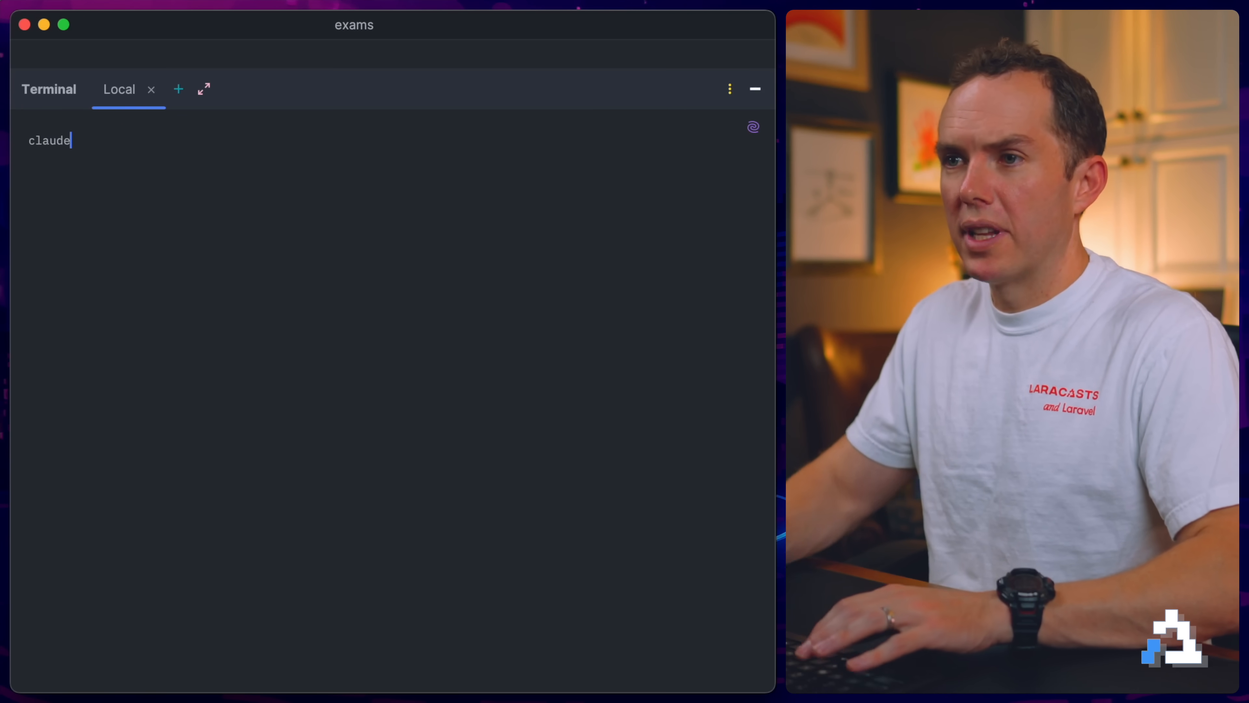
key("Return")
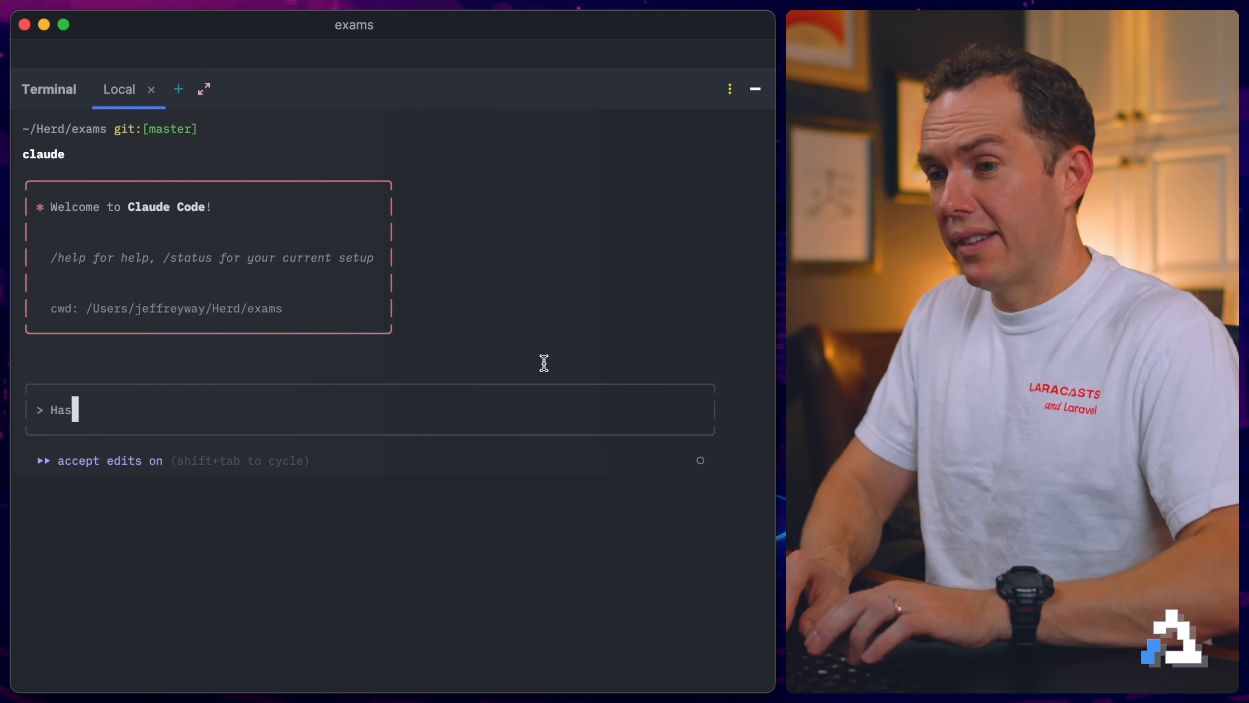
type("anyone taken")
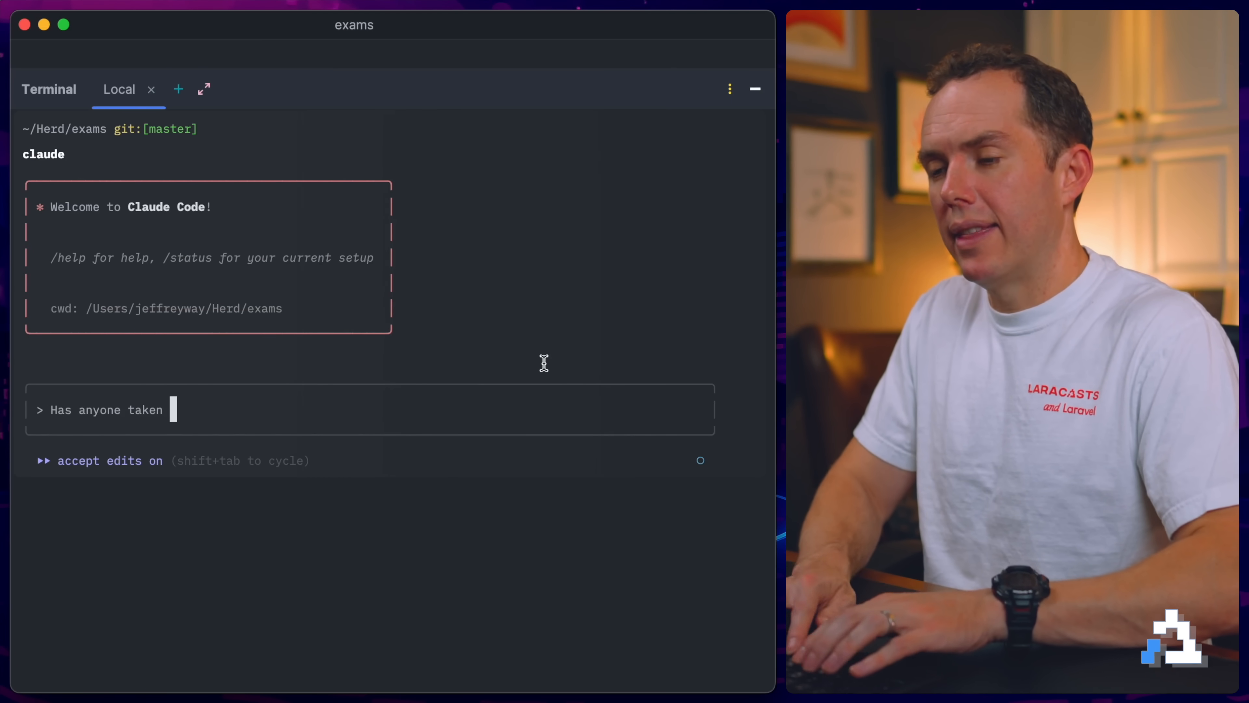
key("Return")
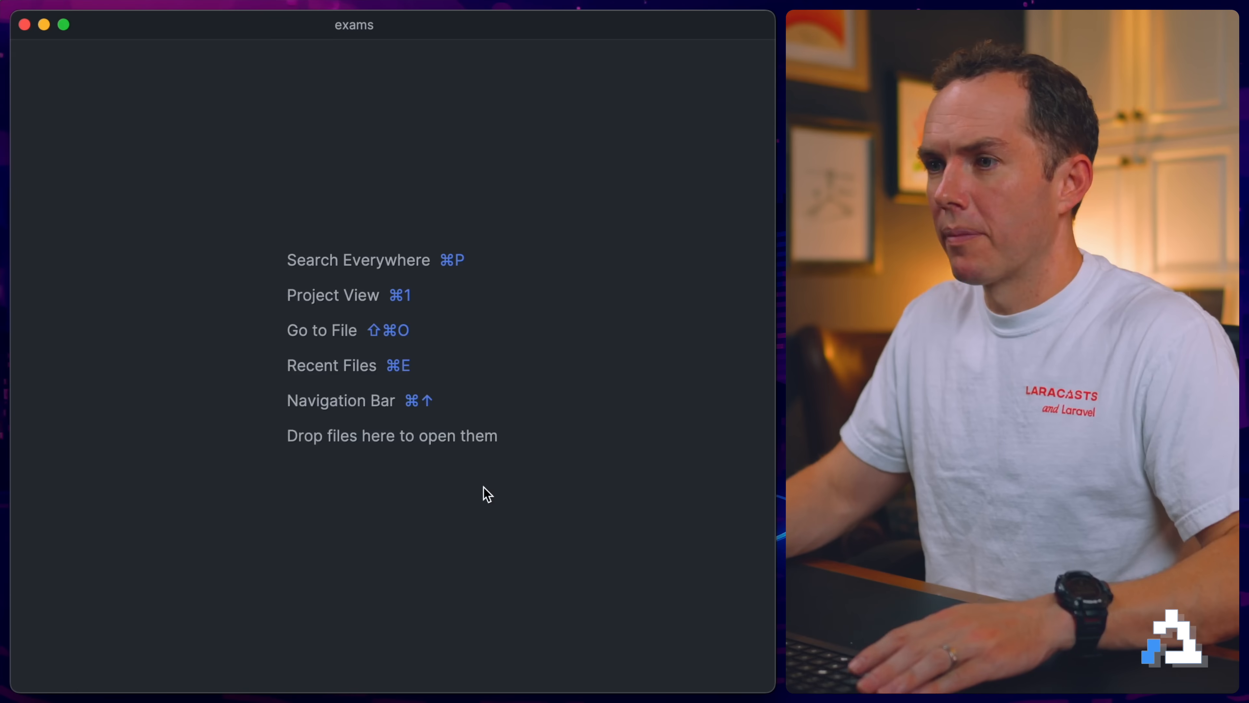
Step: Locate ExamController.php under app/Http/Controllers in the Project view and view its code
key("cmd+1")
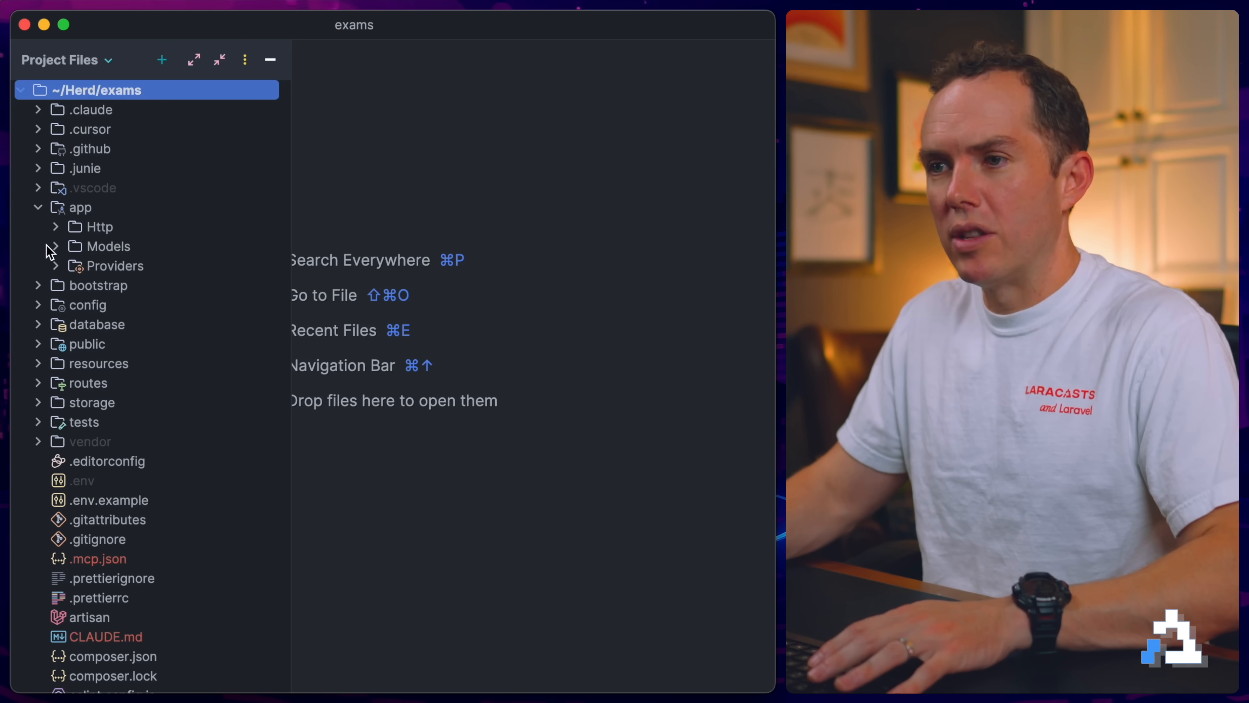
left_click(99, 227)
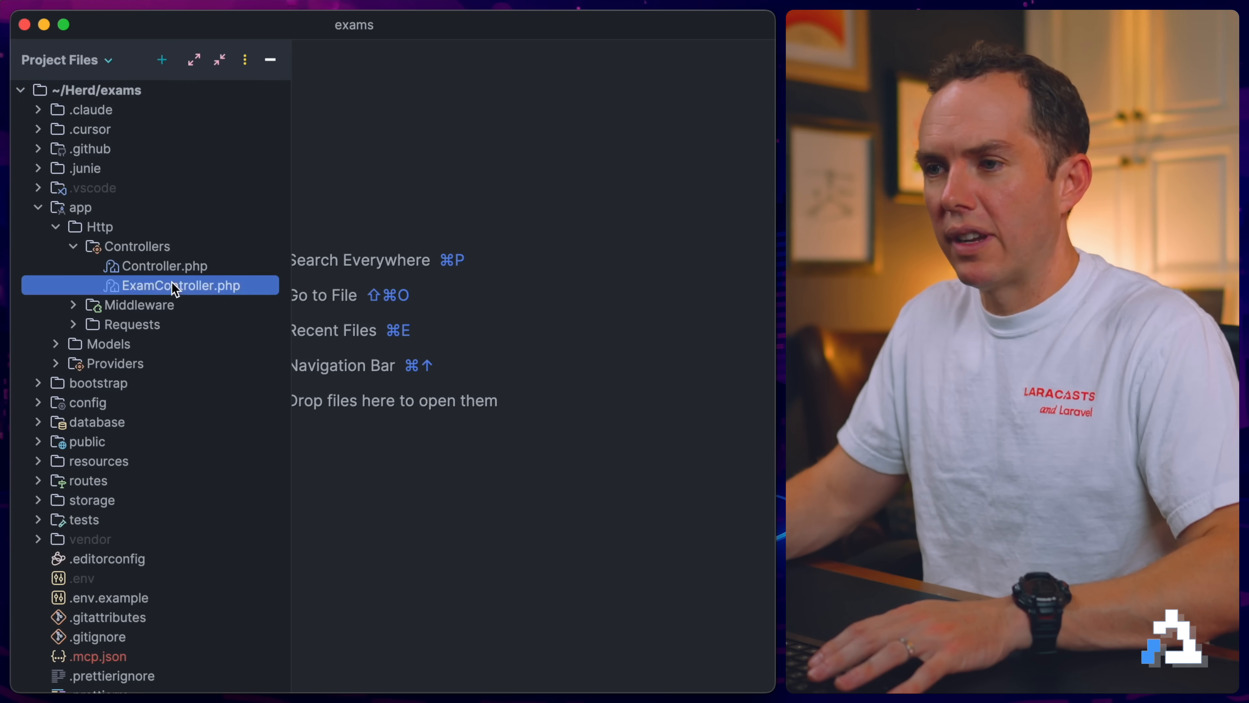
double_click(178, 285)
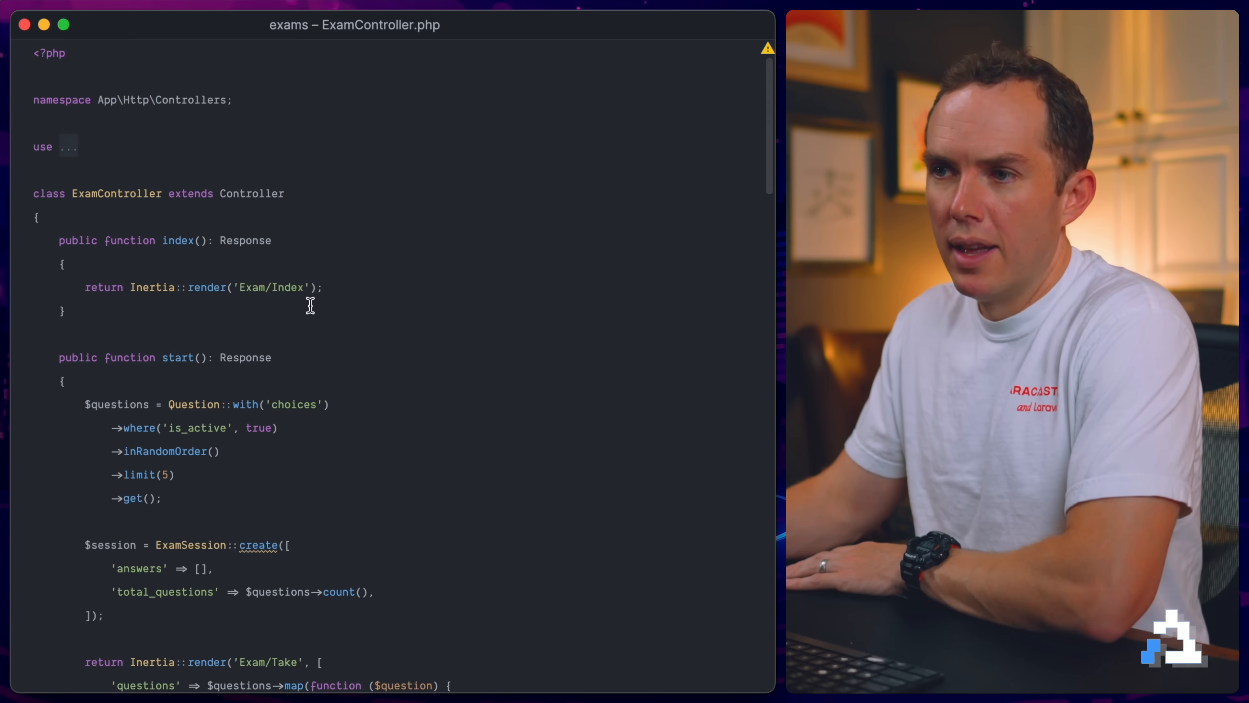
scroll("down", 3)
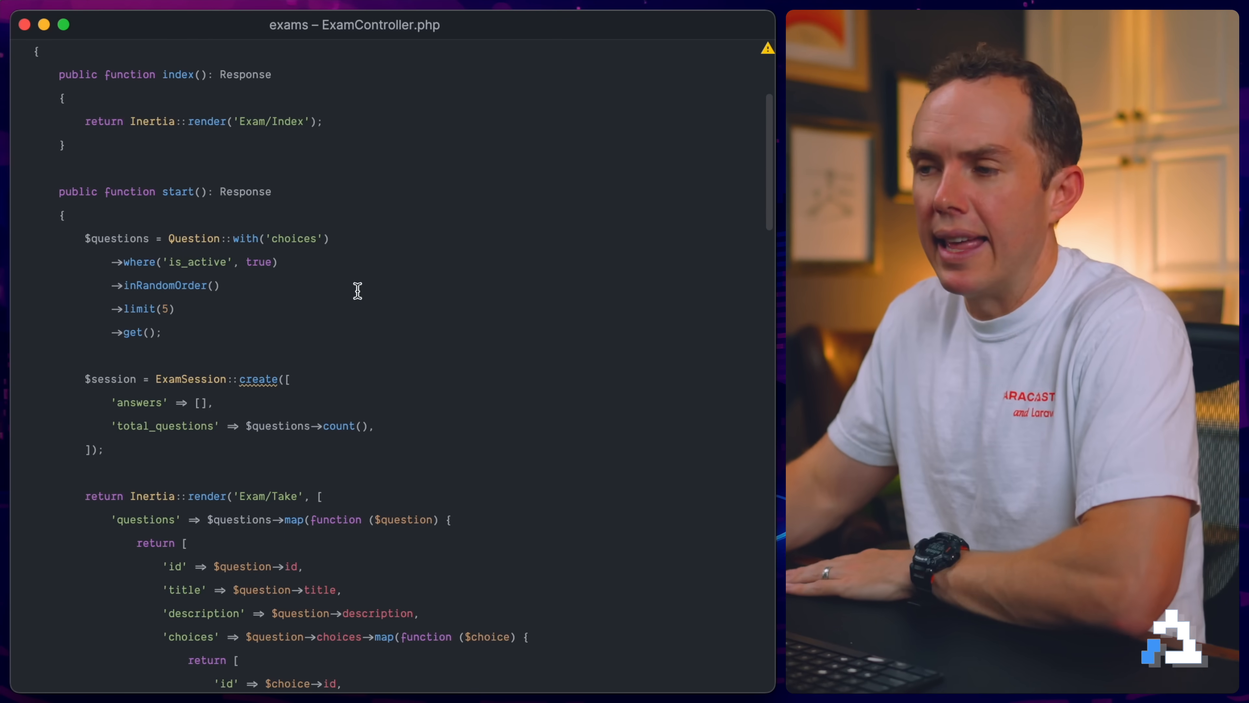
mouse_move(210, 201)
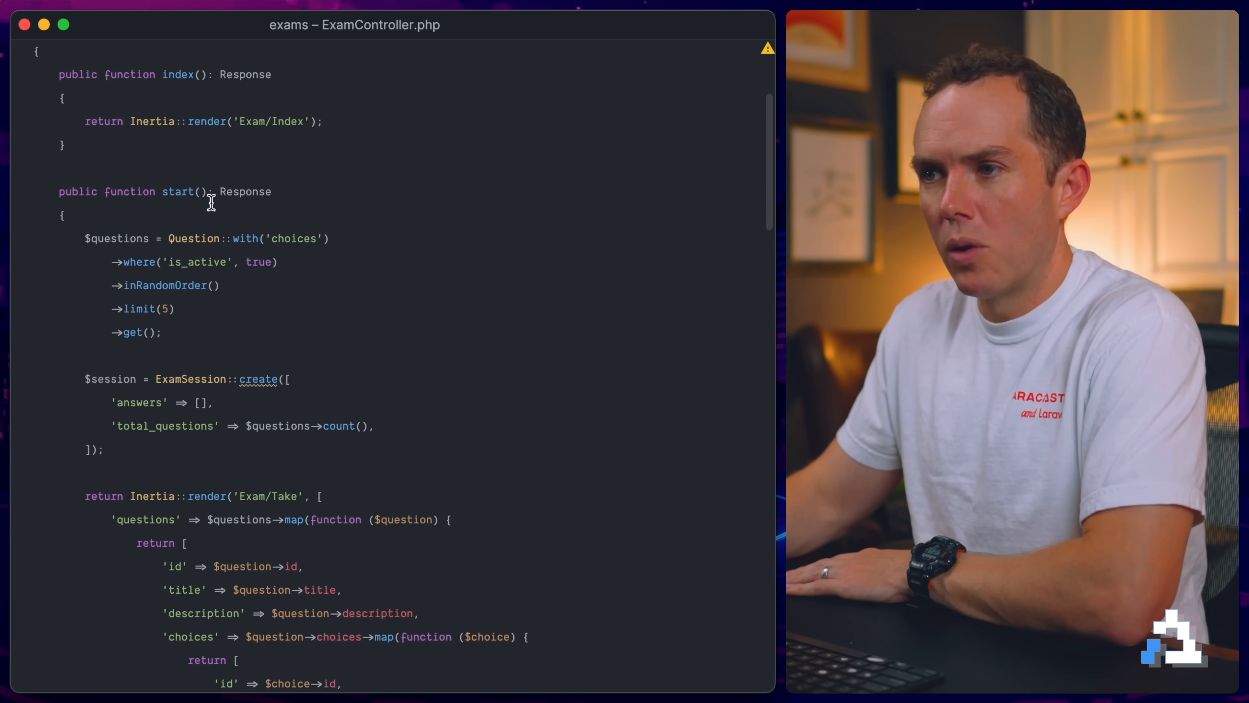
Step: Find the submit method and break the $answers variable name with a deliberate typo
scroll("down", 3)
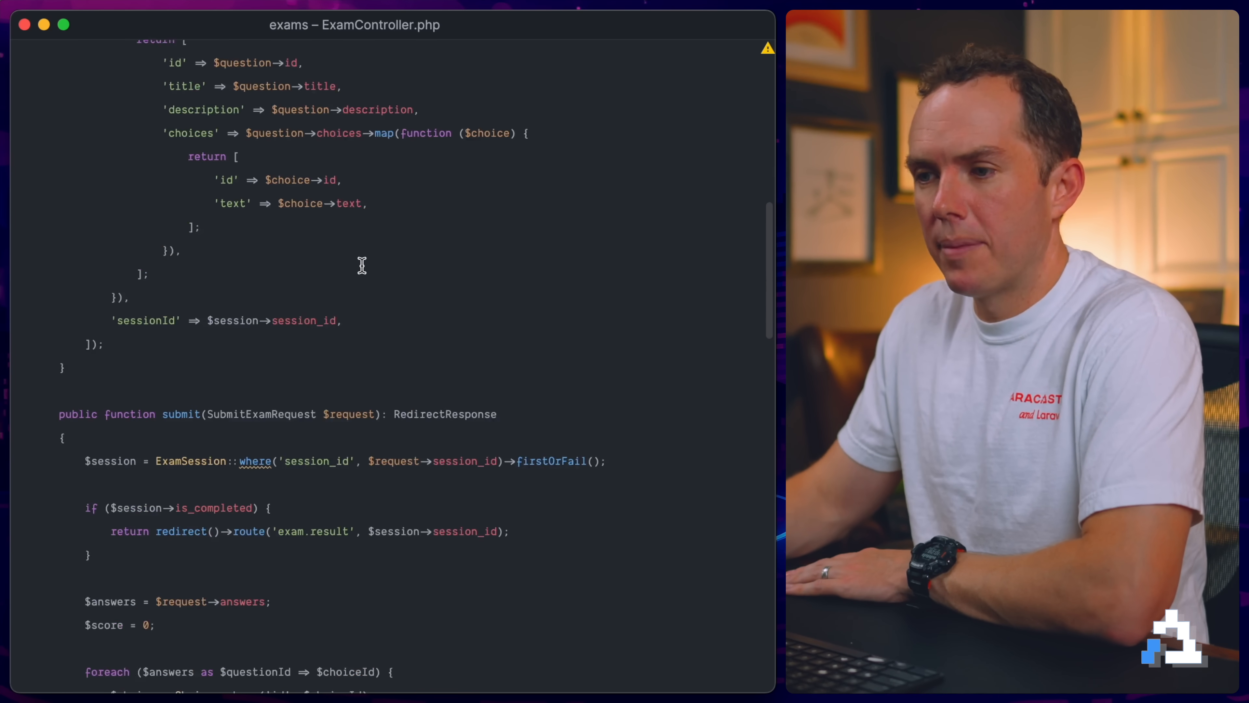
scroll("down", 3)
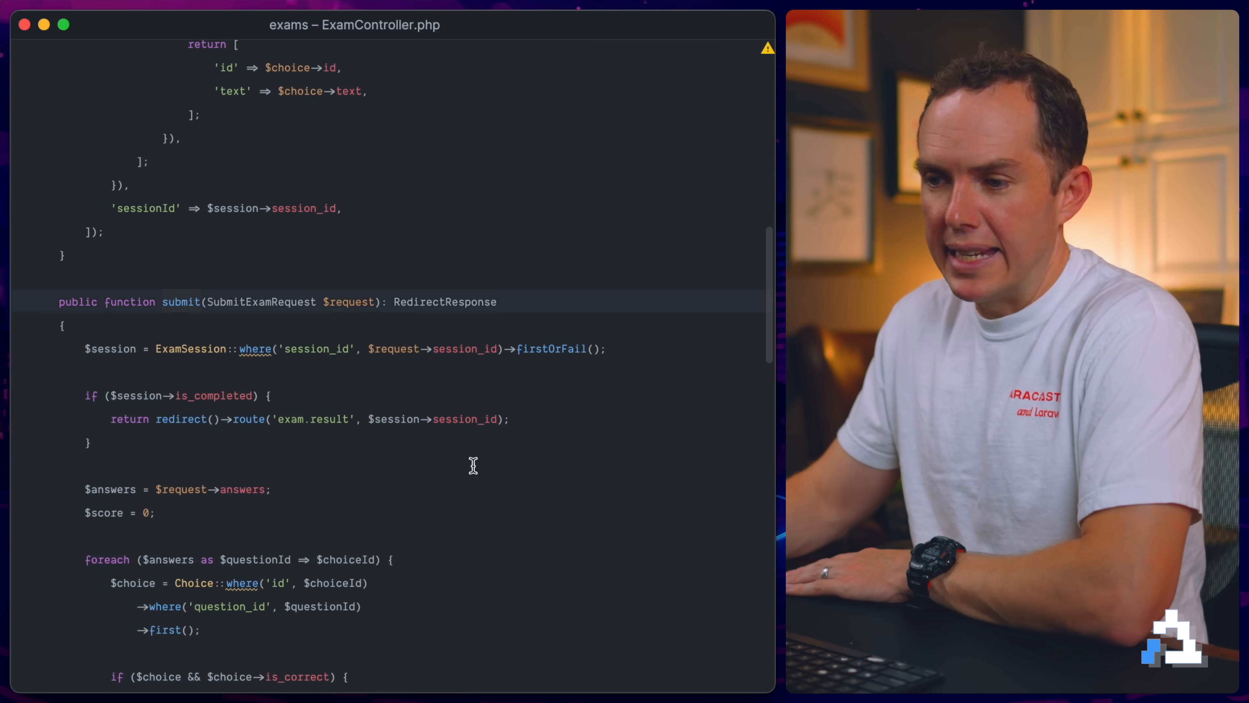
scroll("down", 3)
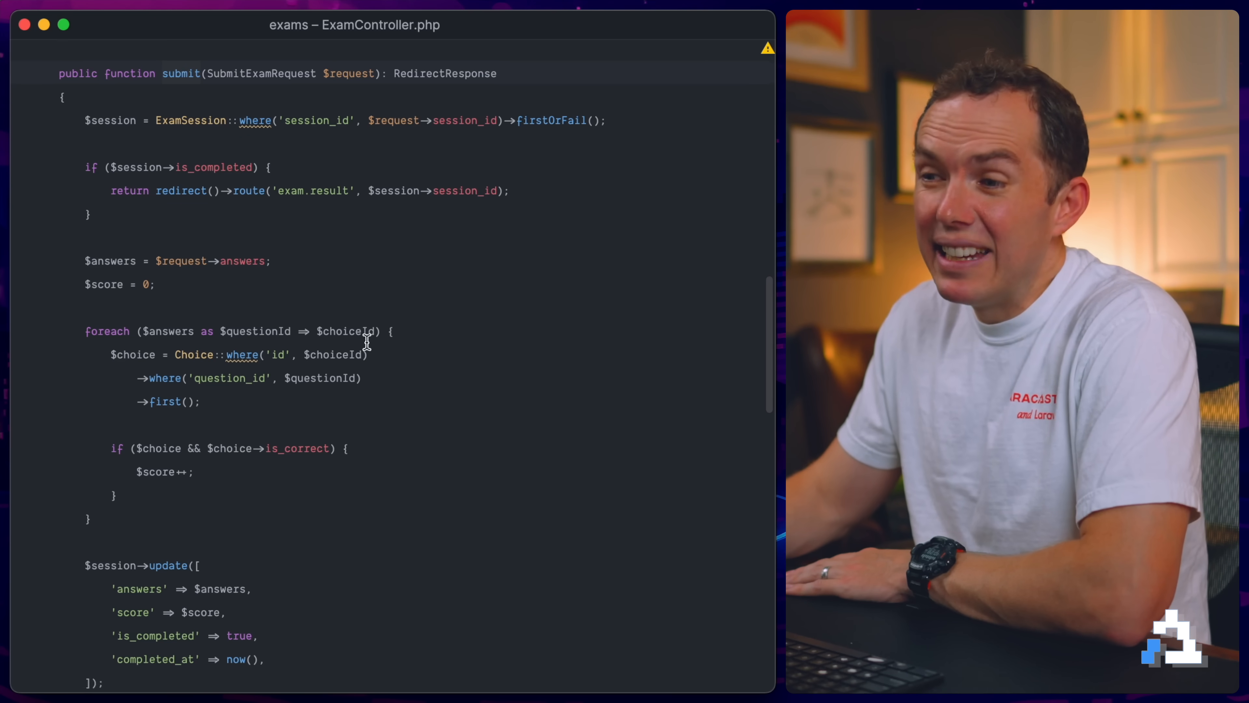
double_click(168, 231)
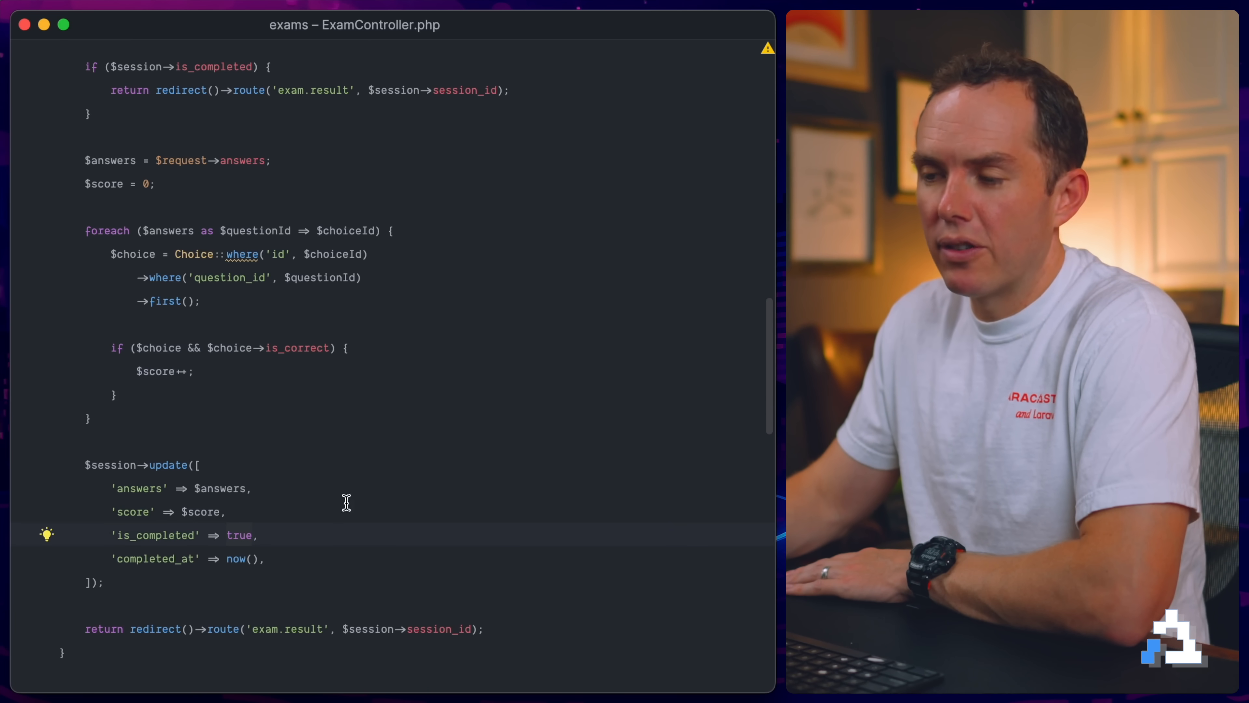
mouse_move(242, 488)
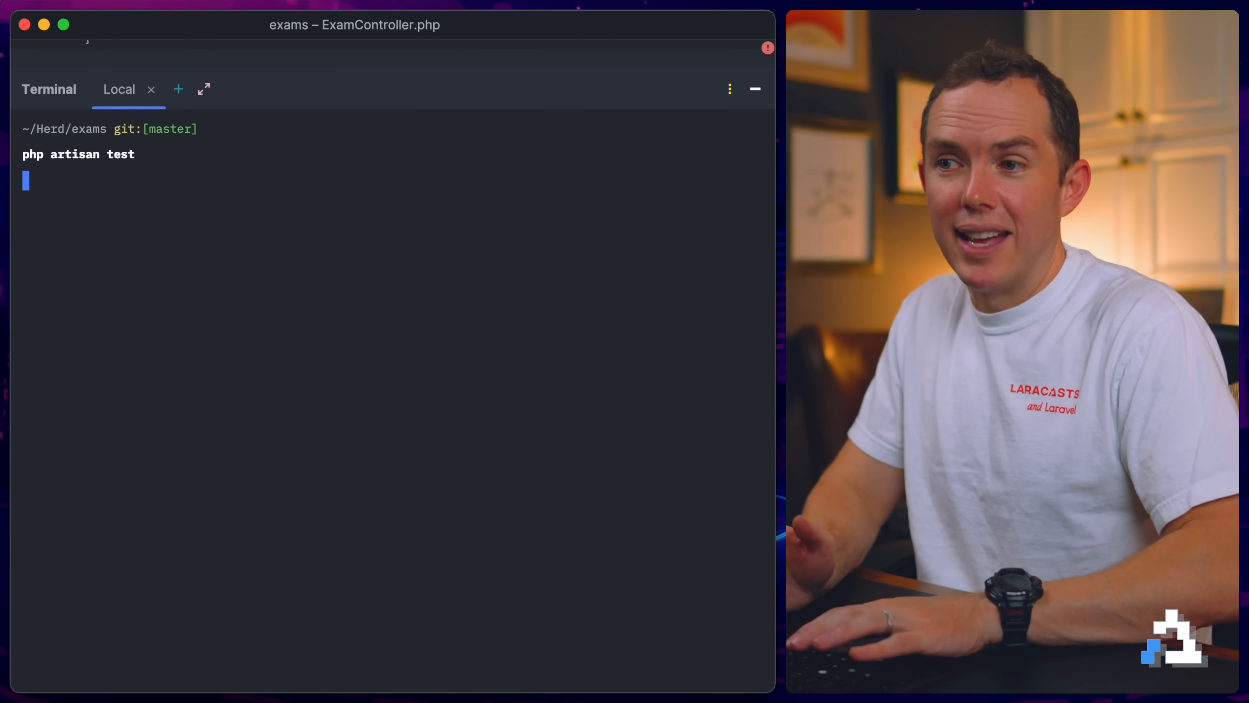
Step: Start and submit the quiz in the browser, triggering the undefined variable $answ Internal Server Error
key("Return")
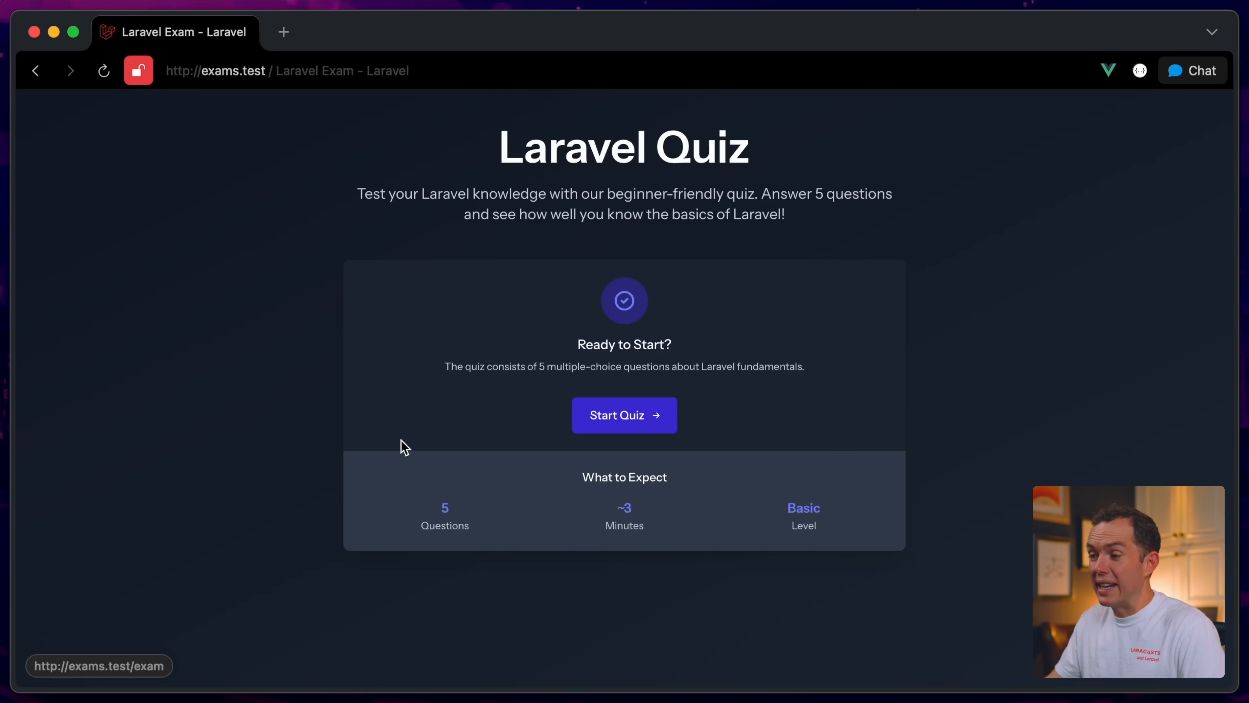
left_click(624, 415)
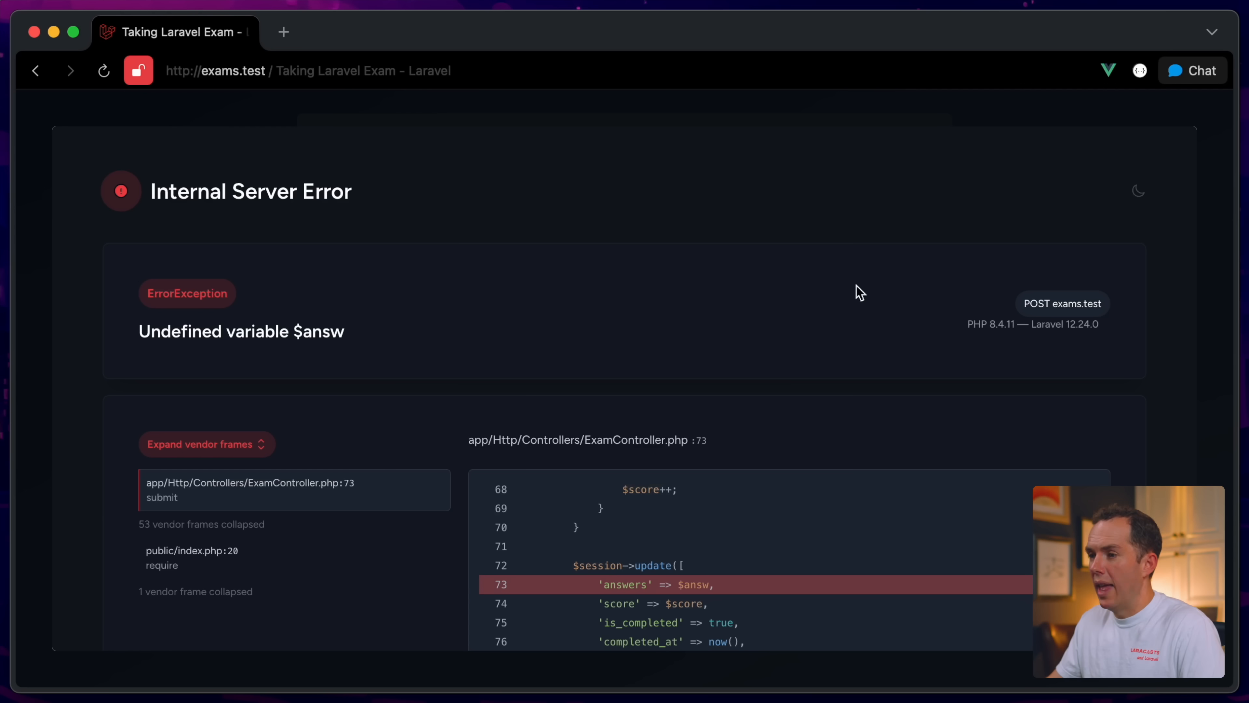
mouse_move(572, 323)
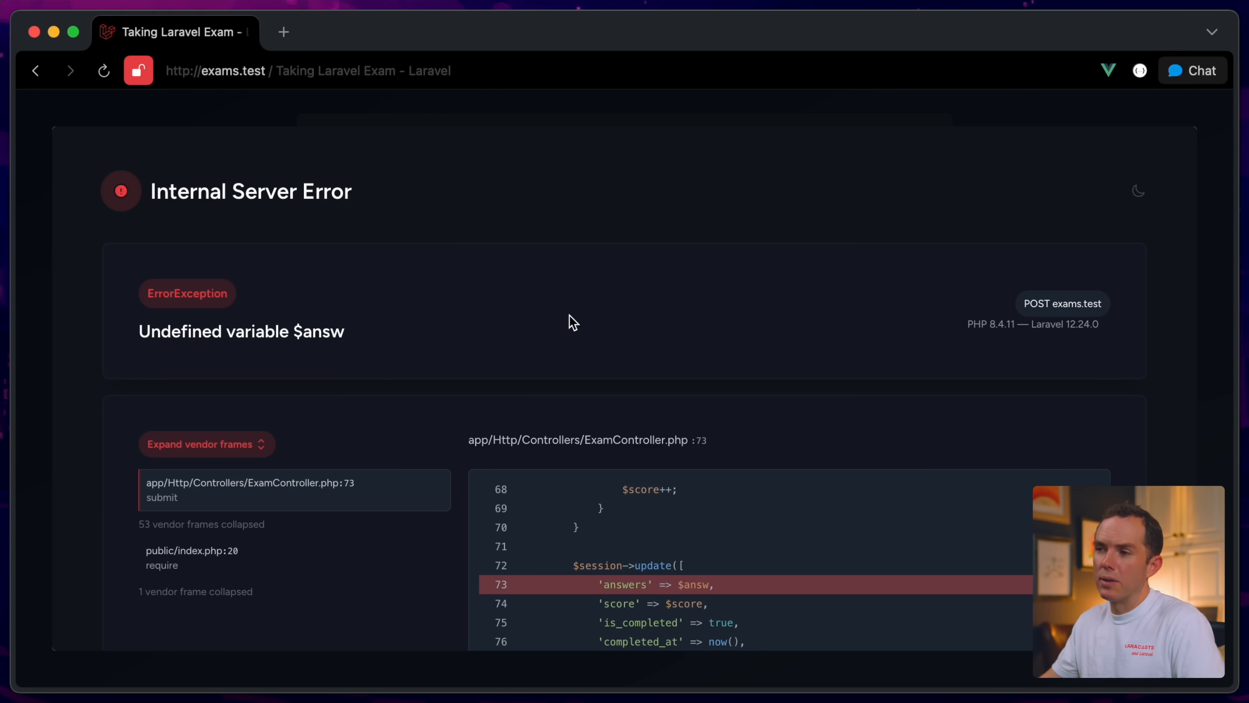
mouse_move(365, 326)
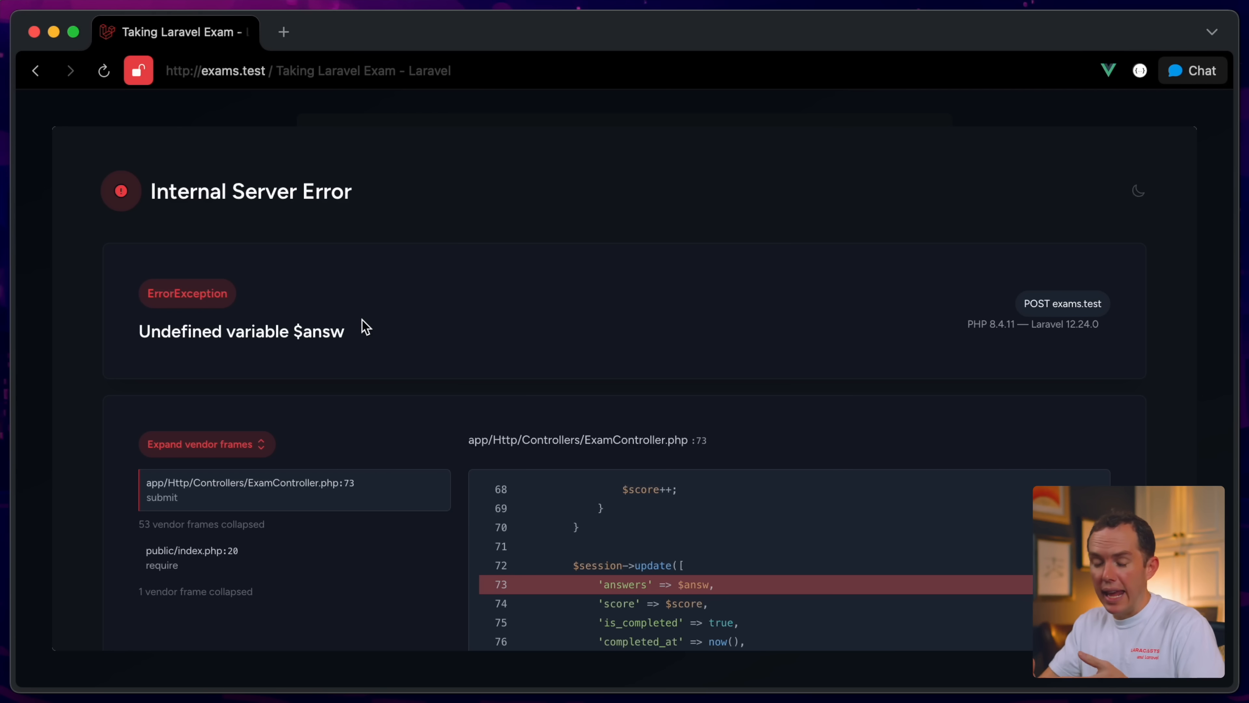
mouse_move(391, 326)
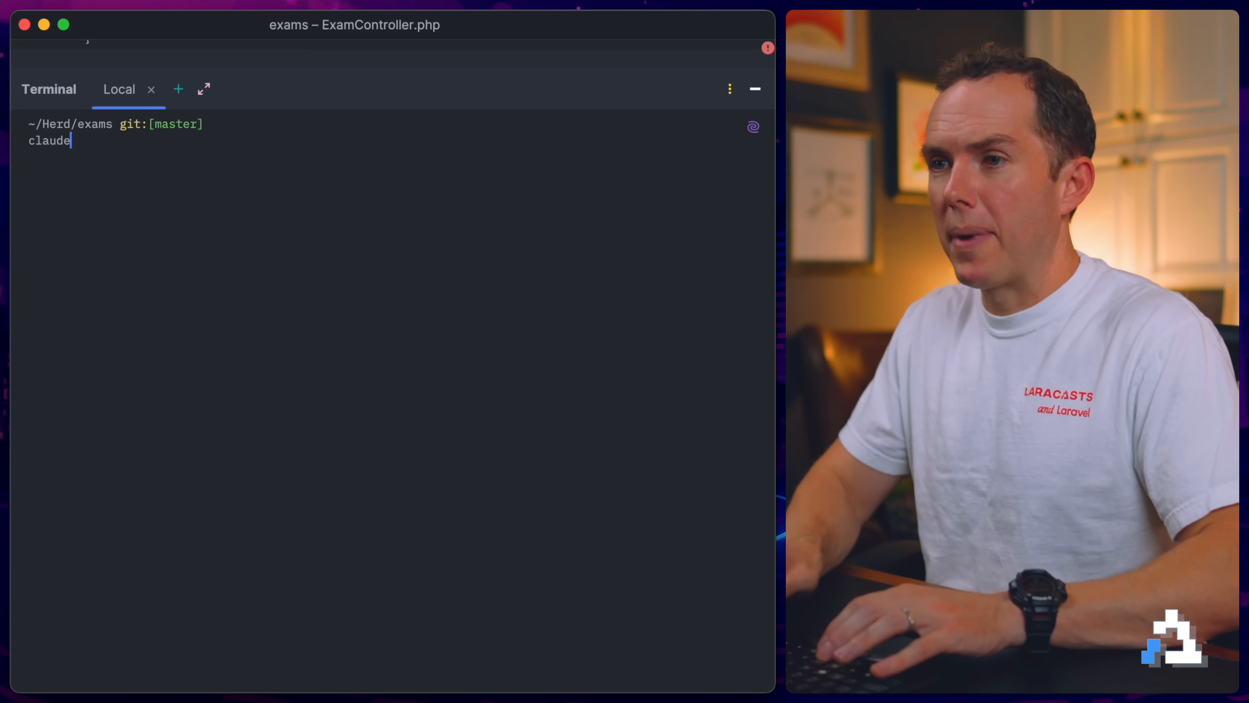
Step: Ask Claude Code 'A new error was introduced. Read the logs and fix it' so it restores $answers on line 73
key("Return")
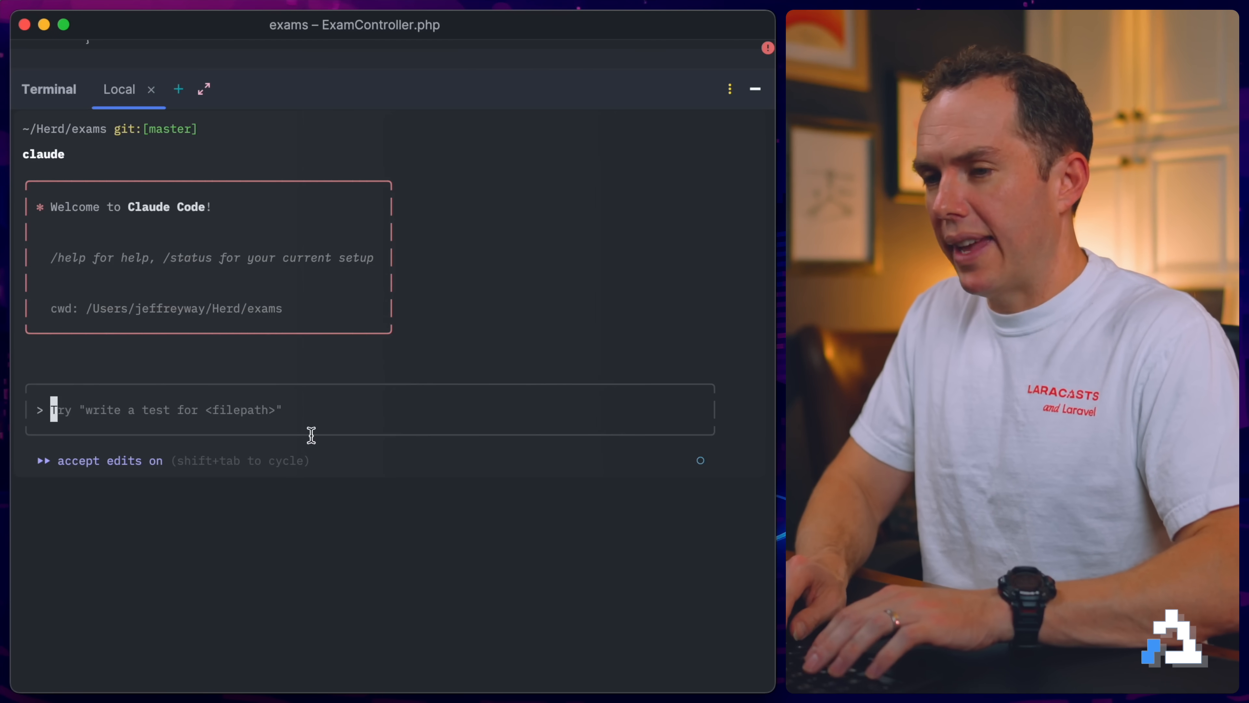
type("A new error wa")
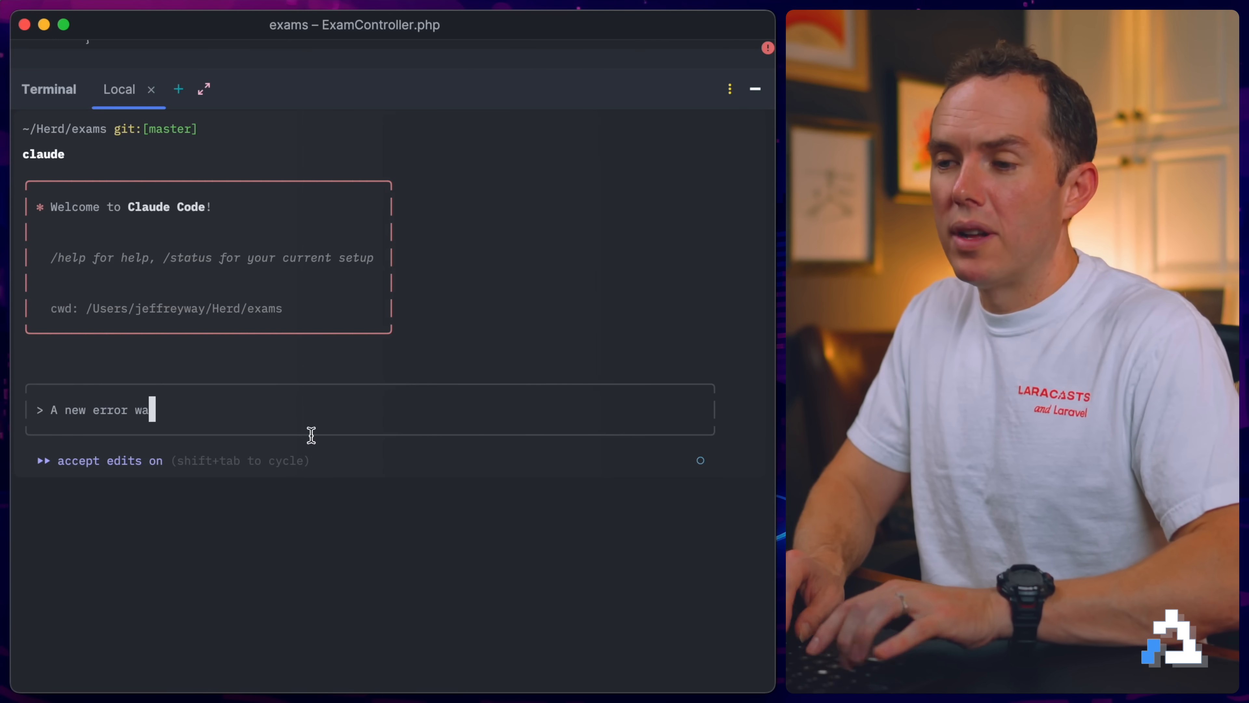
type("s introduced. Read")
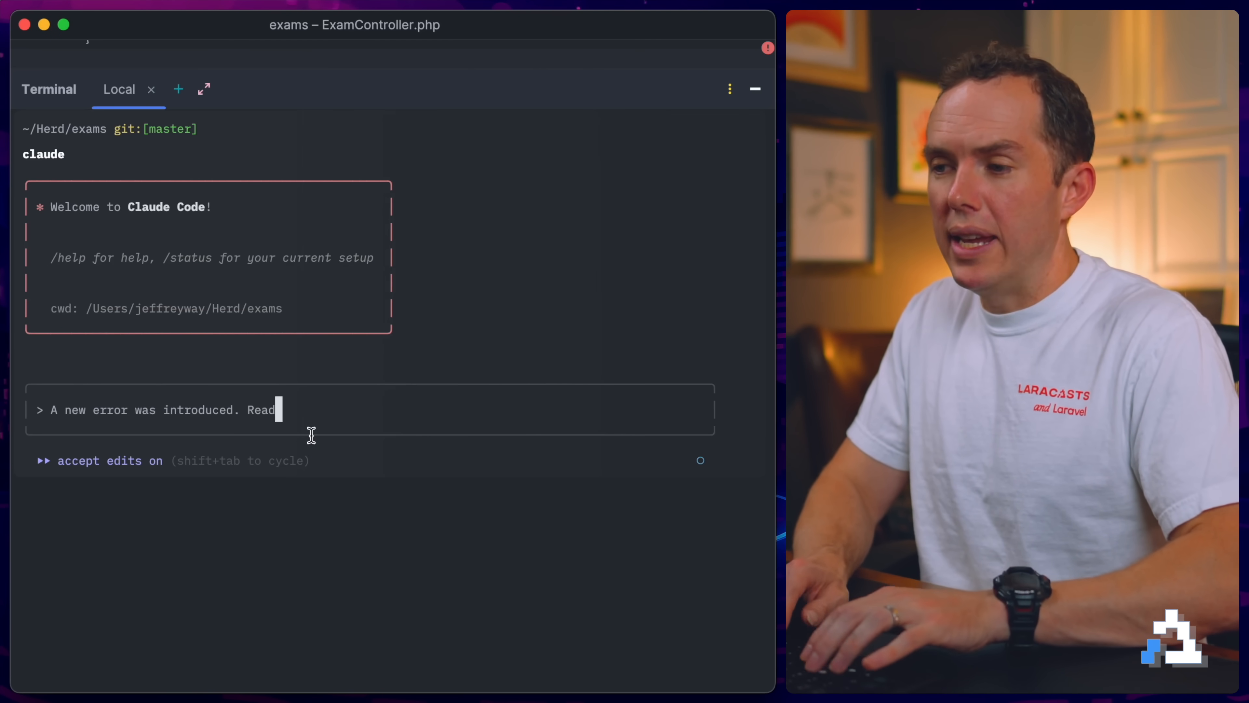
type("the logs and fix")
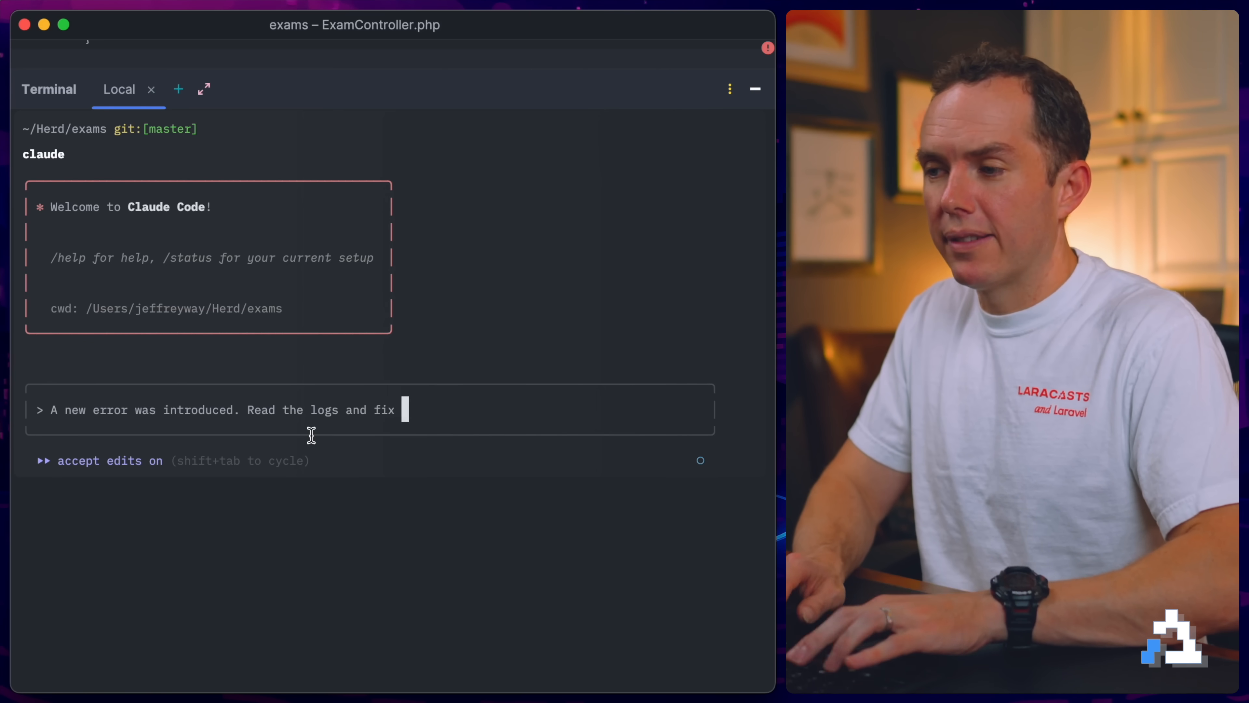
key("Return")
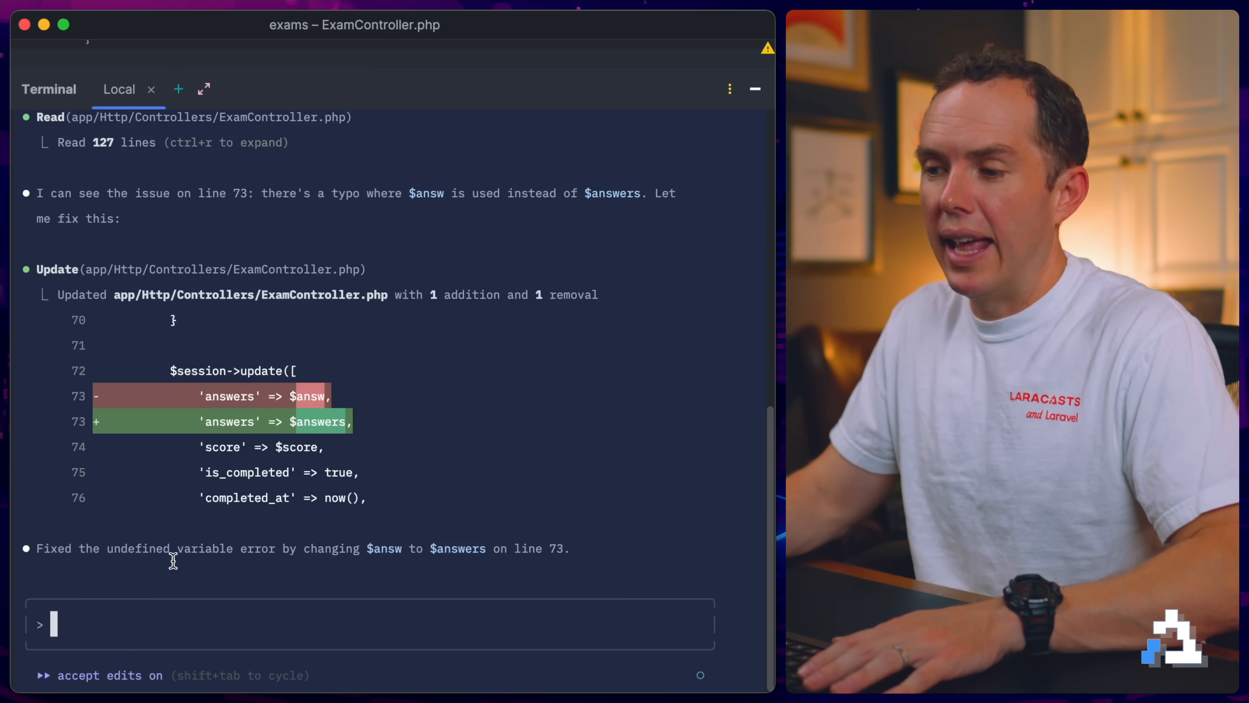
mouse_move(252, 624)
type("php")
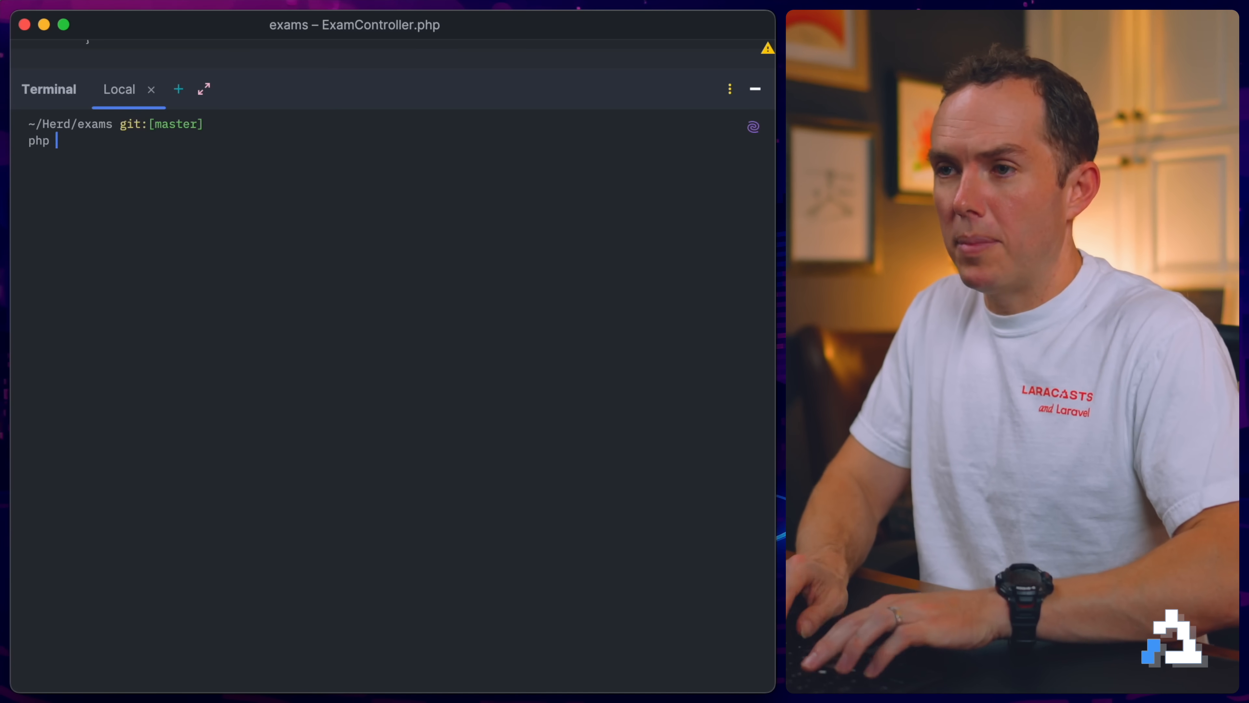
Step: Run php artisan test, with all 10 tests (60 assertions) passing
key("Return")
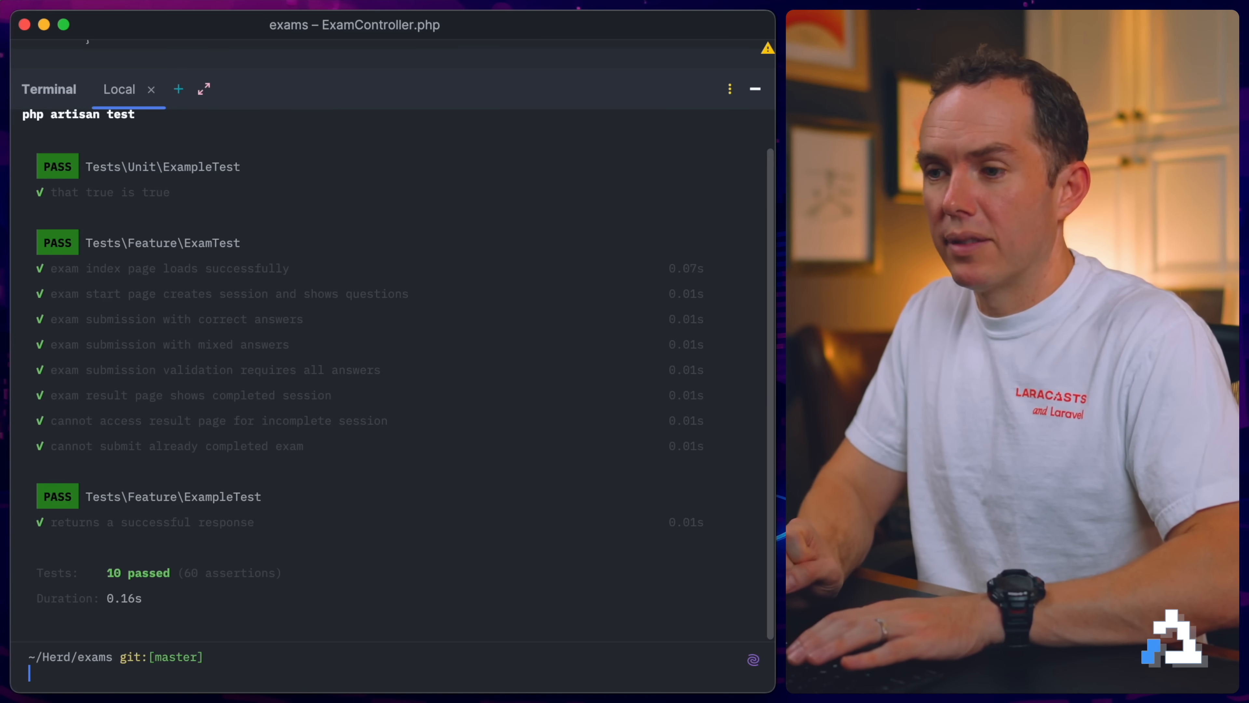